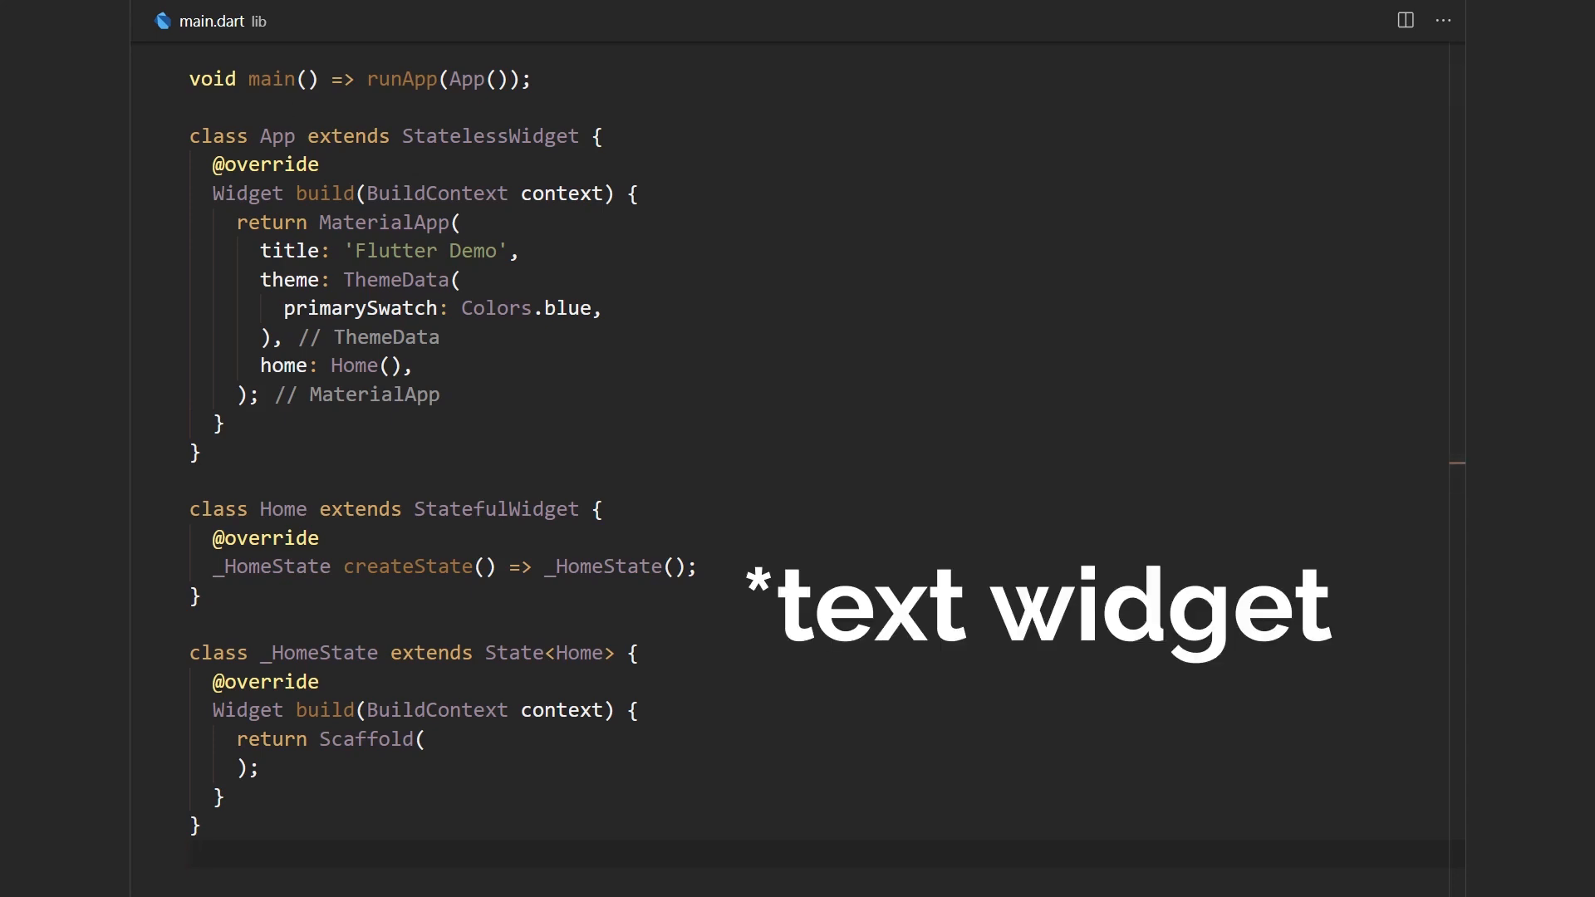
# Give the Scaffold a body of Center(child: Text('123')) and start a Stream<int> declaration.
pyautogui.scroll(-3)
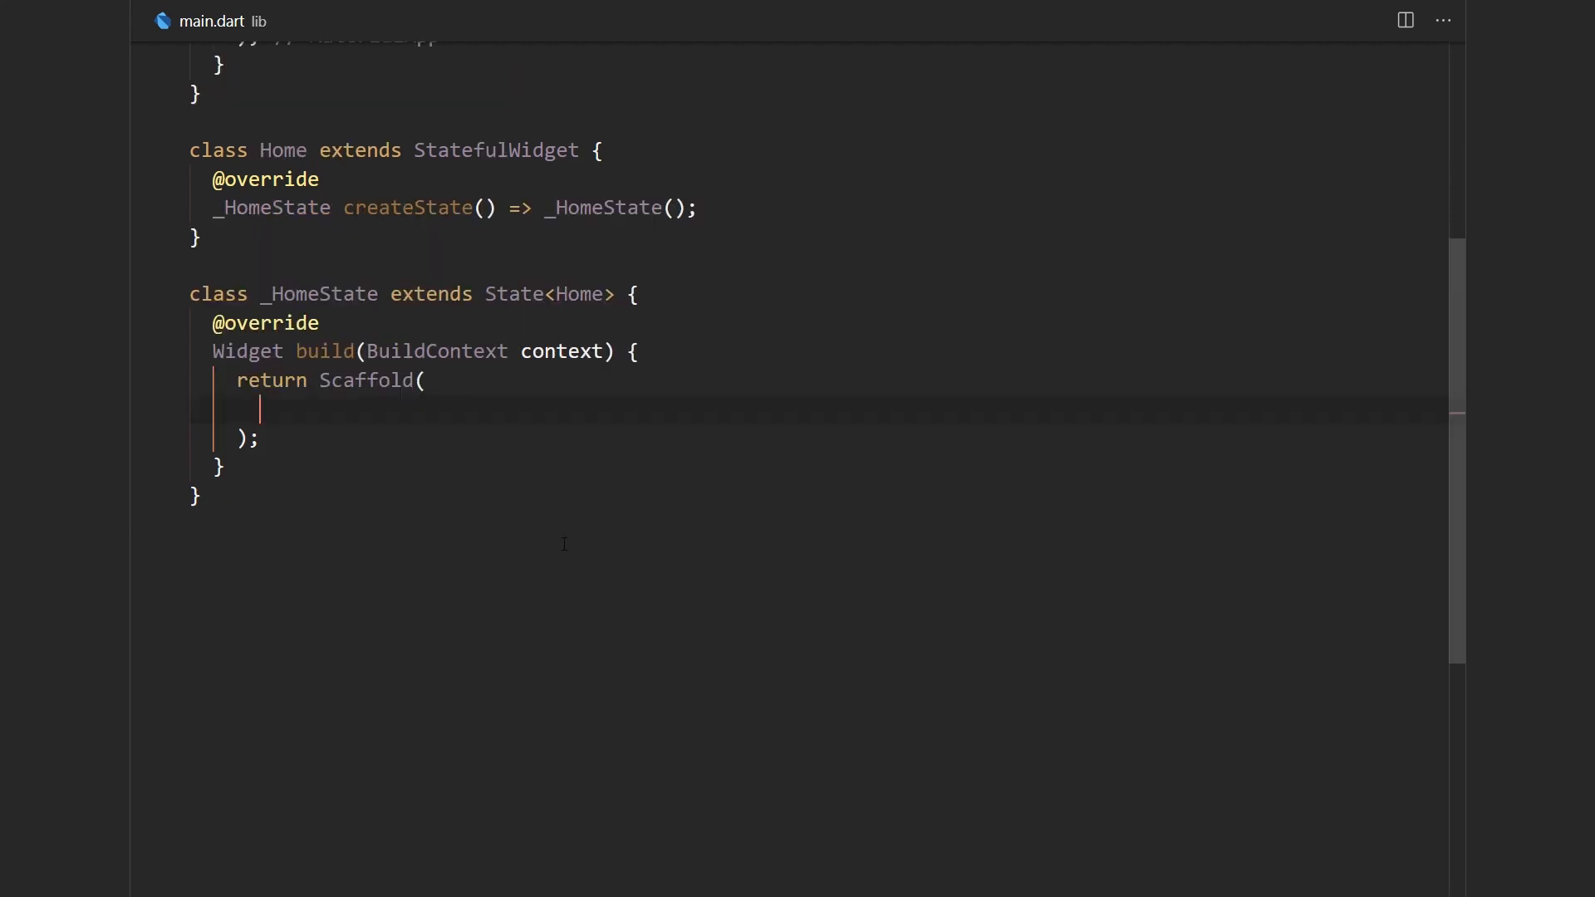
pyautogui.write('body: Center')
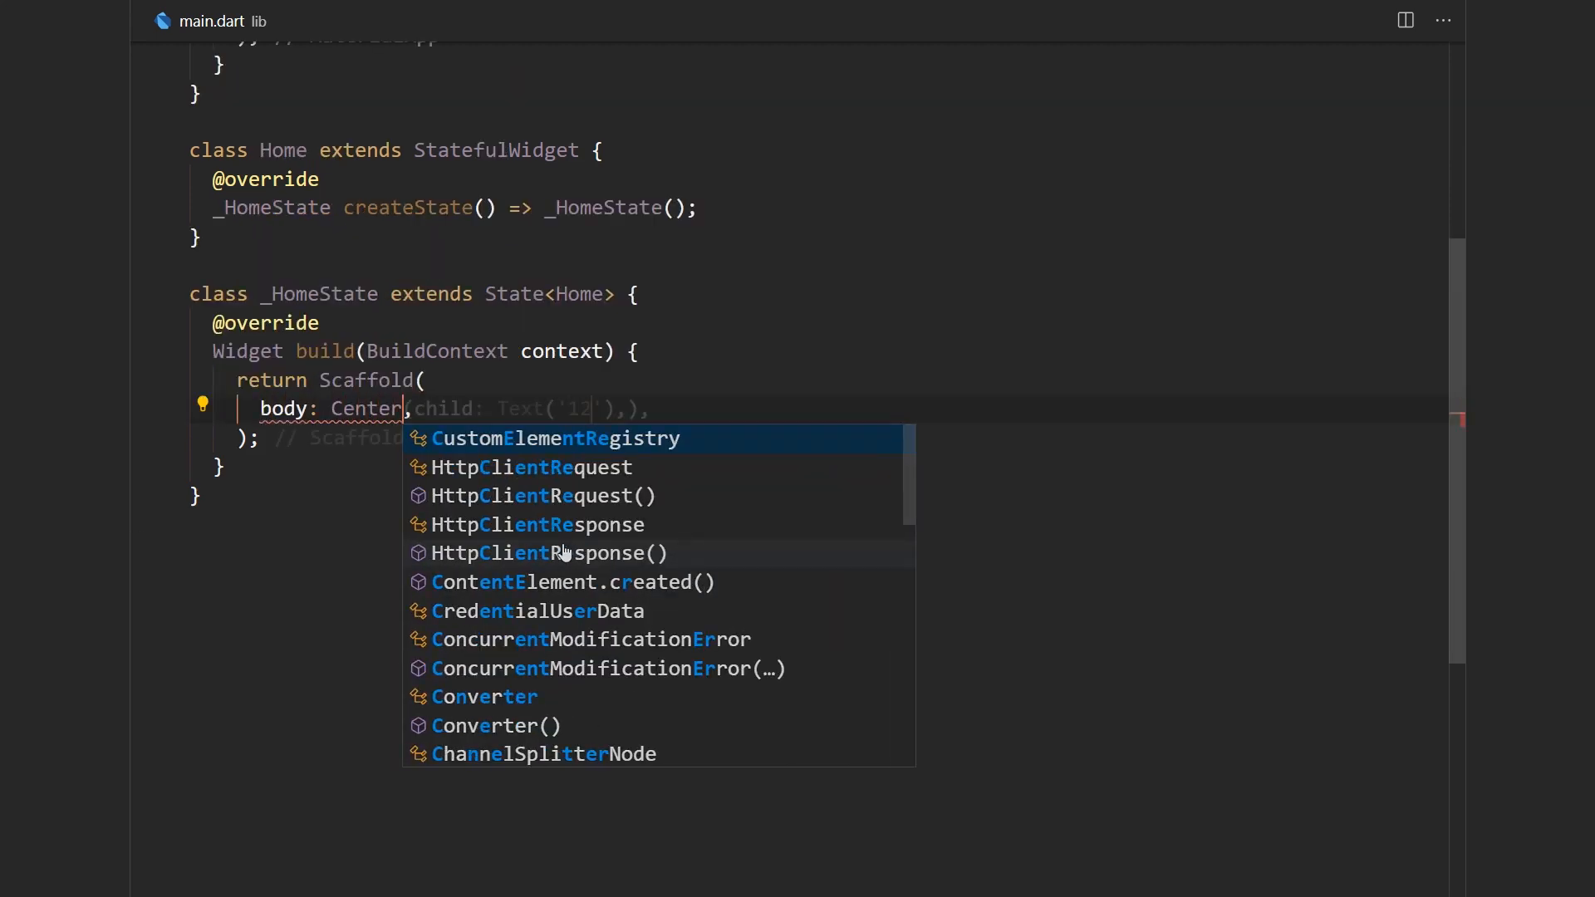
pyautogui.write("3')")
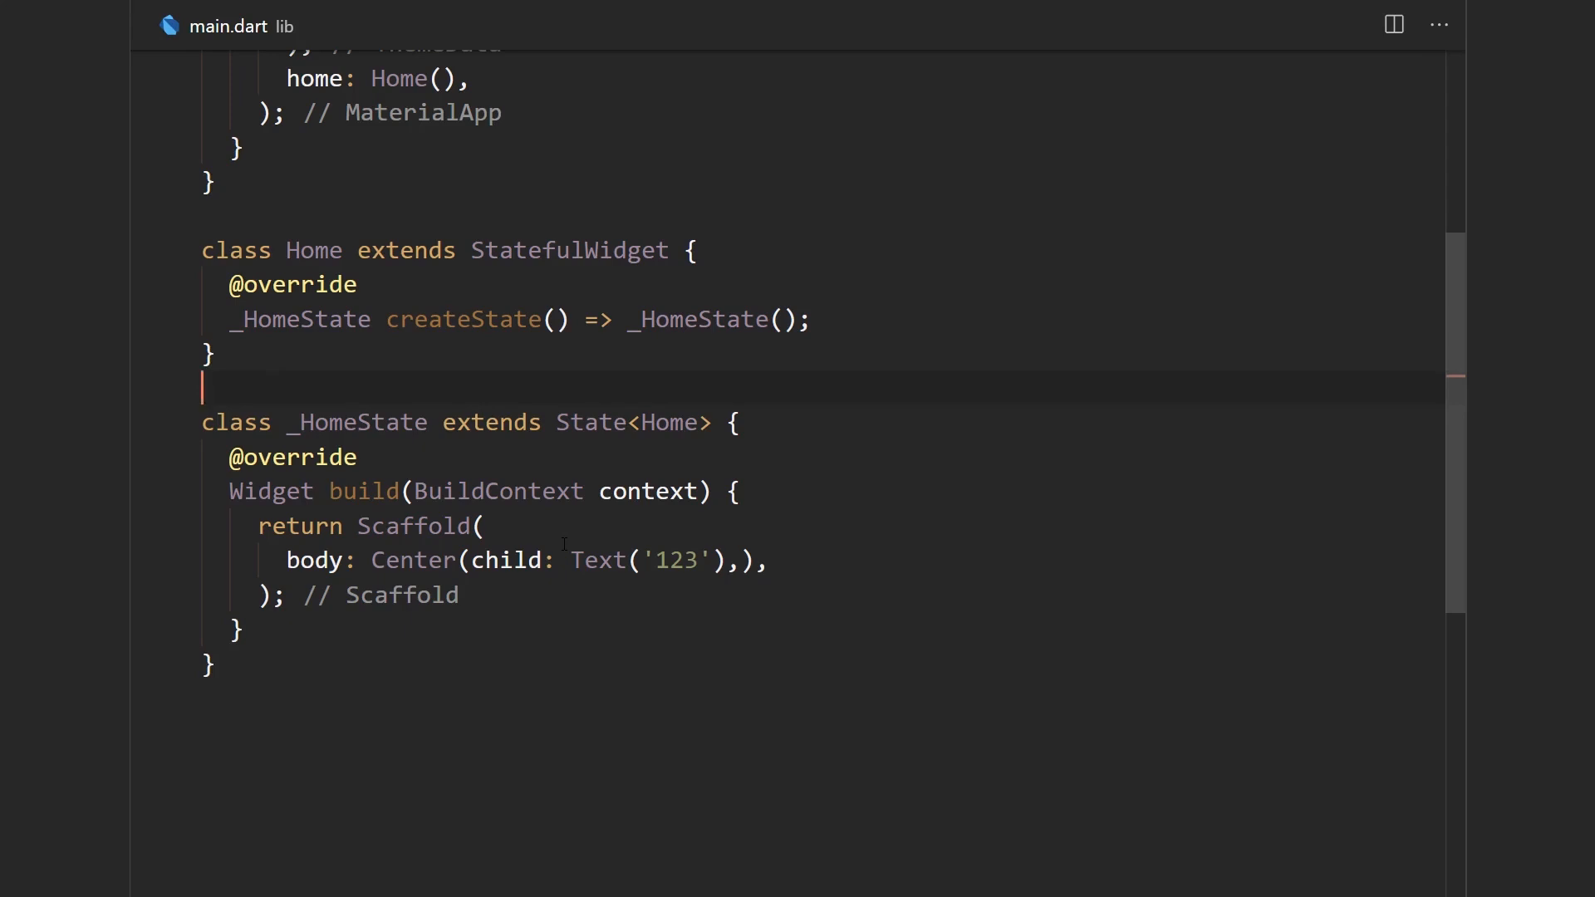
pyautogui.write('Stream<int>')
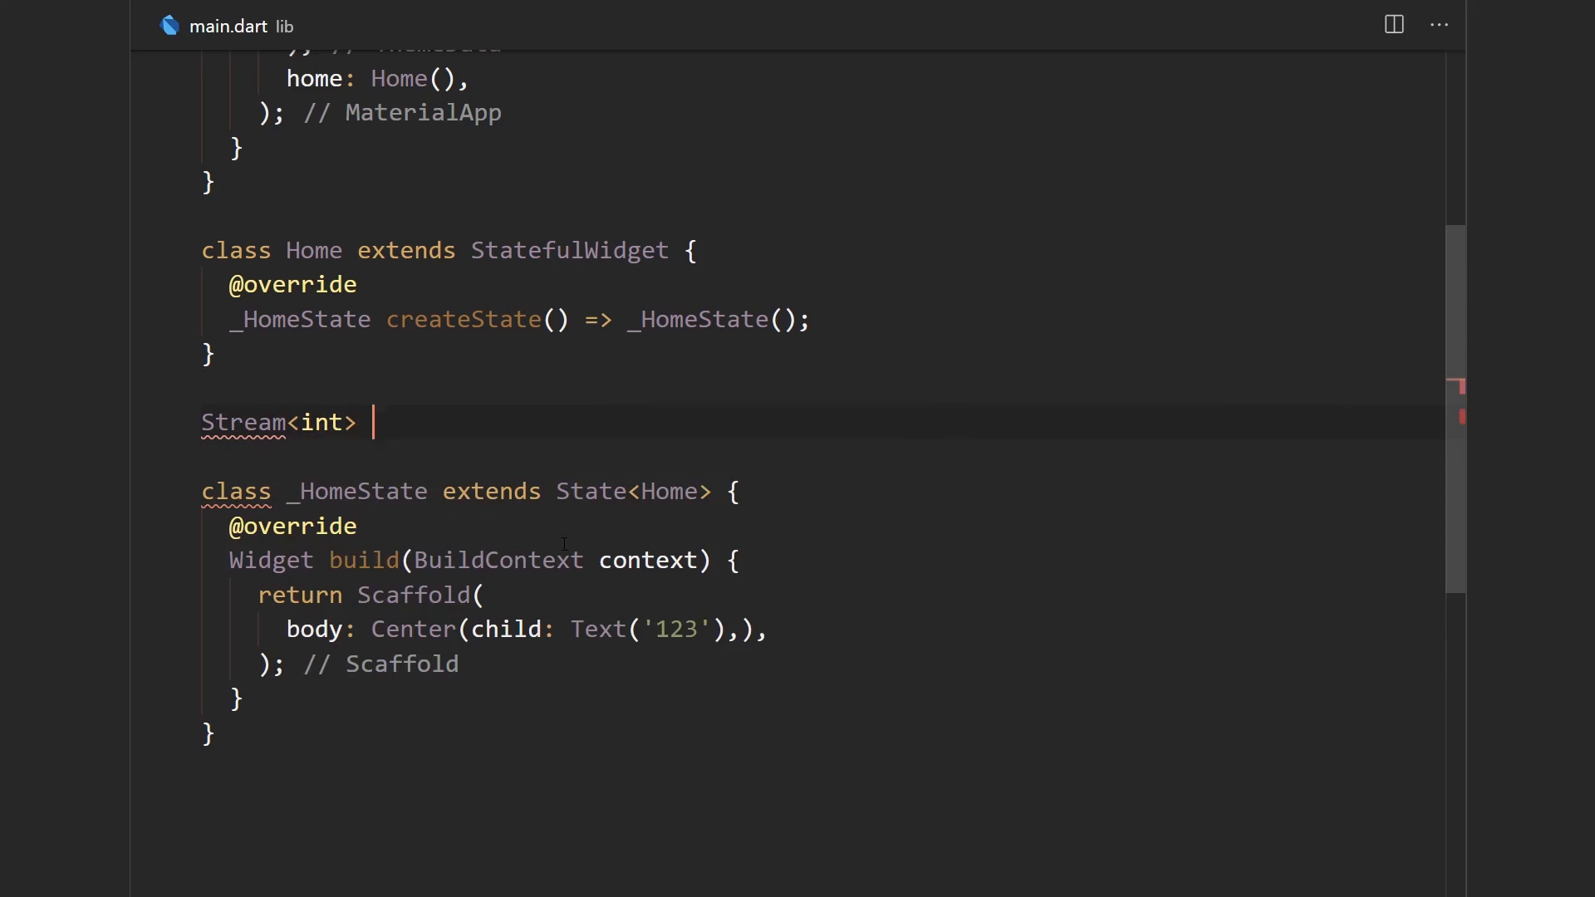
# Write getNumbers() async* yielding 1 to 3 with Future.delayed three-second waits, above class Home.
pyautogui.write('getNumbers()')
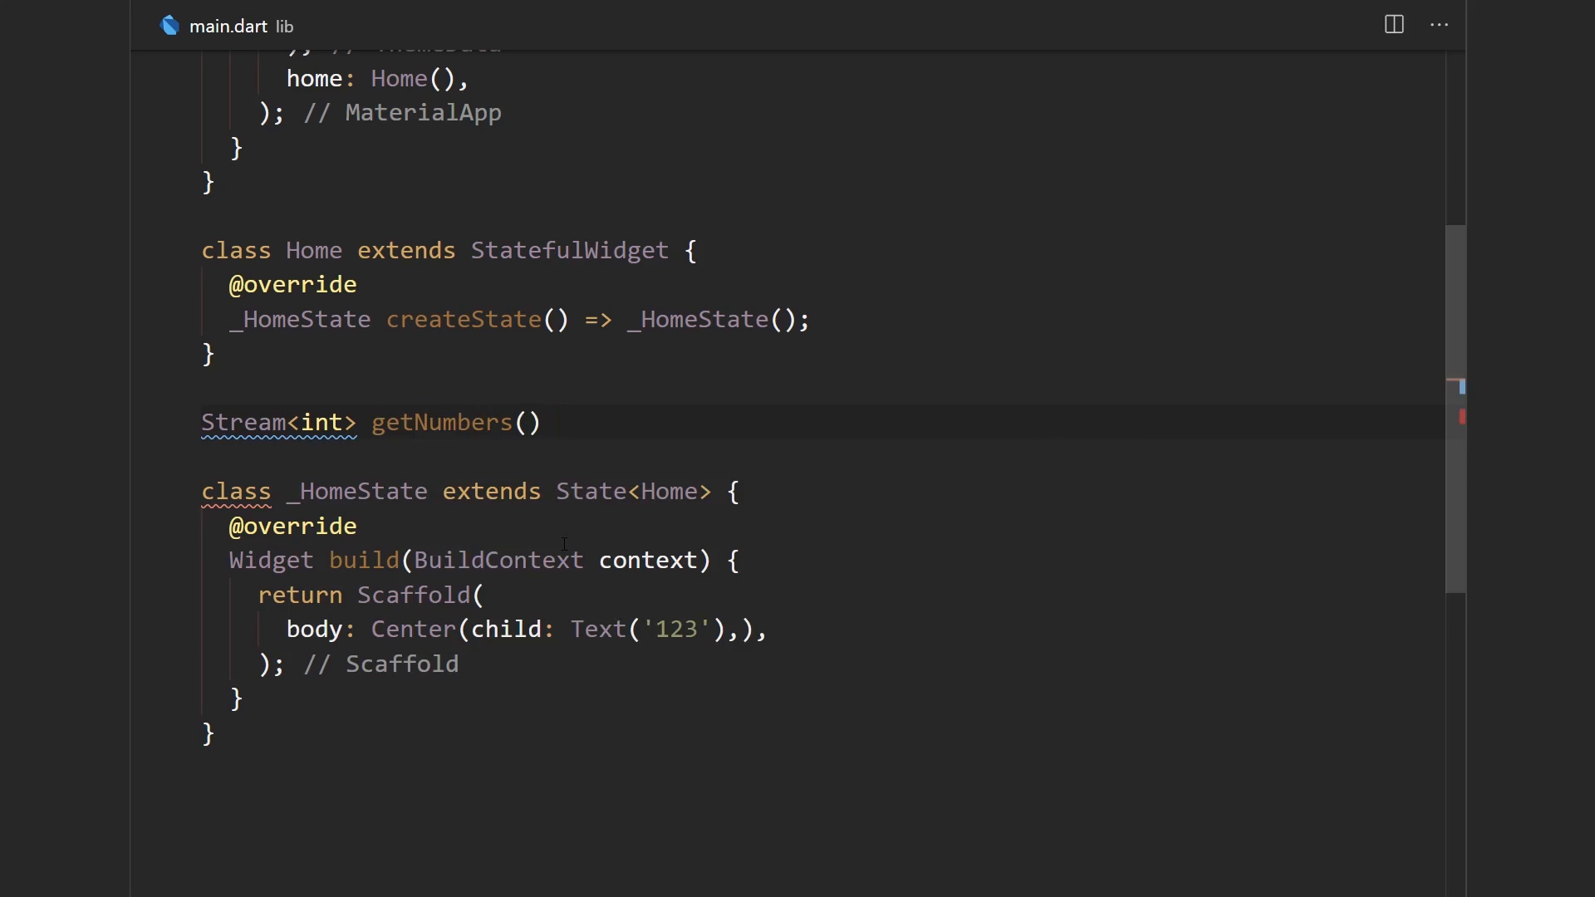
pyautogui.write('async* {')
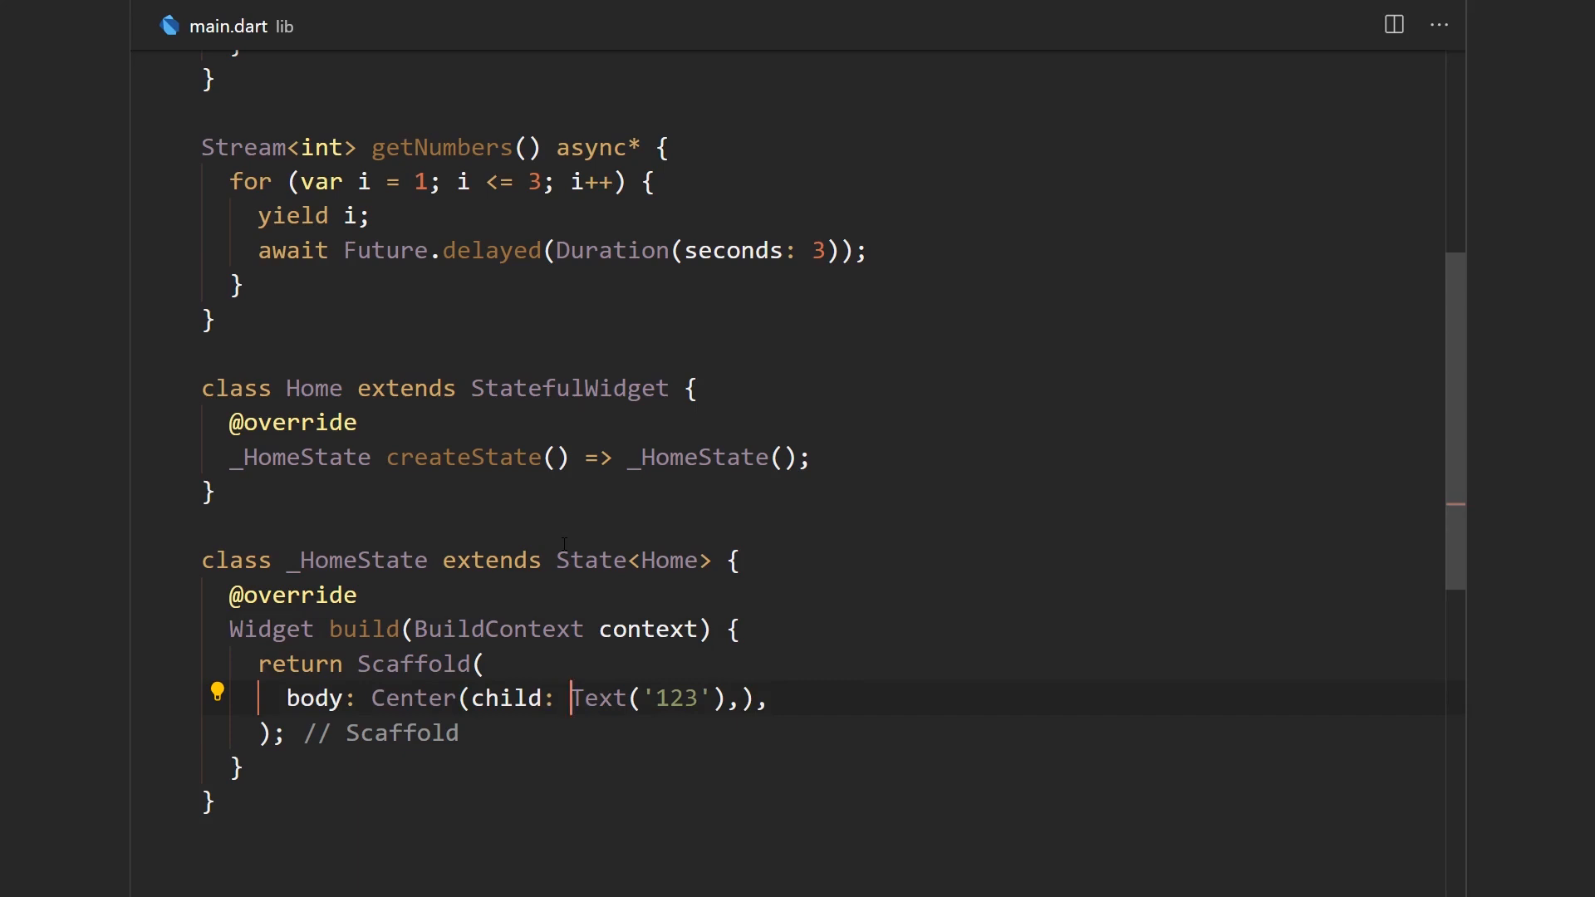
pyautogui.doubleClick(632, 698)
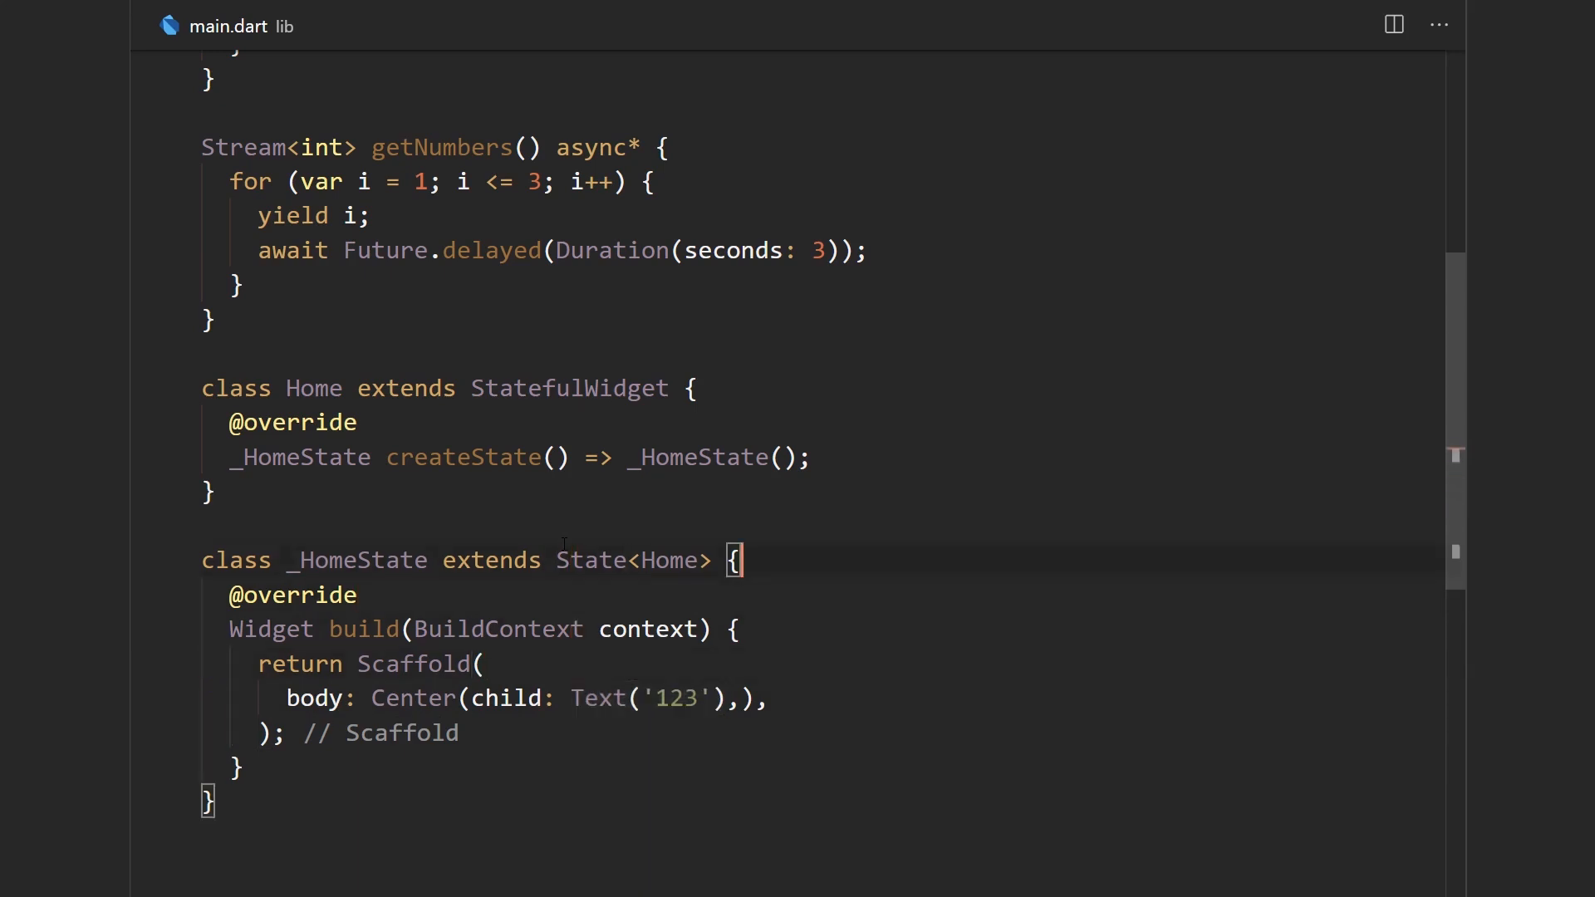
pyautogui.press('enter')
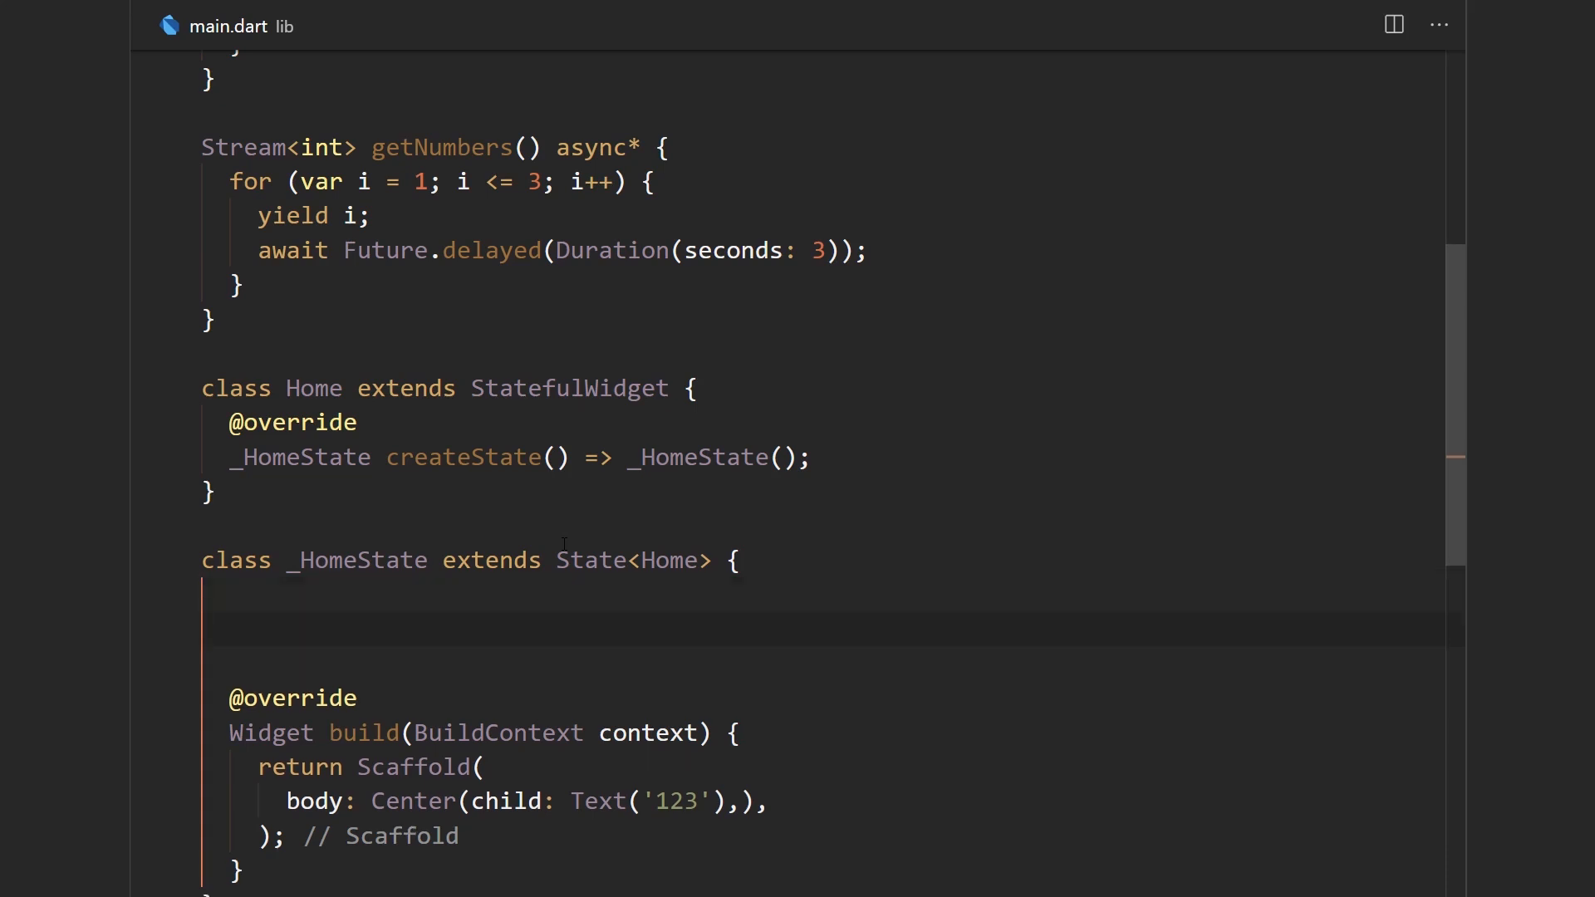
pyautogui.click(231, 628)
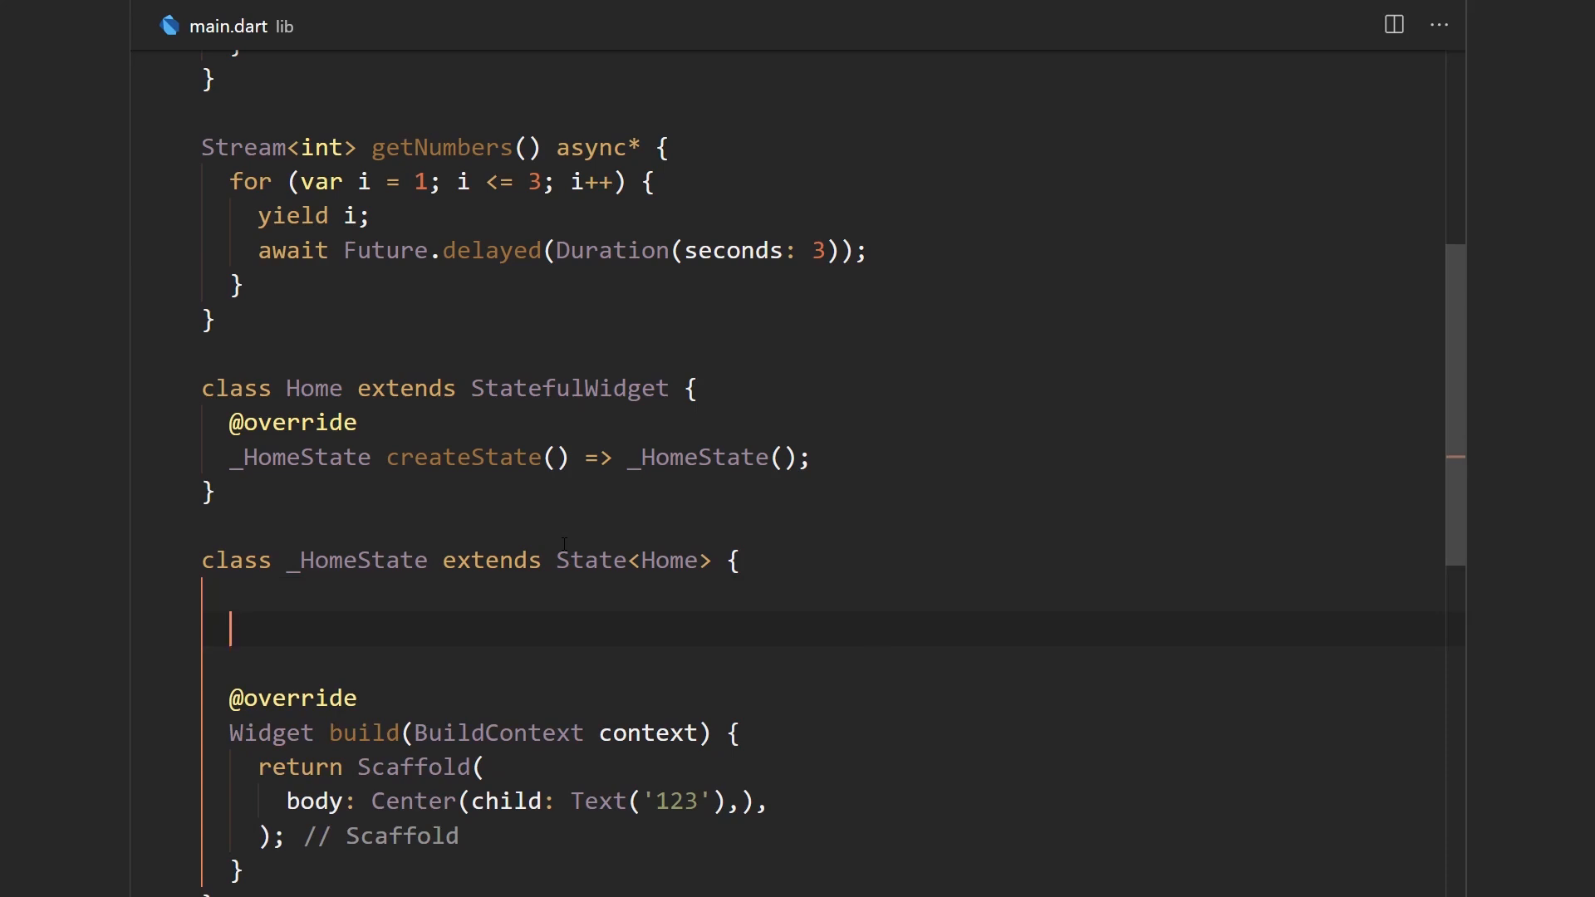
pyautogui.write('int currentN')
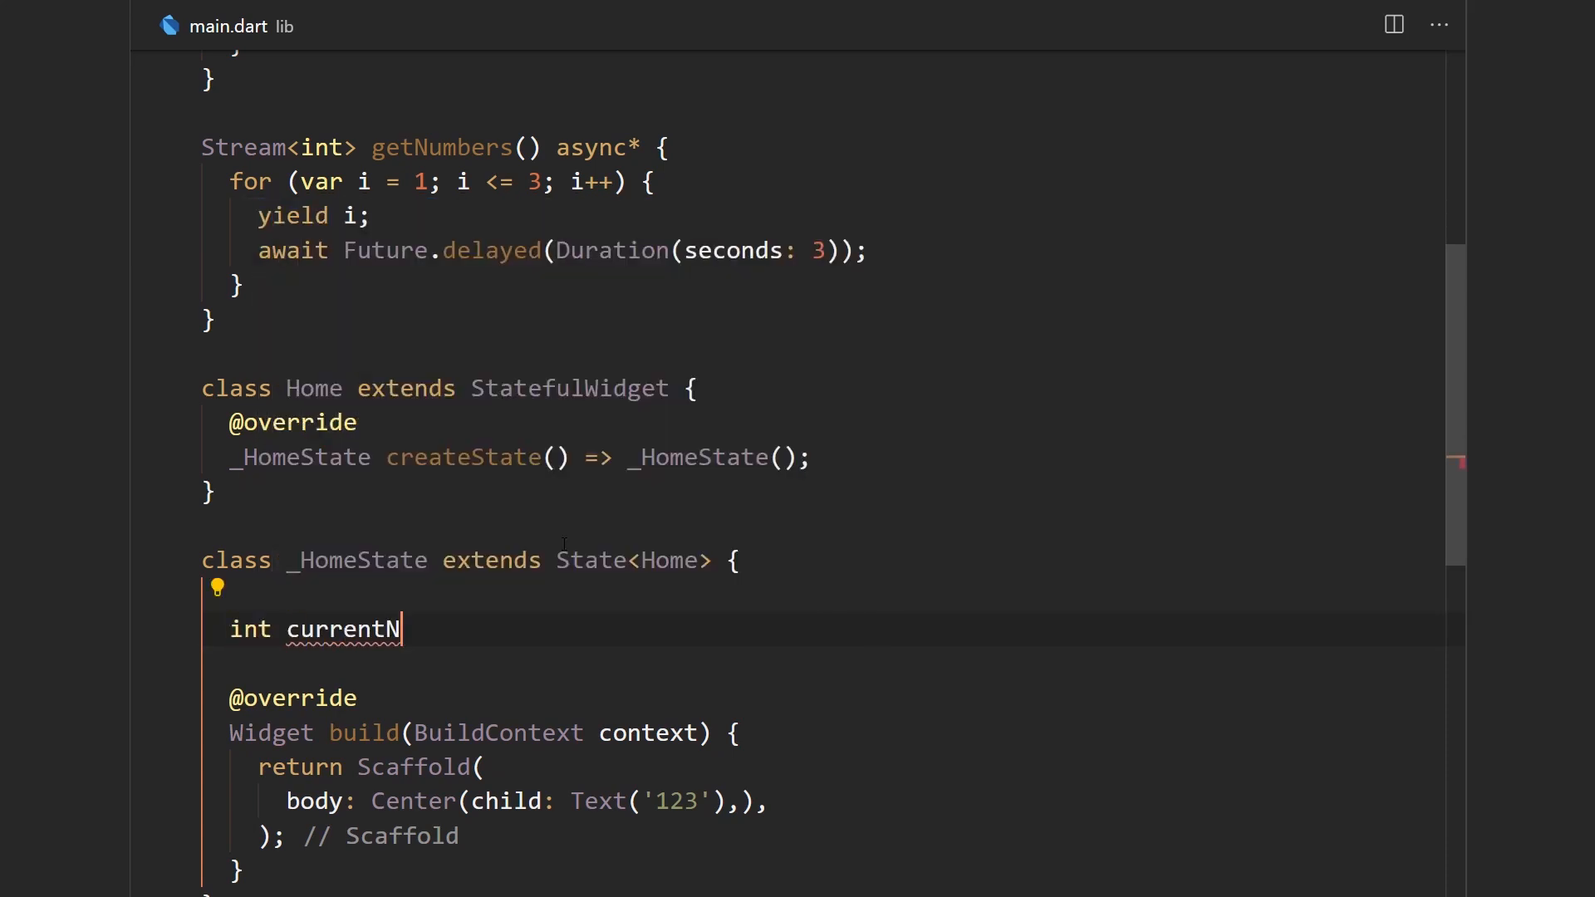
pyautogui.write('umber;')
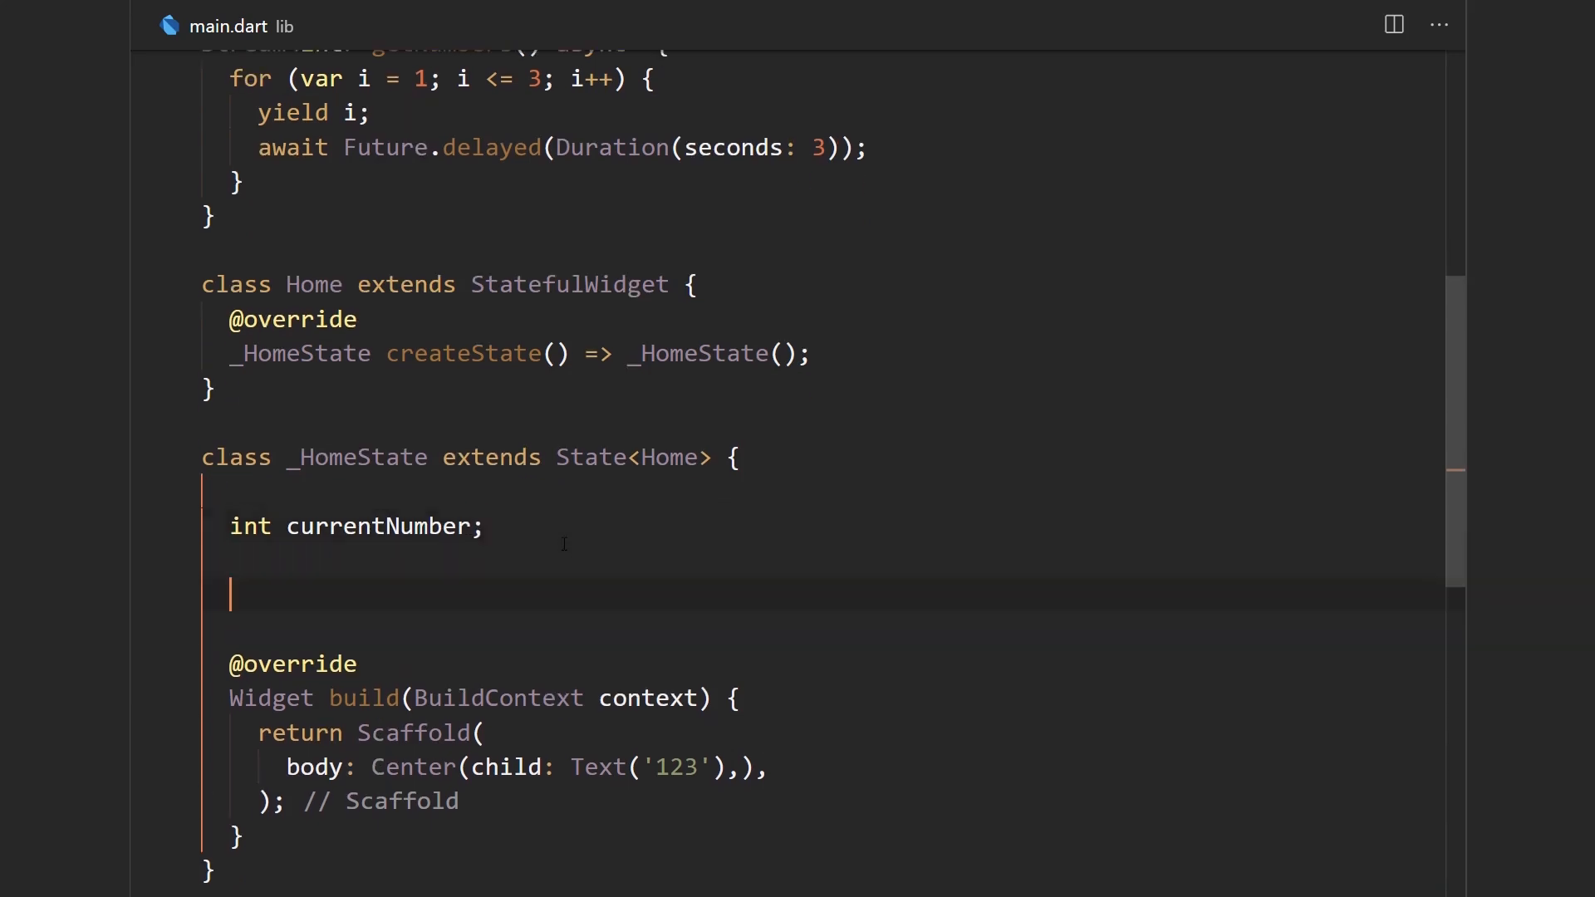
pyautogui.write('@override')
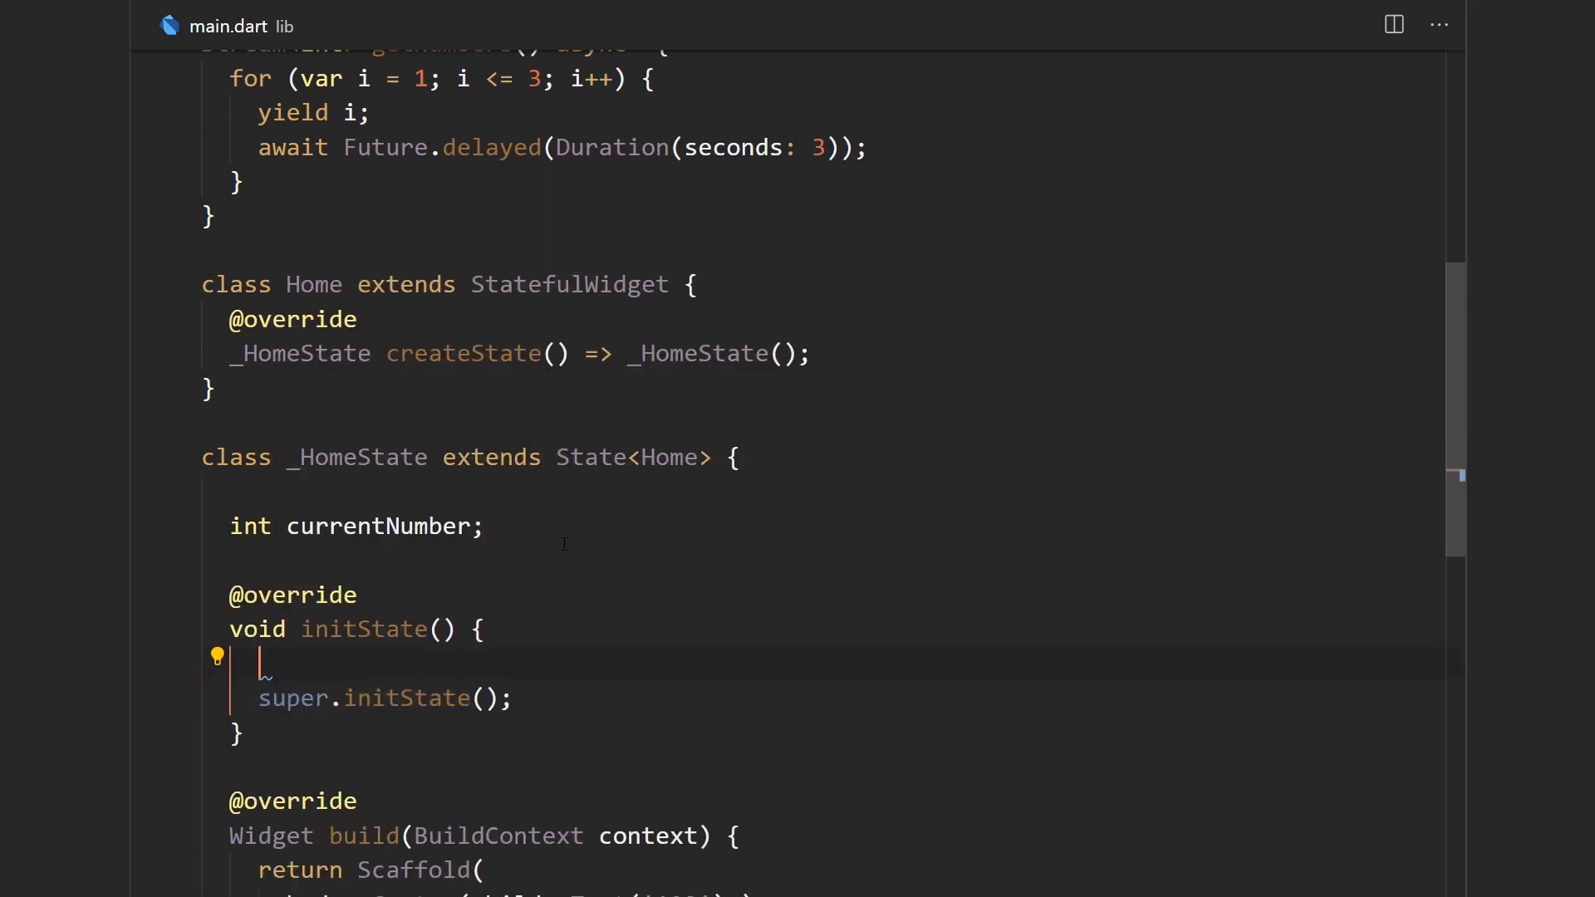
# Listen to getNumbers() in initState, storing each value in currentNumber via setState.
pyautogui.write('ge')
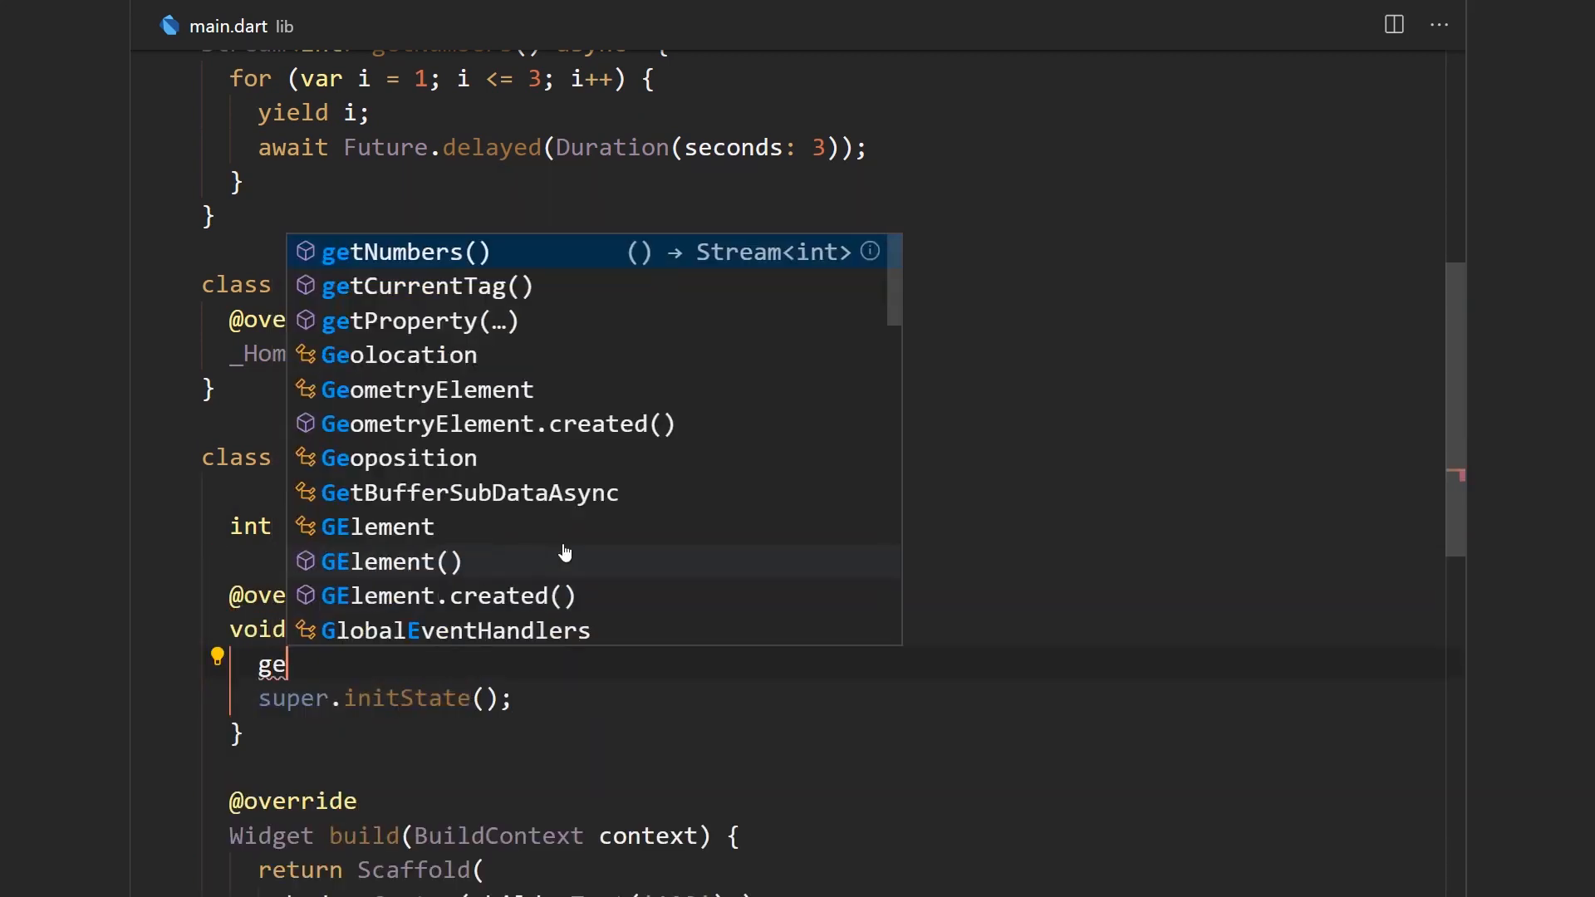
pyautogui.click(396, 251)
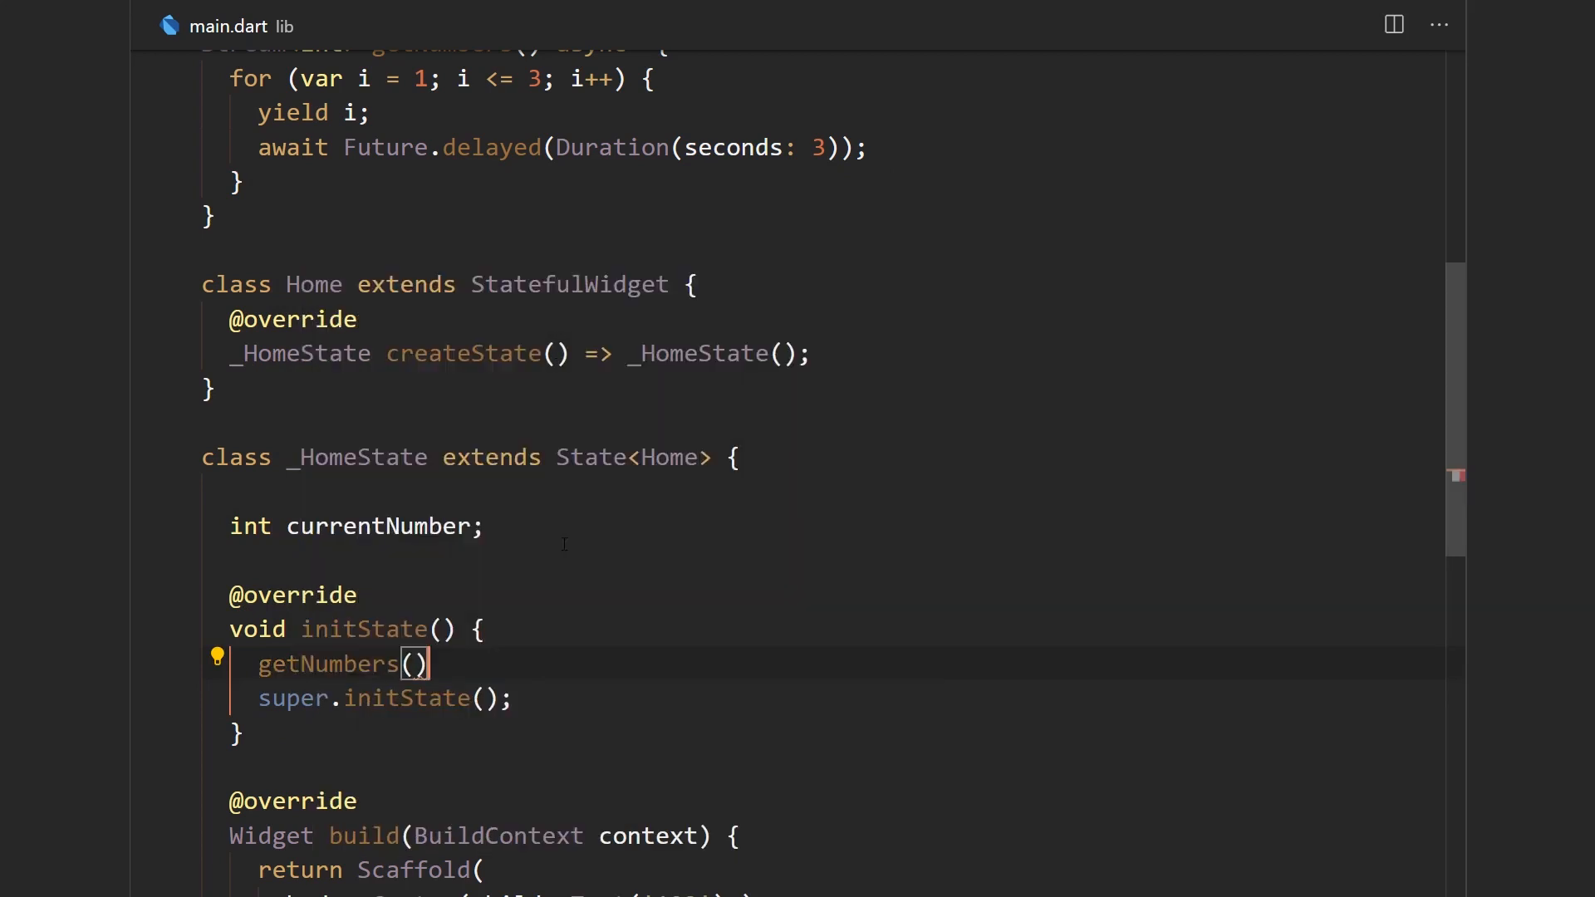
pyautogui.write('.listen(onData)')
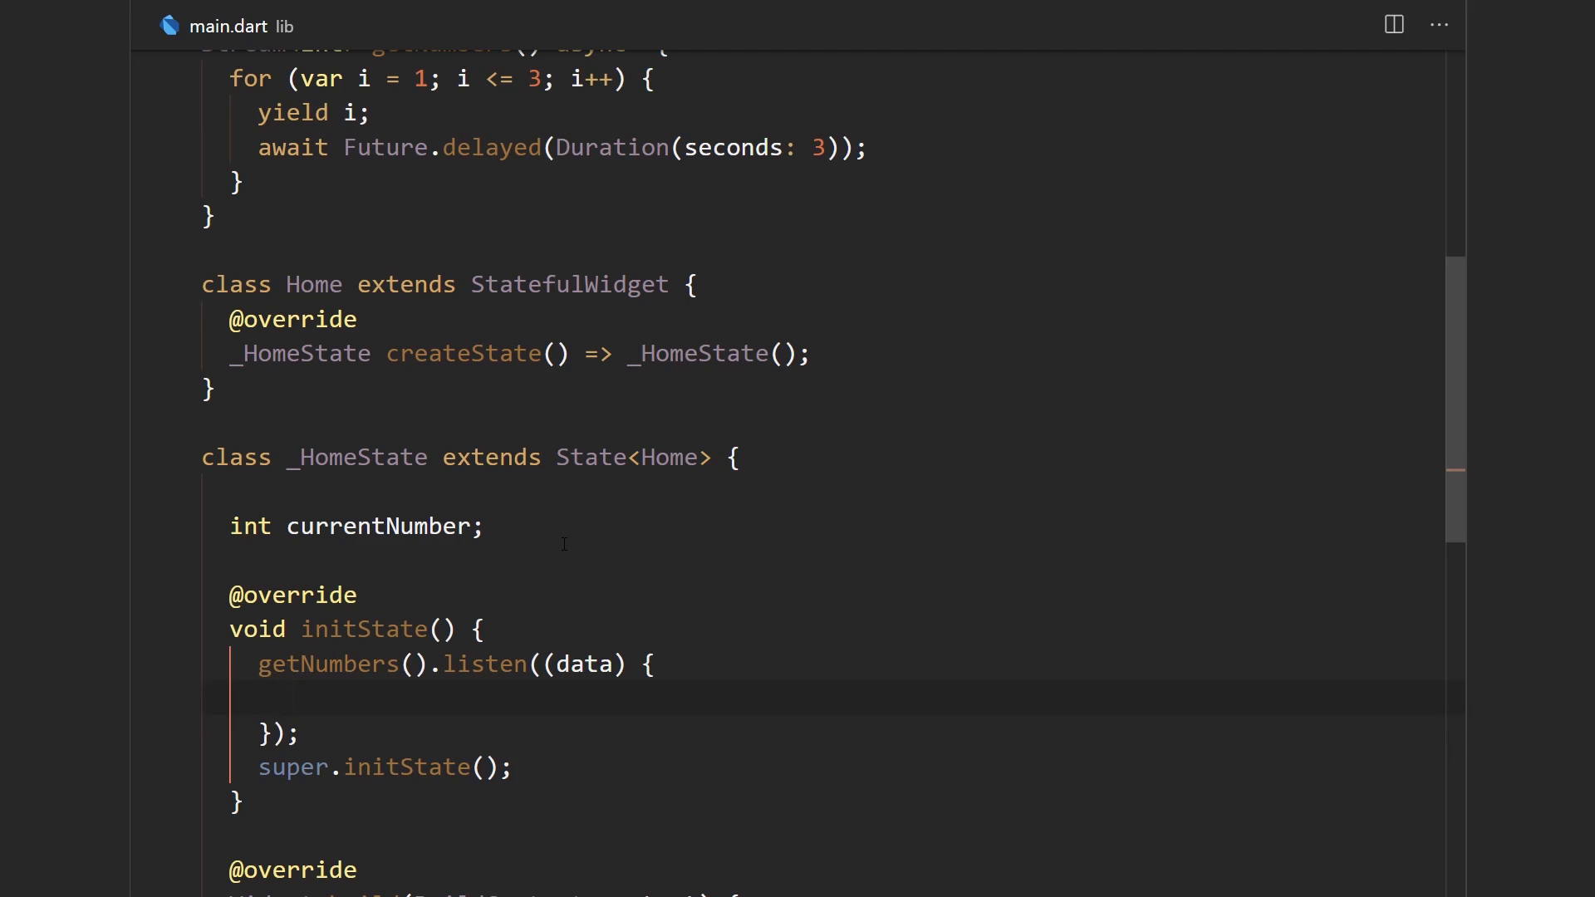
pyautogui.scroll(-3)
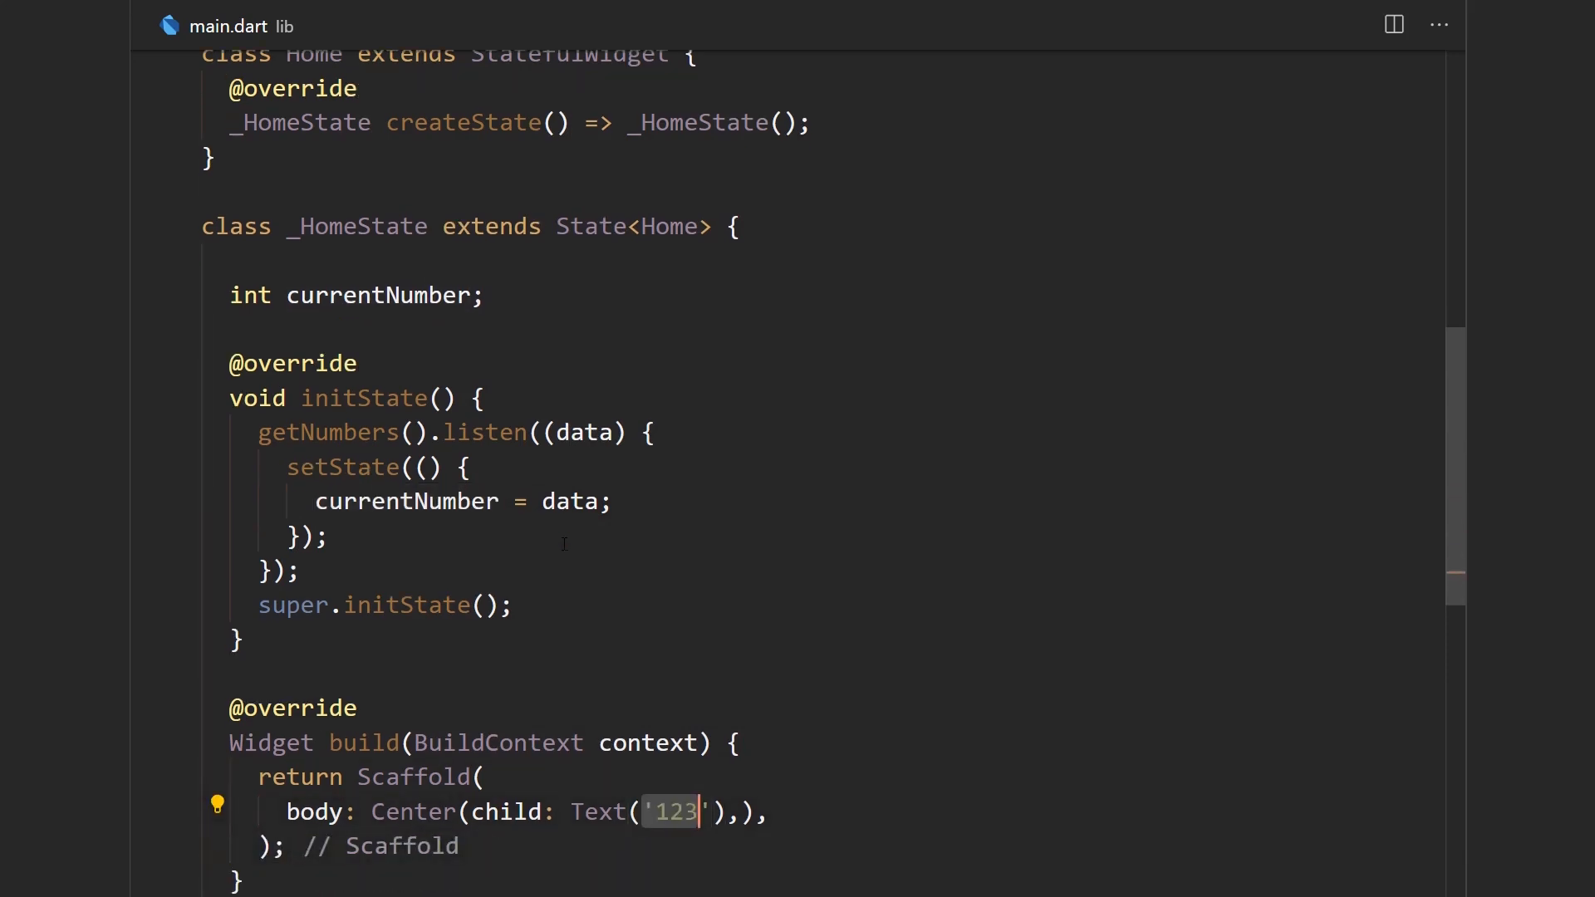
# Make the Text show currentNumber != null ? currentNumber.toString() : 'no data here'.
pyautogui.write('currentNumber')
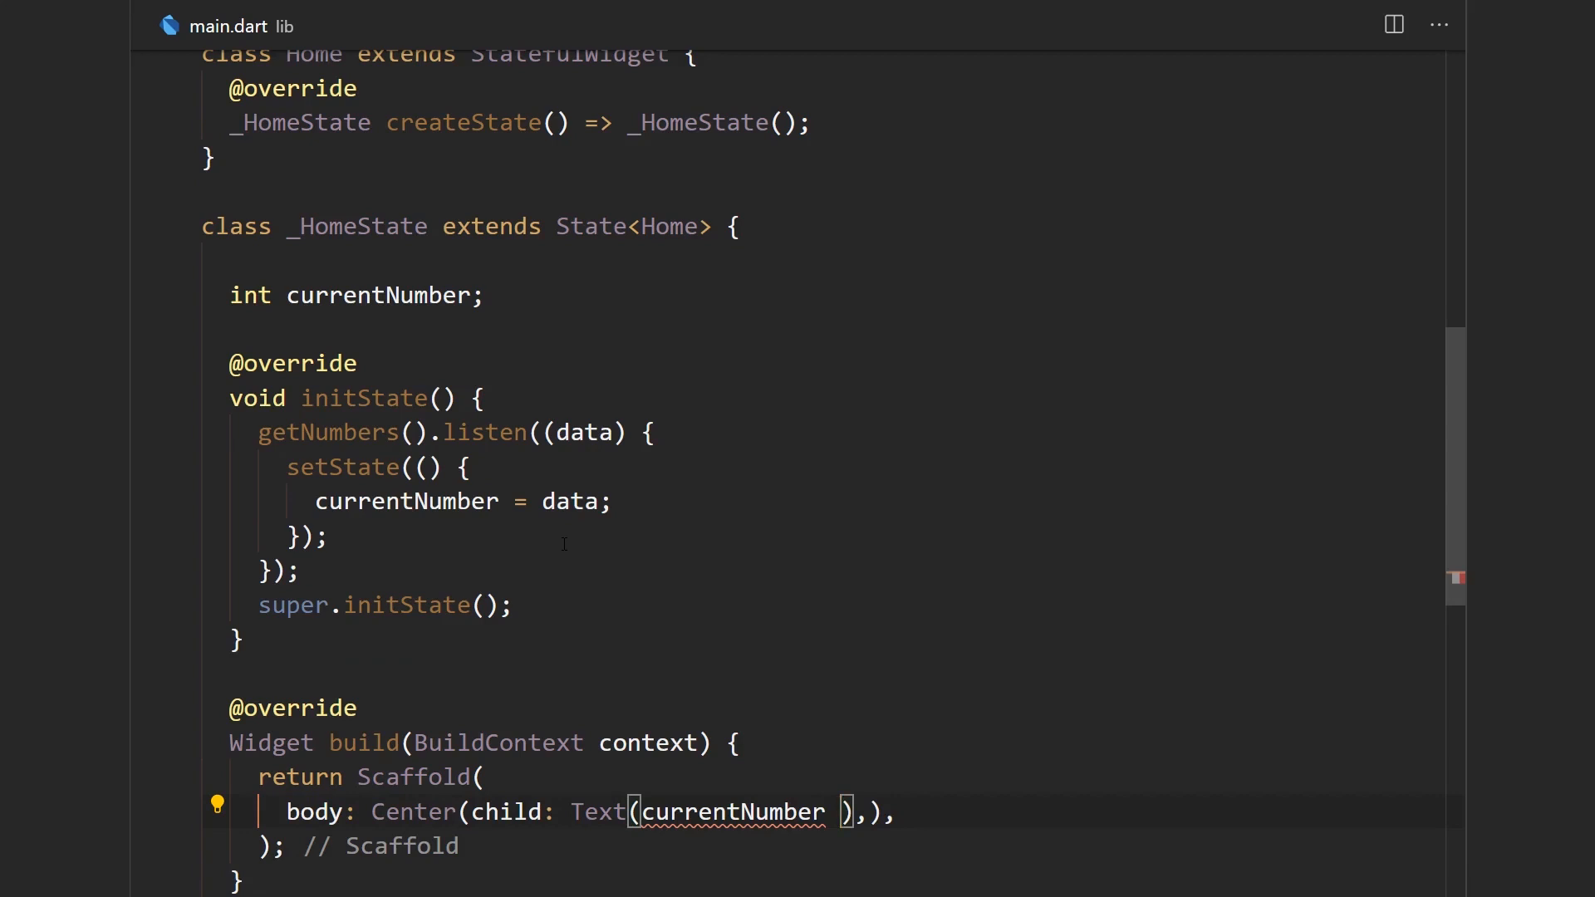
pyautogui.write('!= null ?')
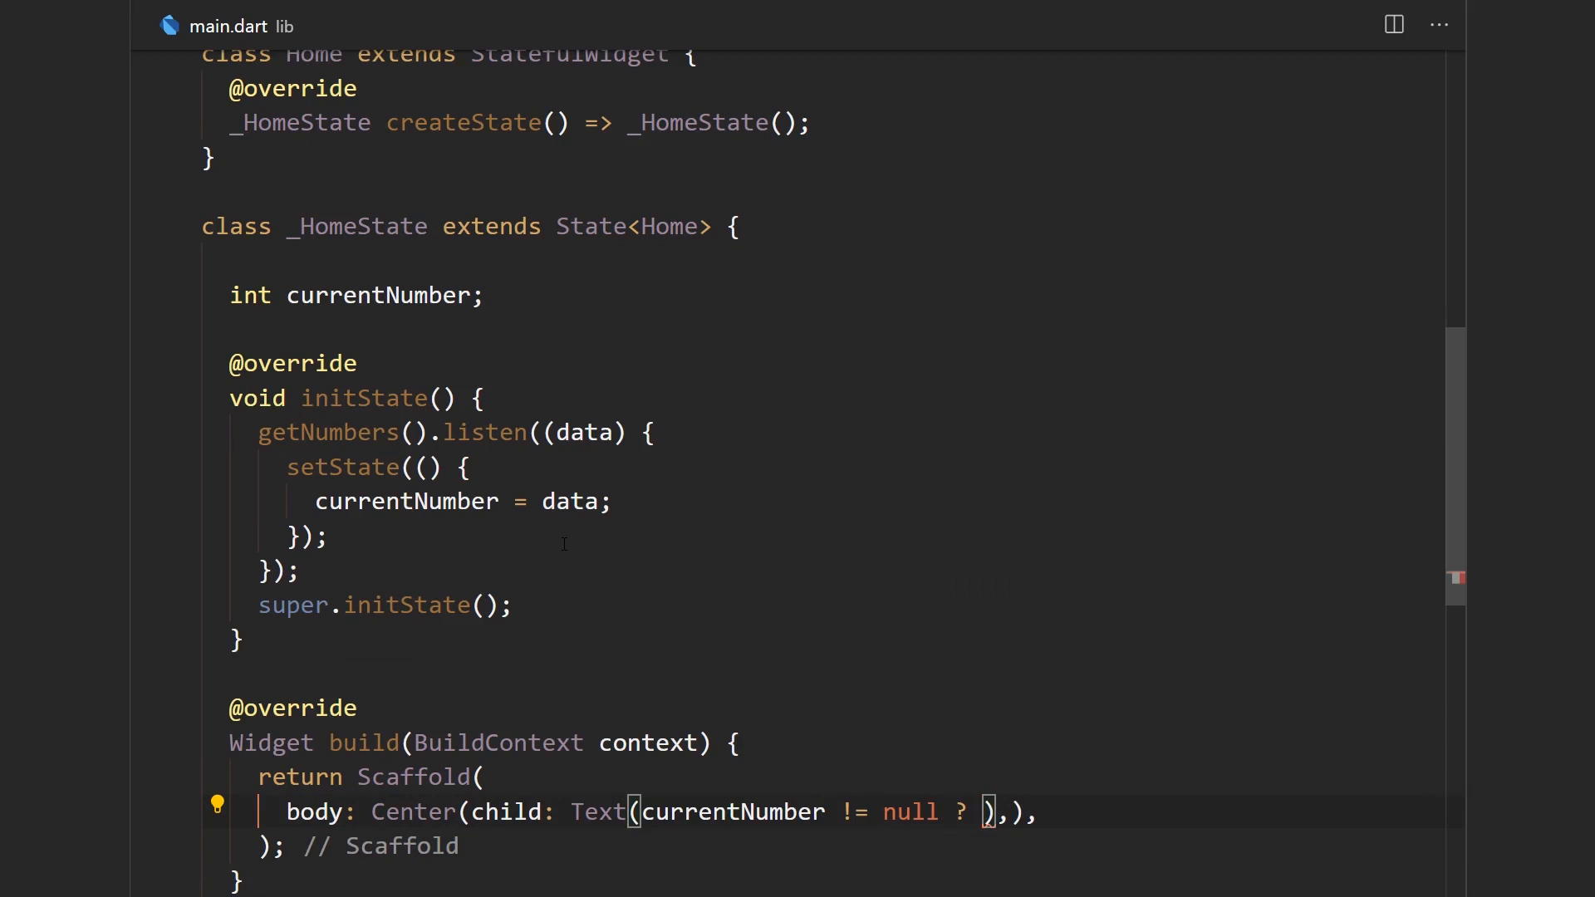
pyautogui.write('currentNumber.to')
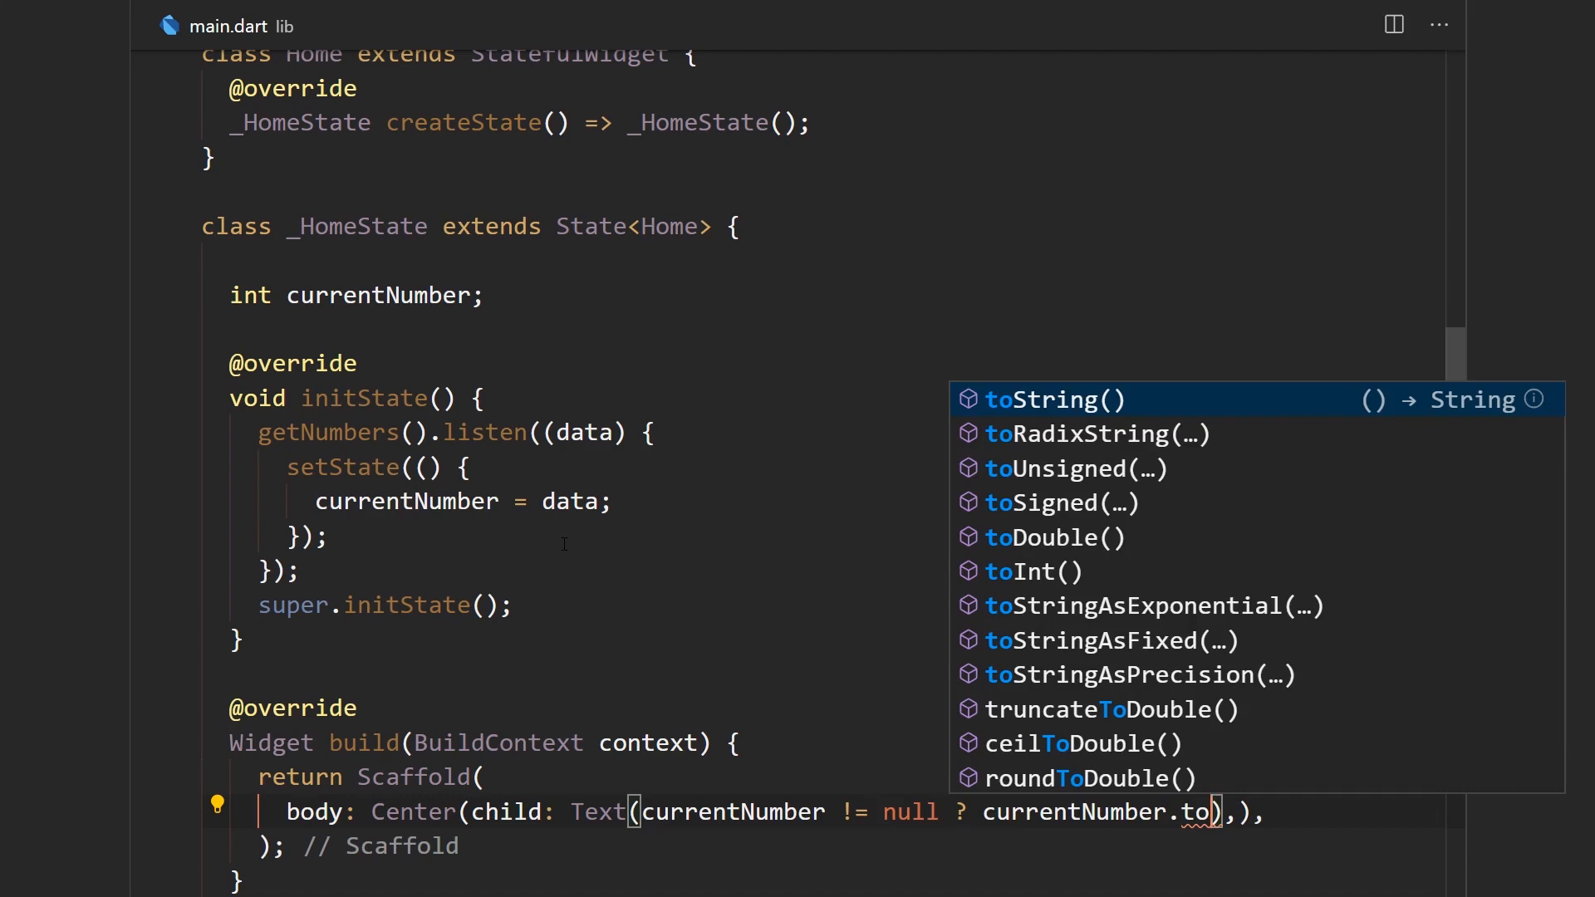
pyautogui.click(1059, 399)
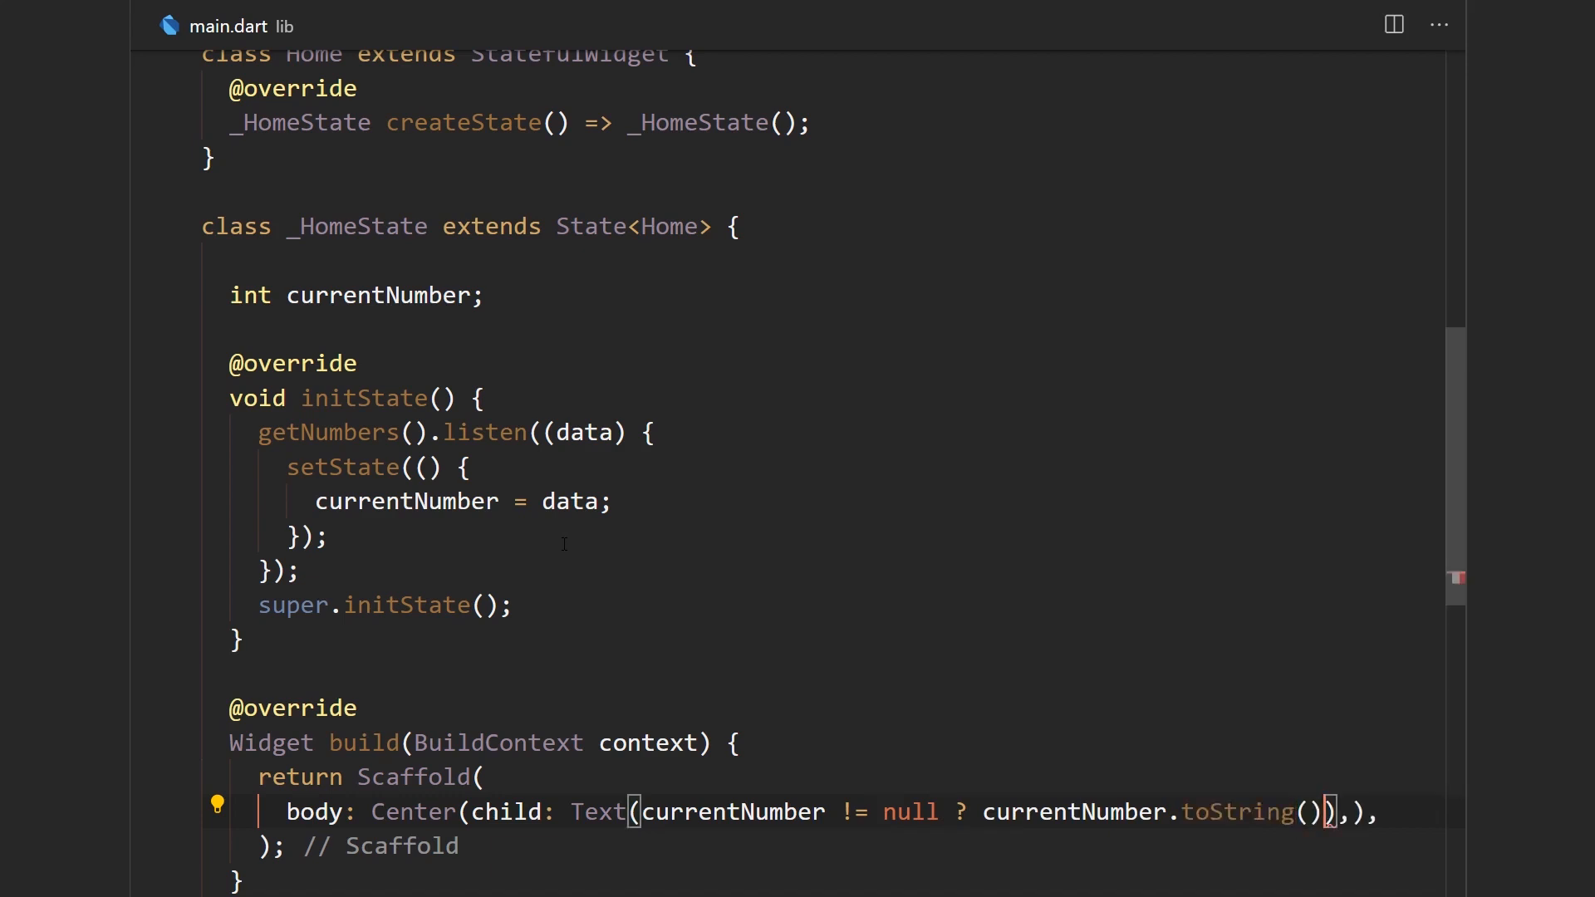
pyautogui.write(": 'no'")
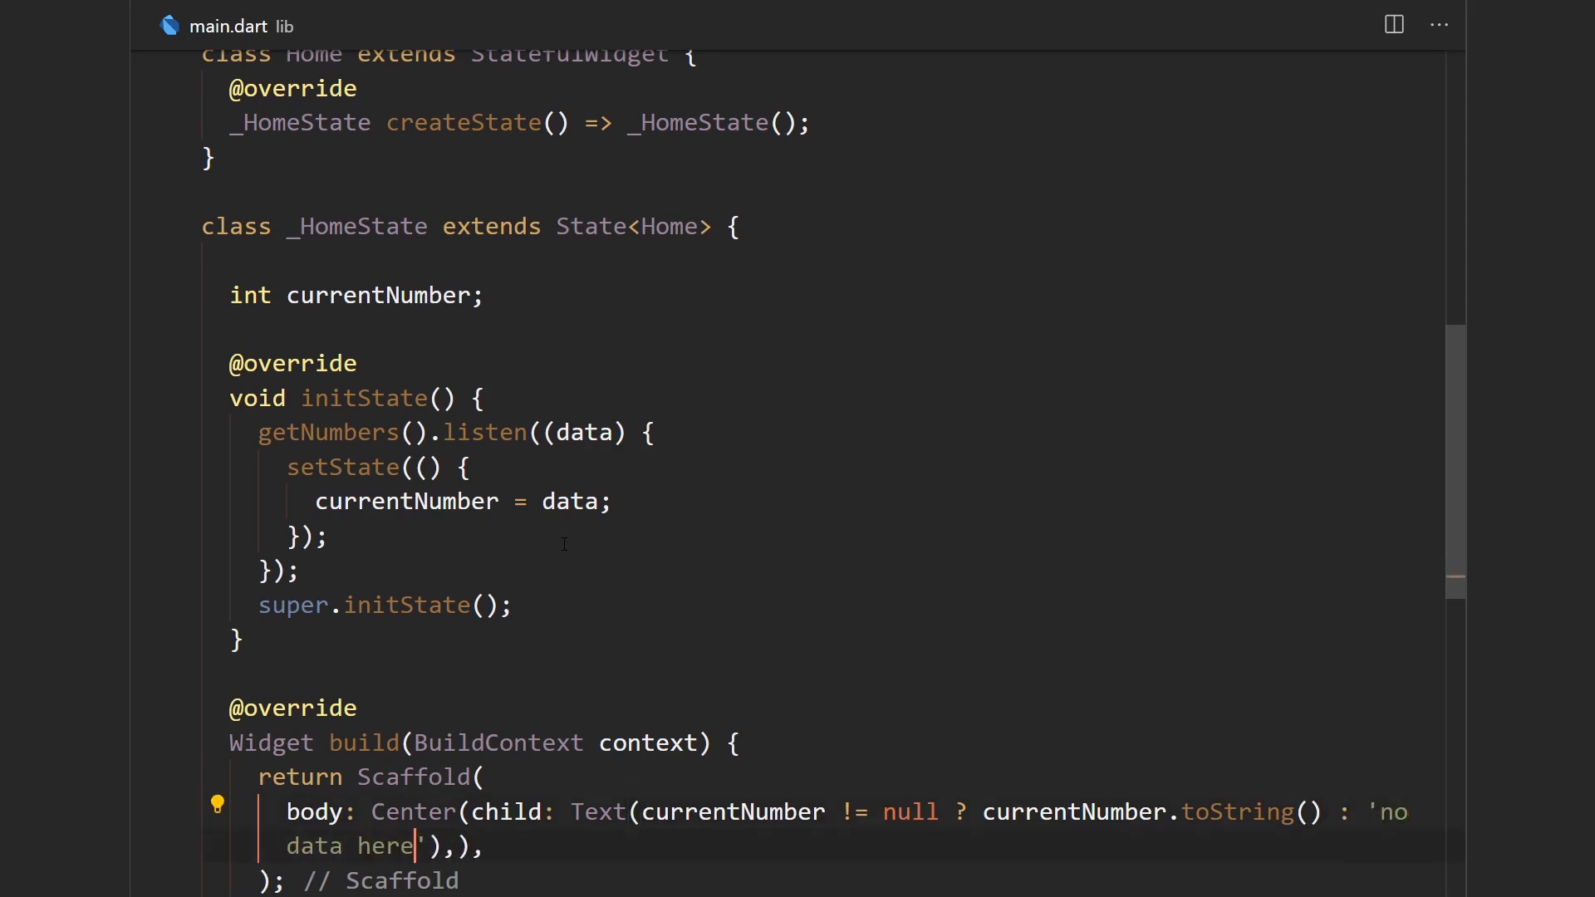
pyautogui.scroll(-3)
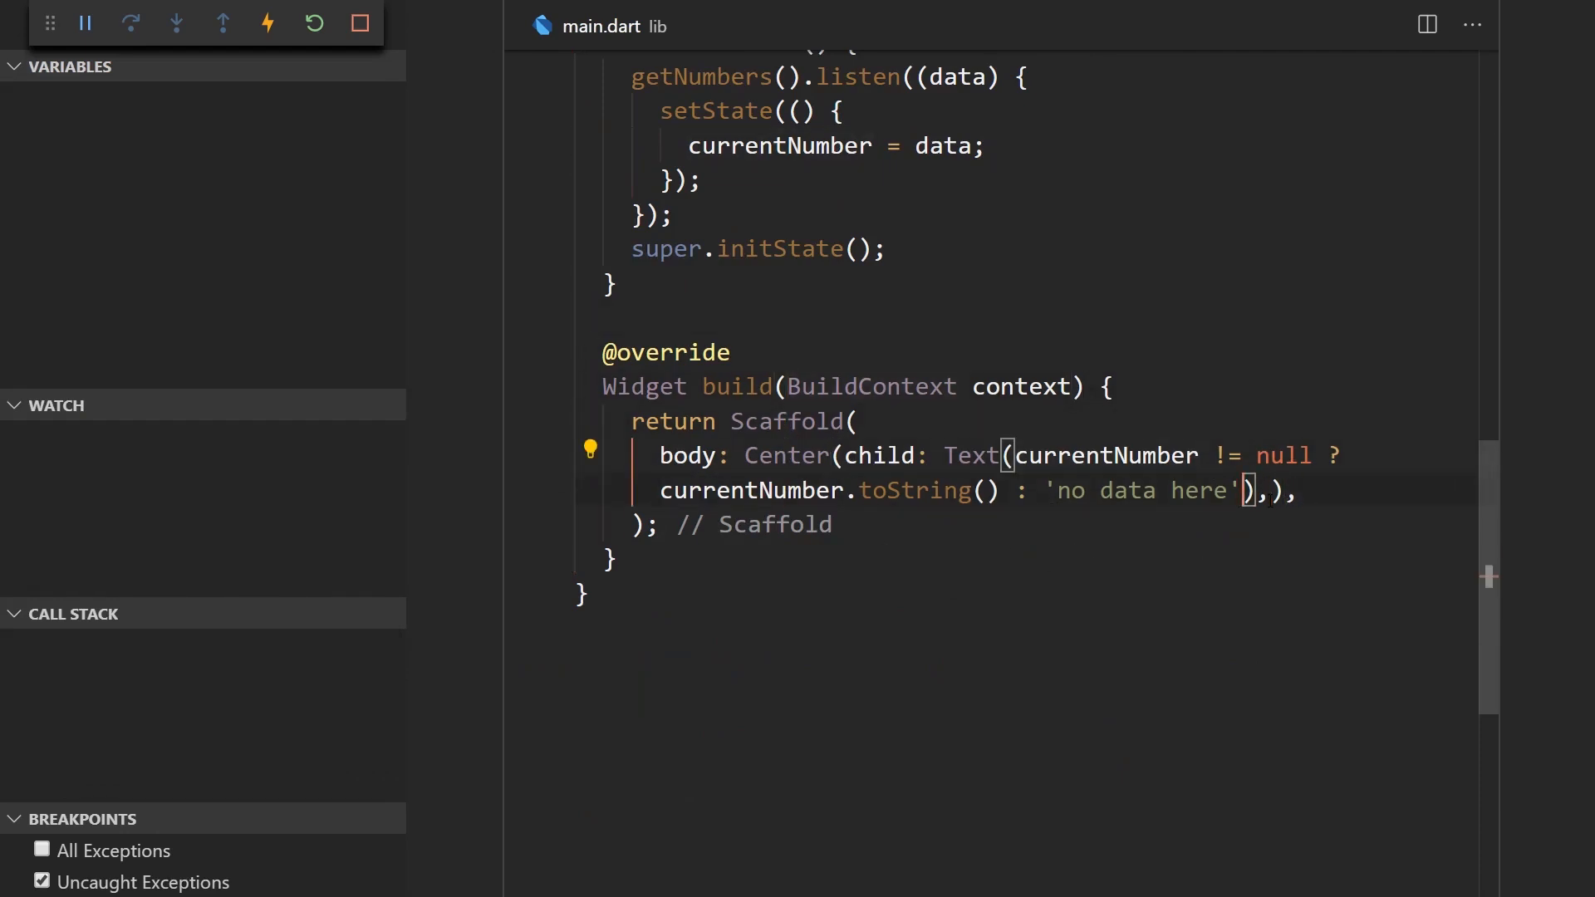
# Style the Text with TextStyle(fontSize: 50) and check the emulator shows a large 3.
pyautogui.write(', sty')
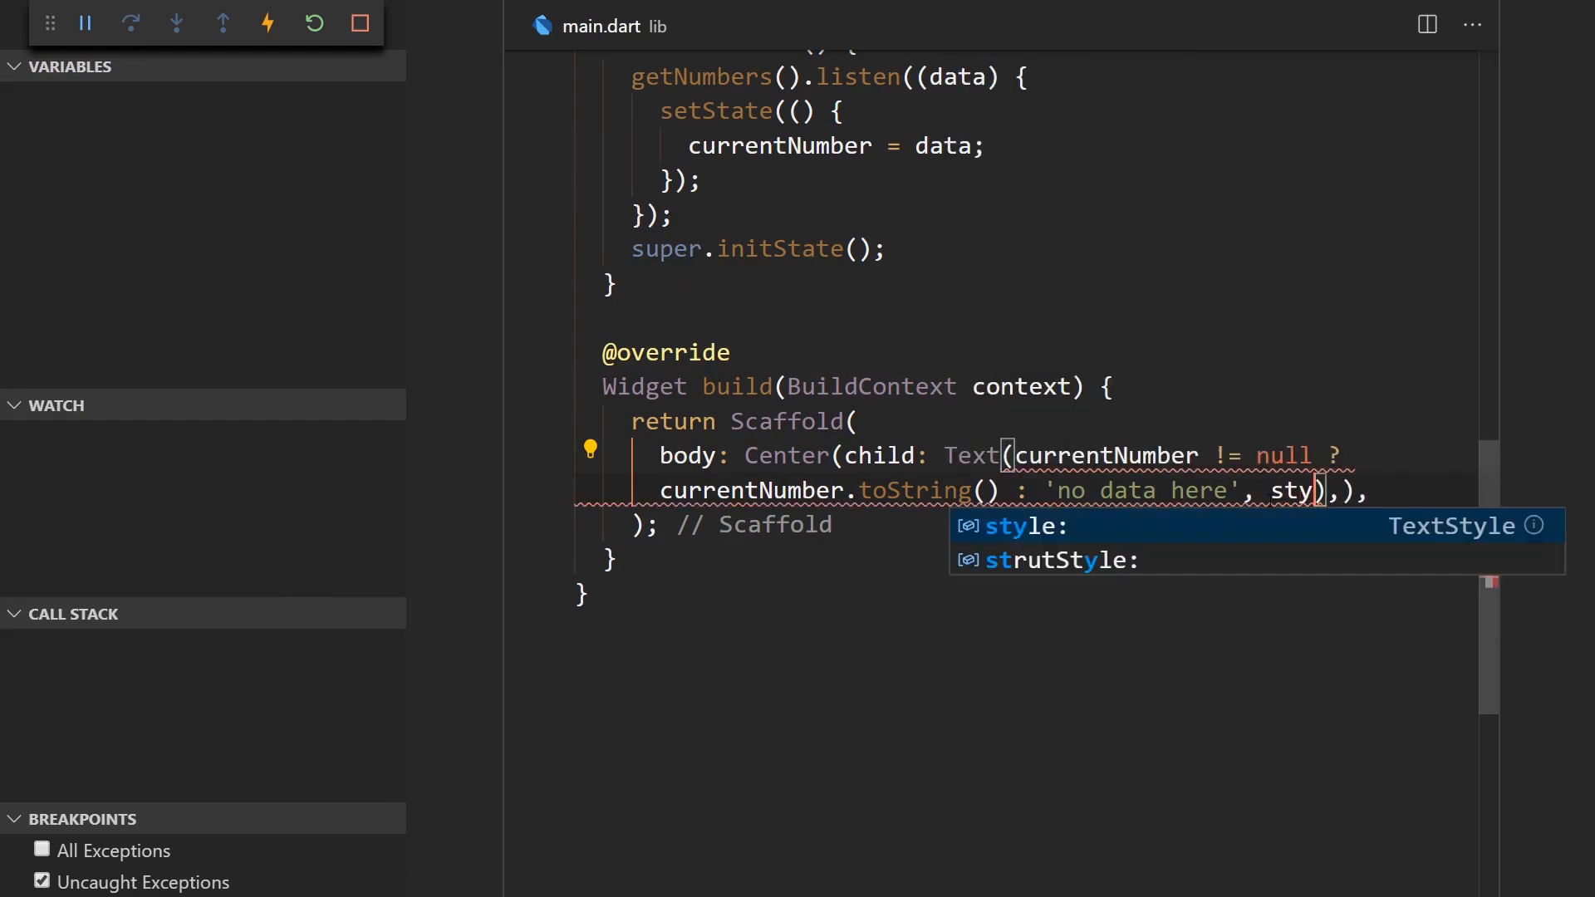
pyautogui.write('TextStyle,')
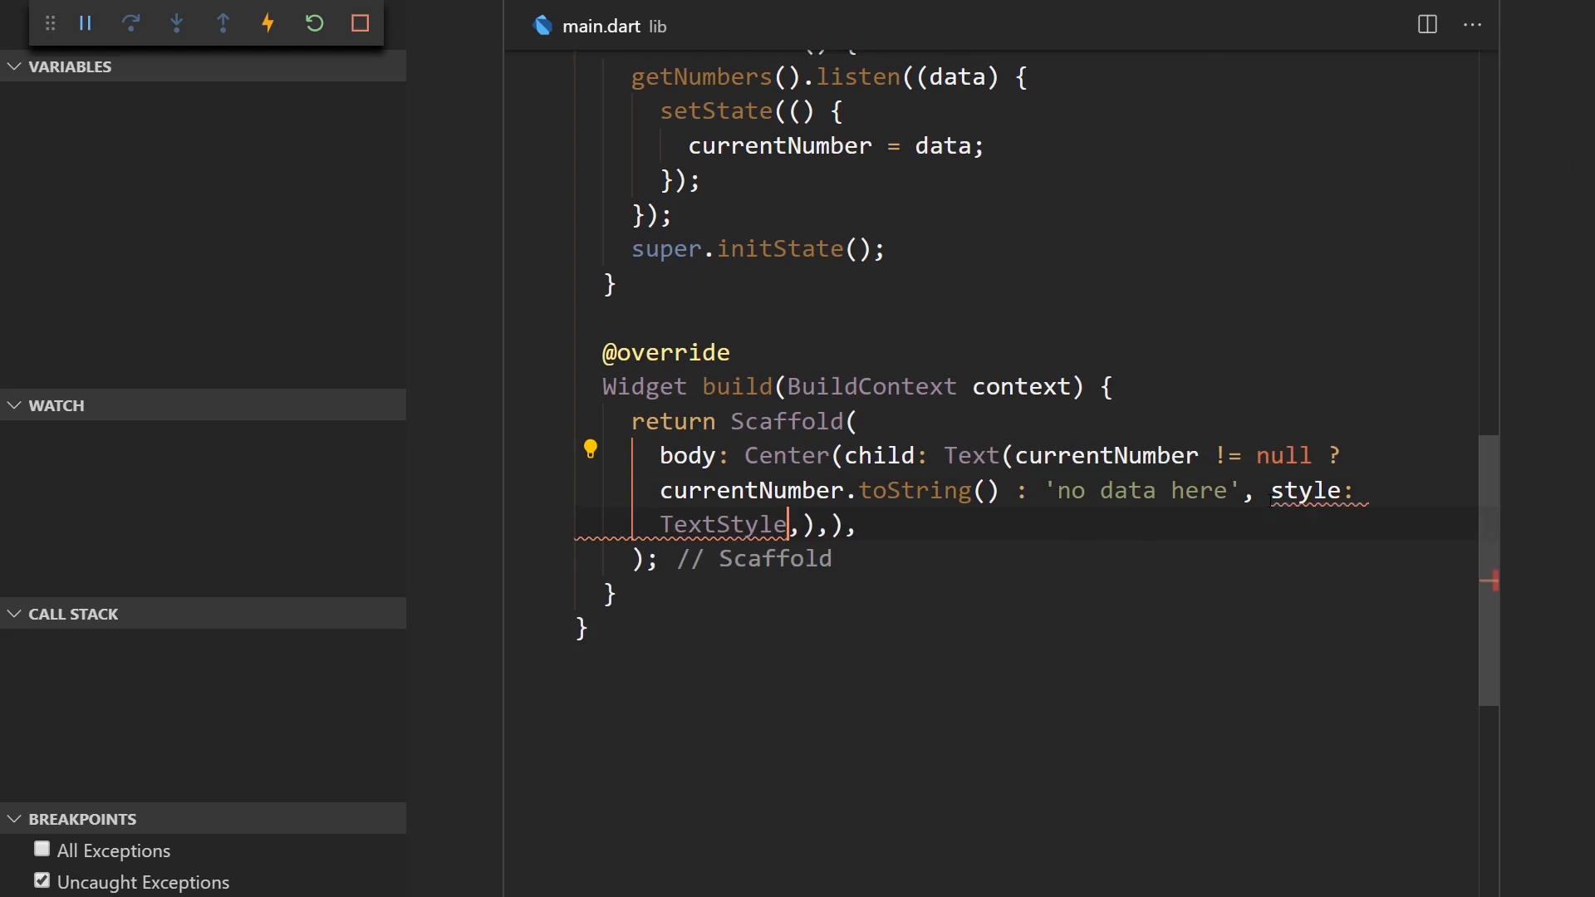
pyautogui.write('(fontSize: 50')
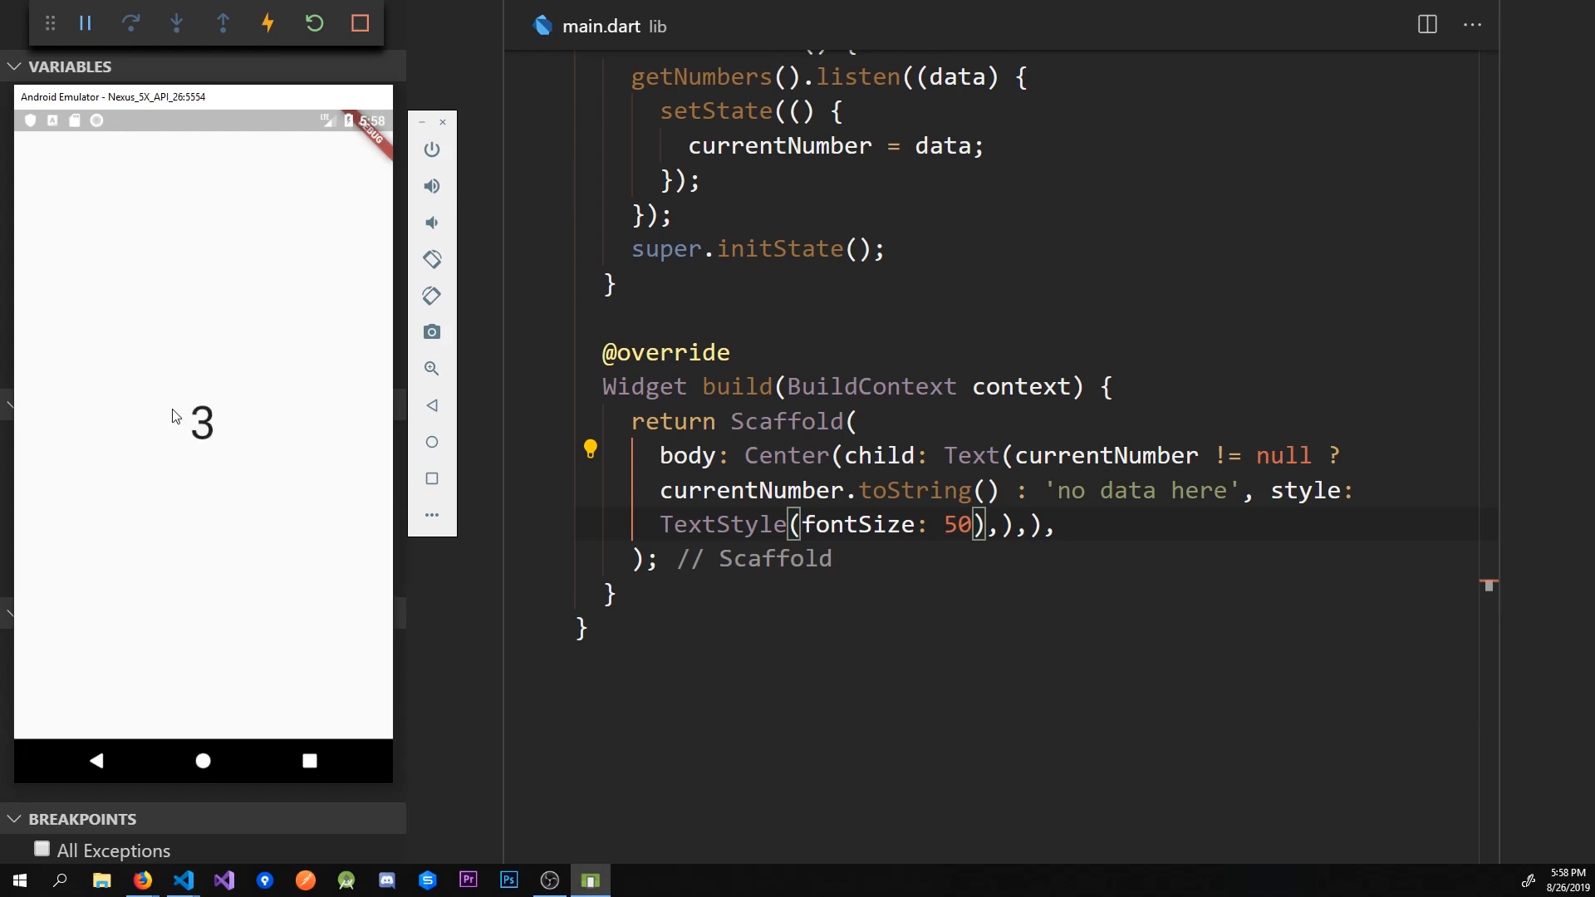
pyautogui.scroll(-3)
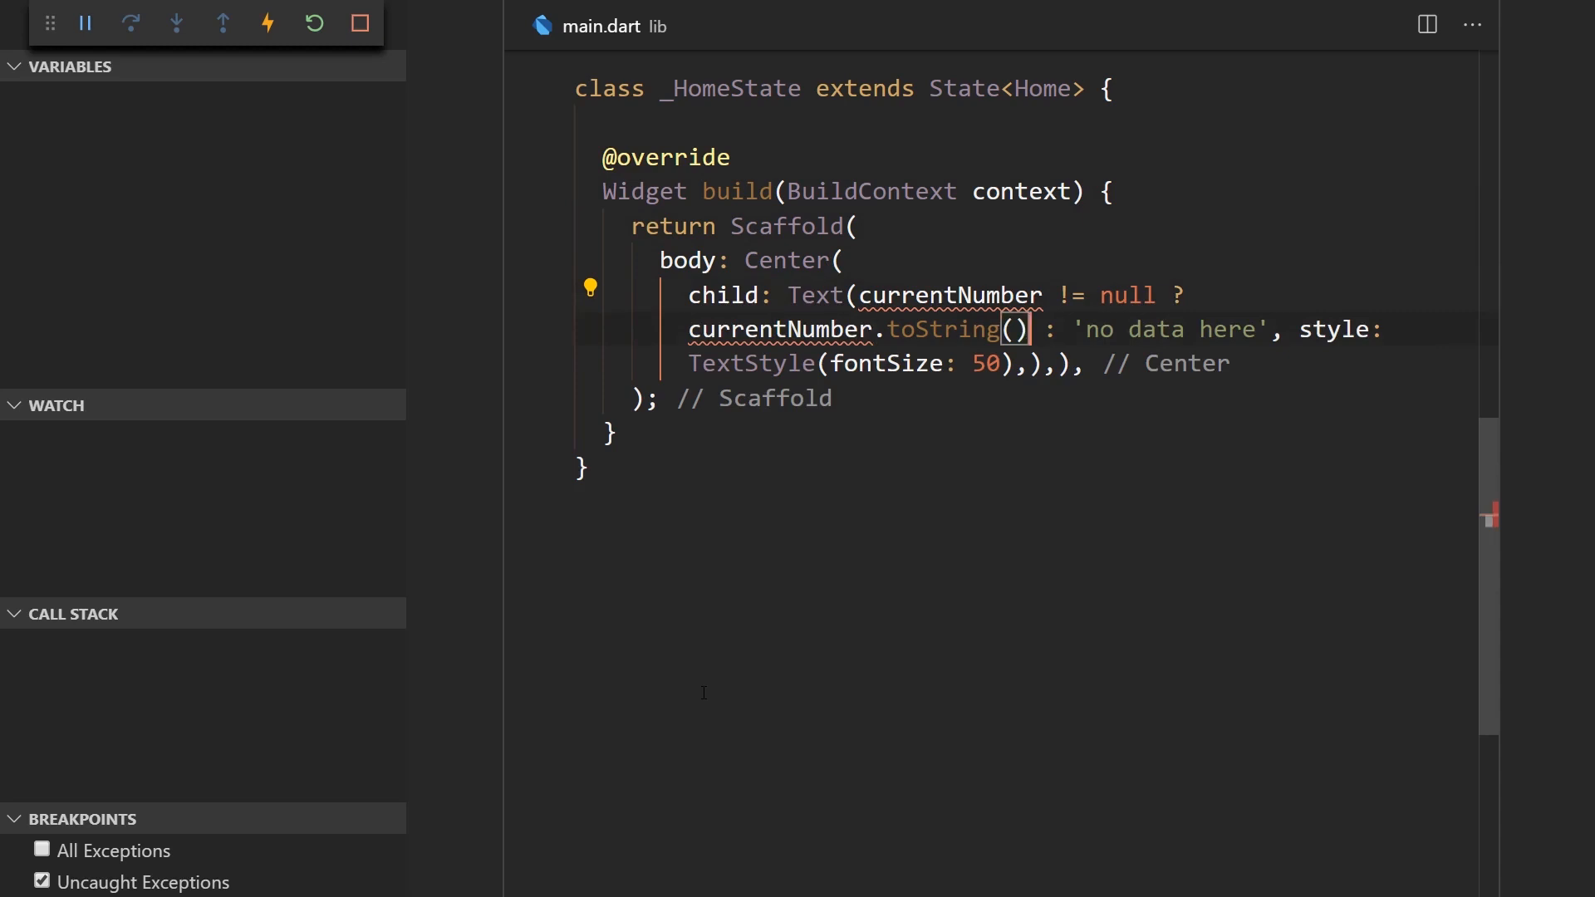
# Wrap the Text in a StreamBuilder<int> via quick fix, with stream set to getNumbers().
pyautogui.click(590, 288)
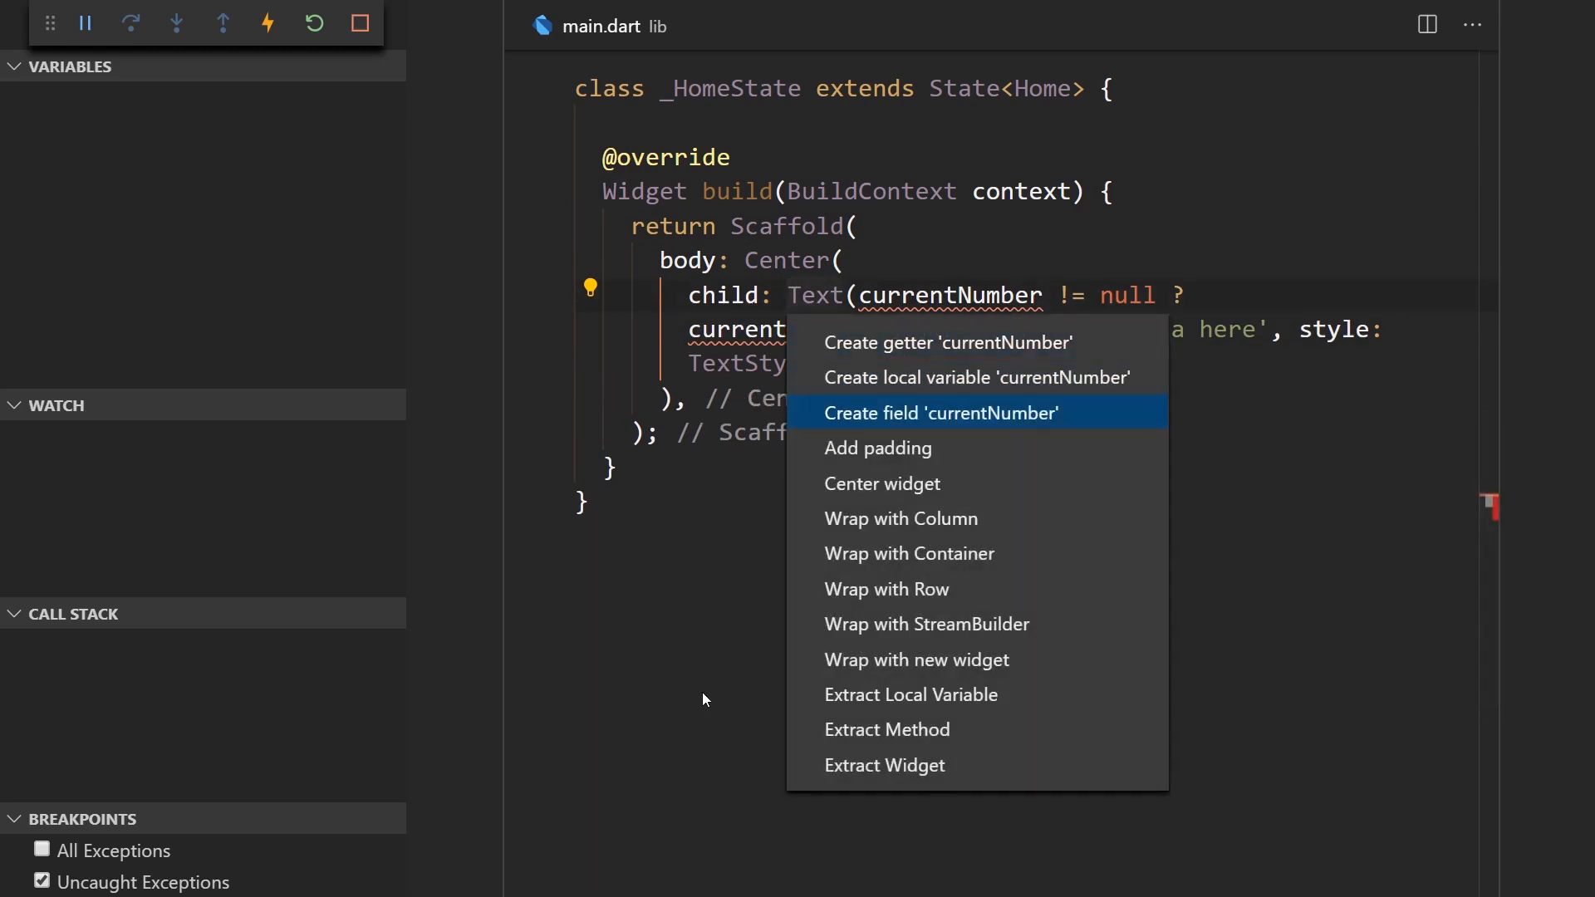
pyautogui.click(925, 623)
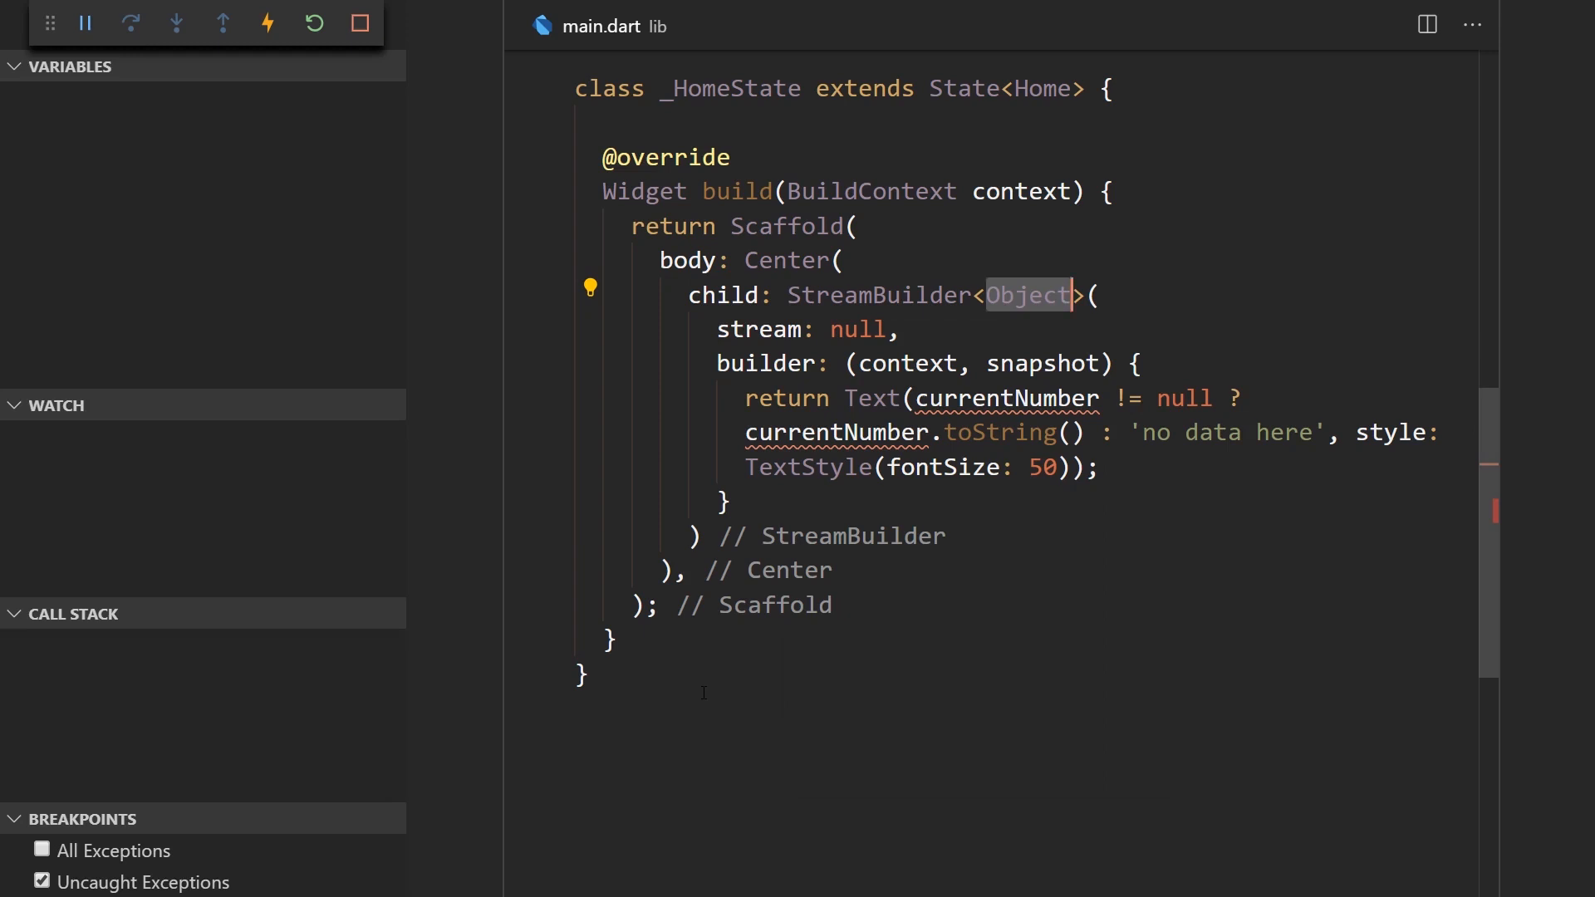
pyautogui.write('int')
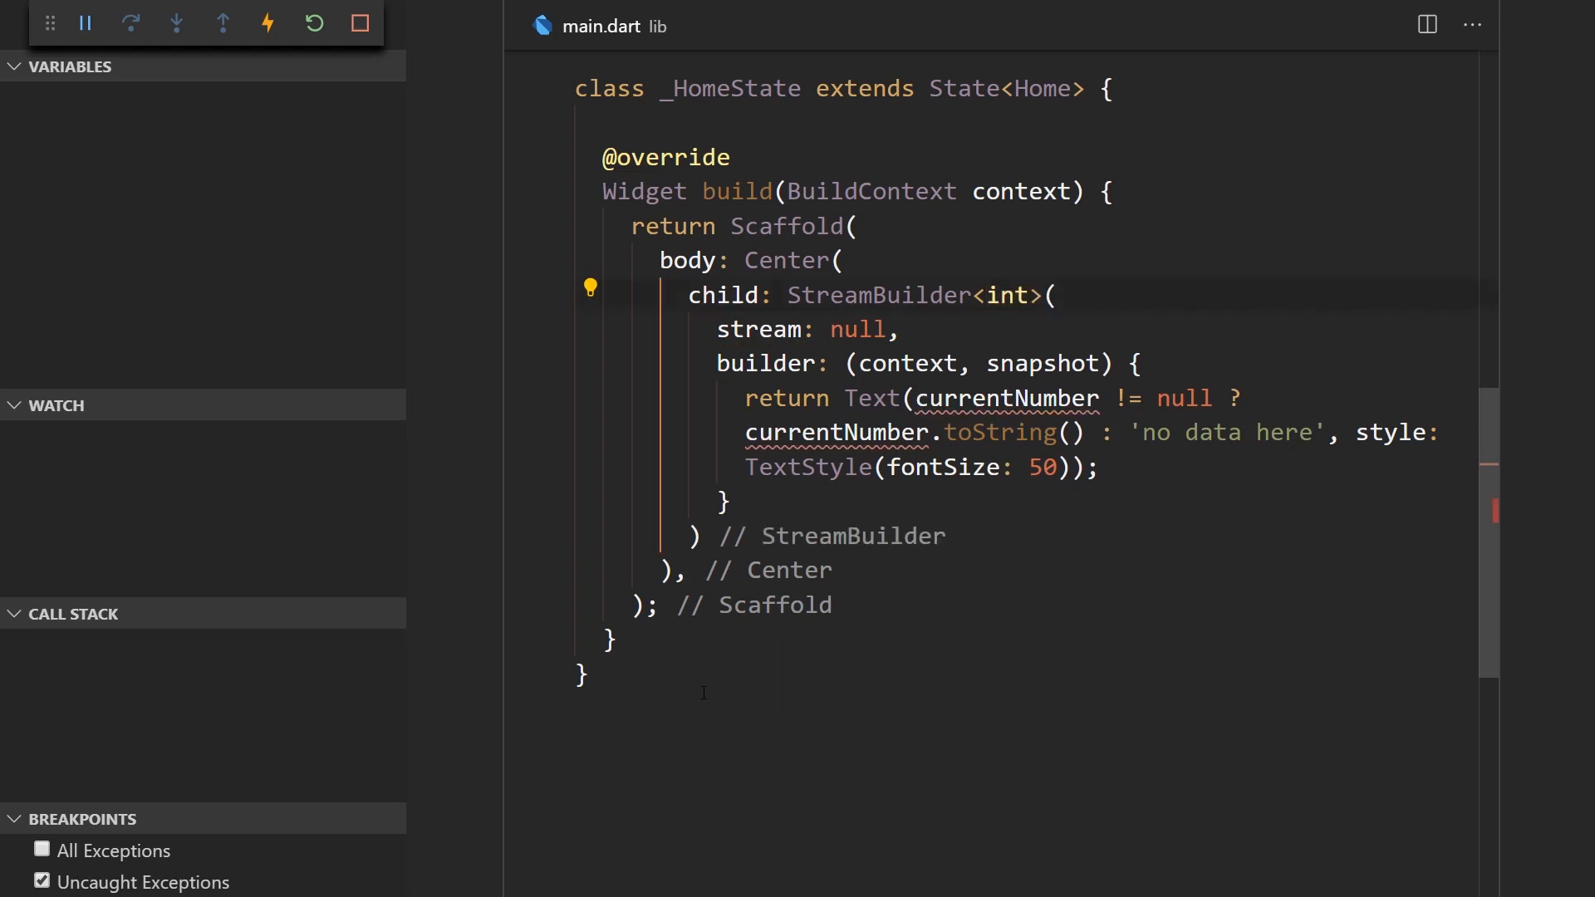
pyautogui.doubleClick(859, 329)
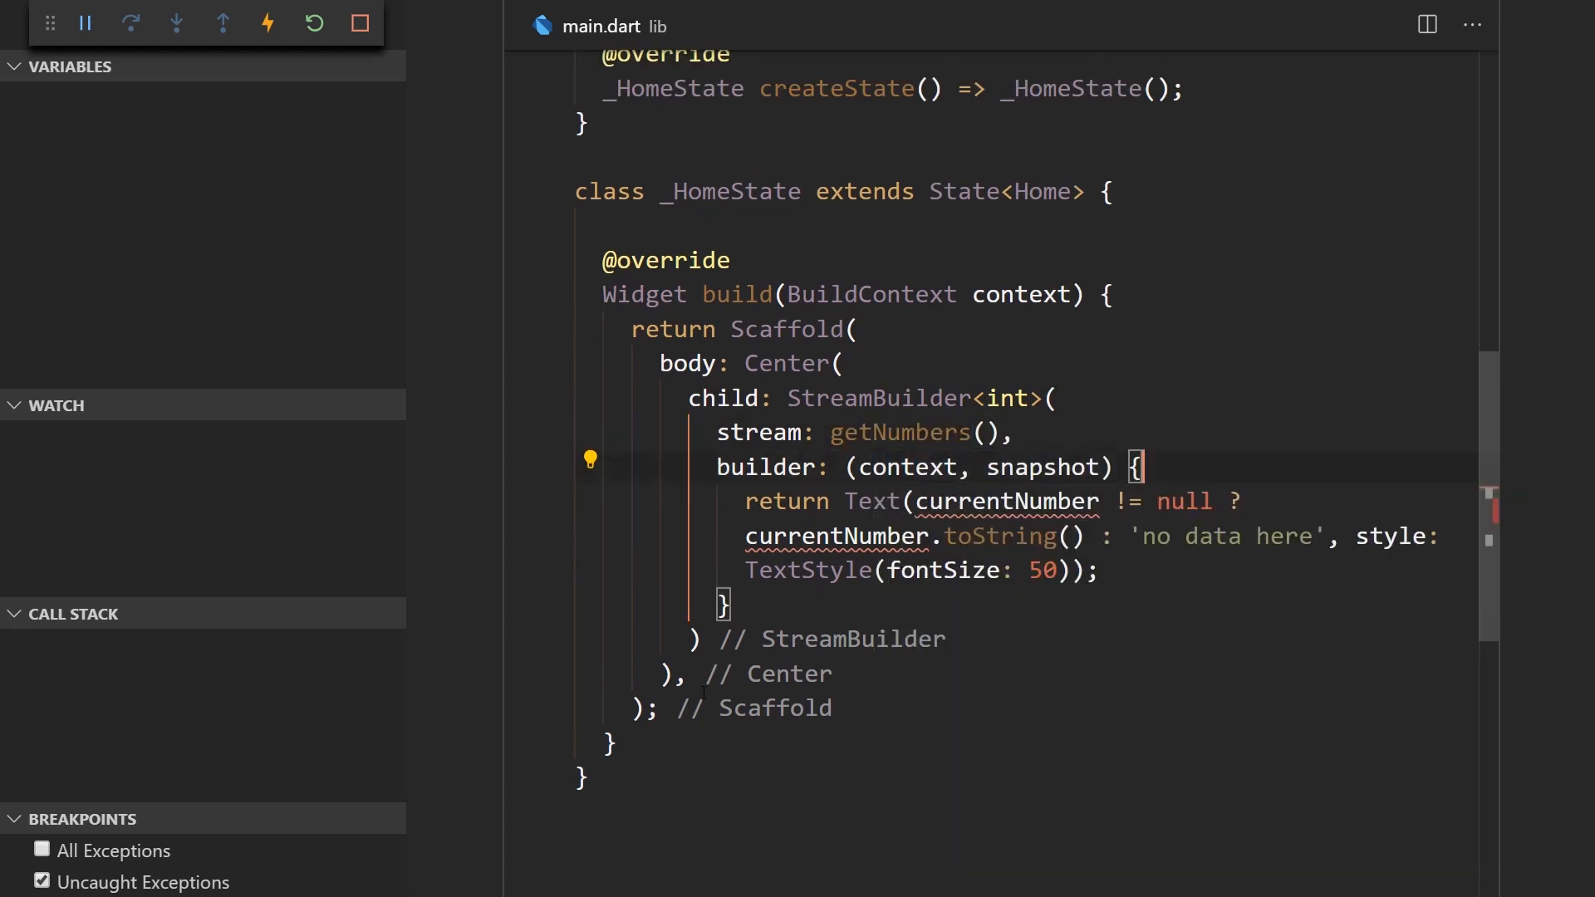
pyautogui.doubleClick(1037, 467)
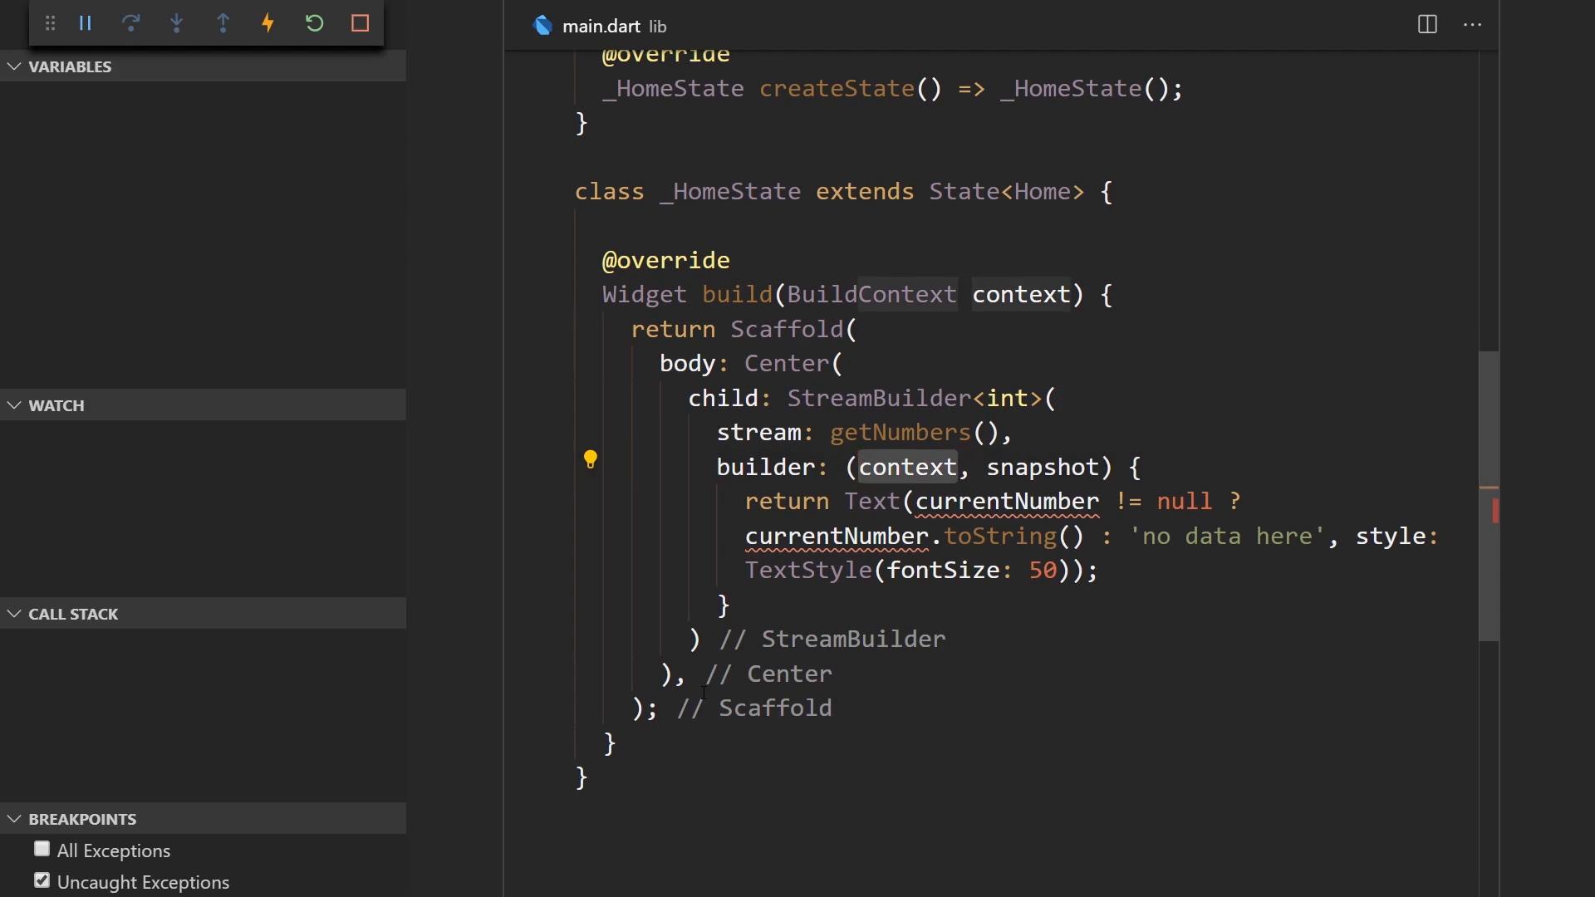
# Rewrite the Text condition as snapshot.hasData ? snapshot.data.toString() : 'no data here'.
pyautogui.click(905, 500)
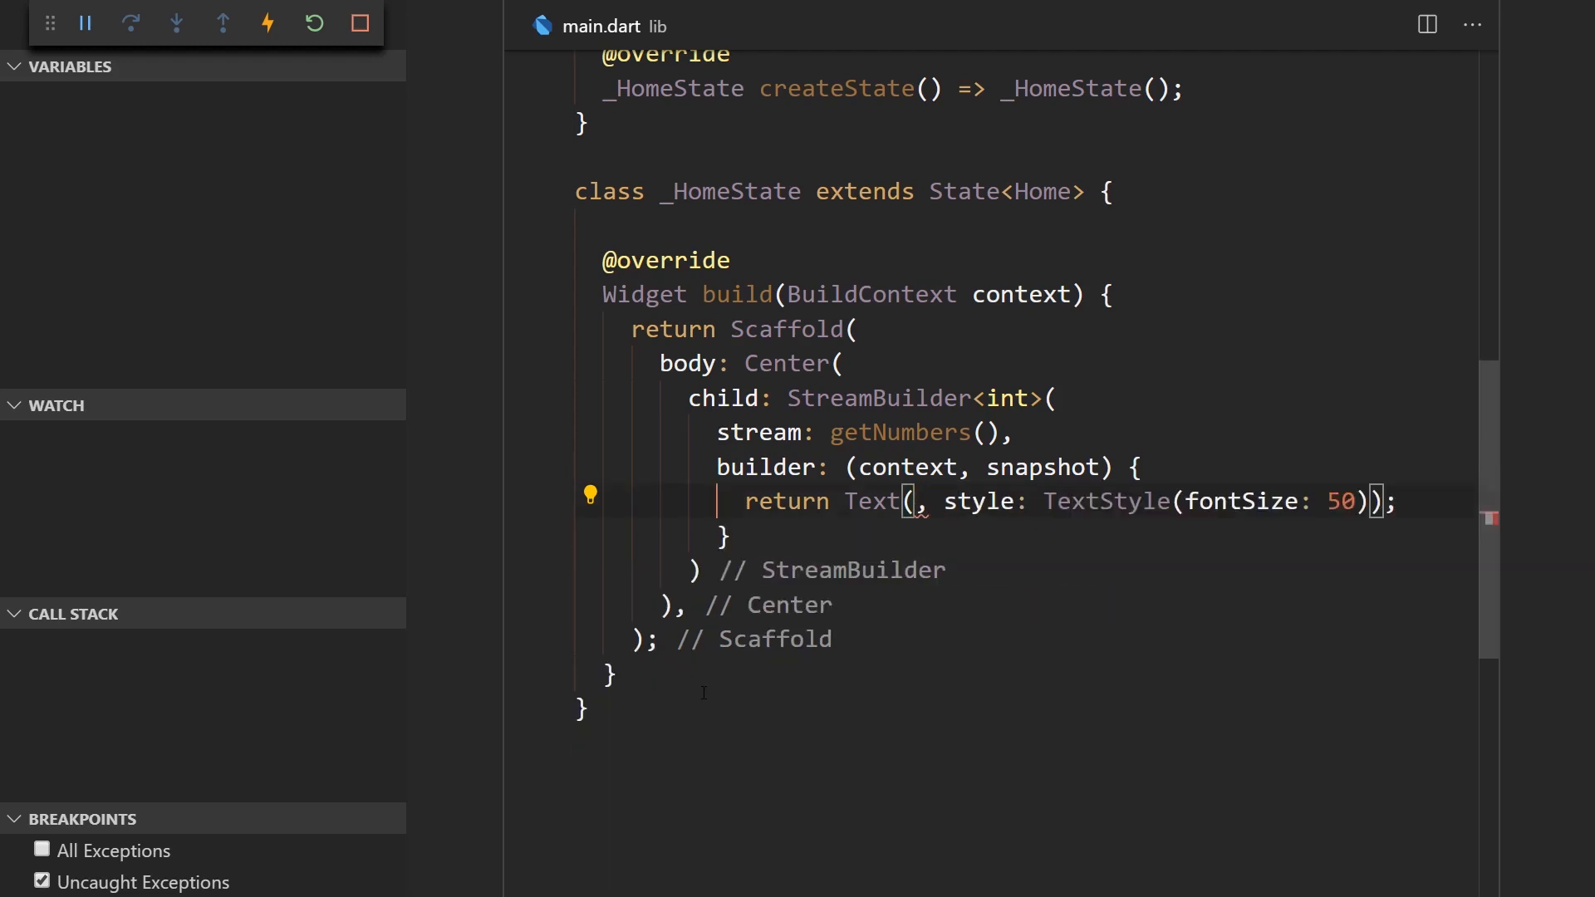
pyautogui.write('snap')
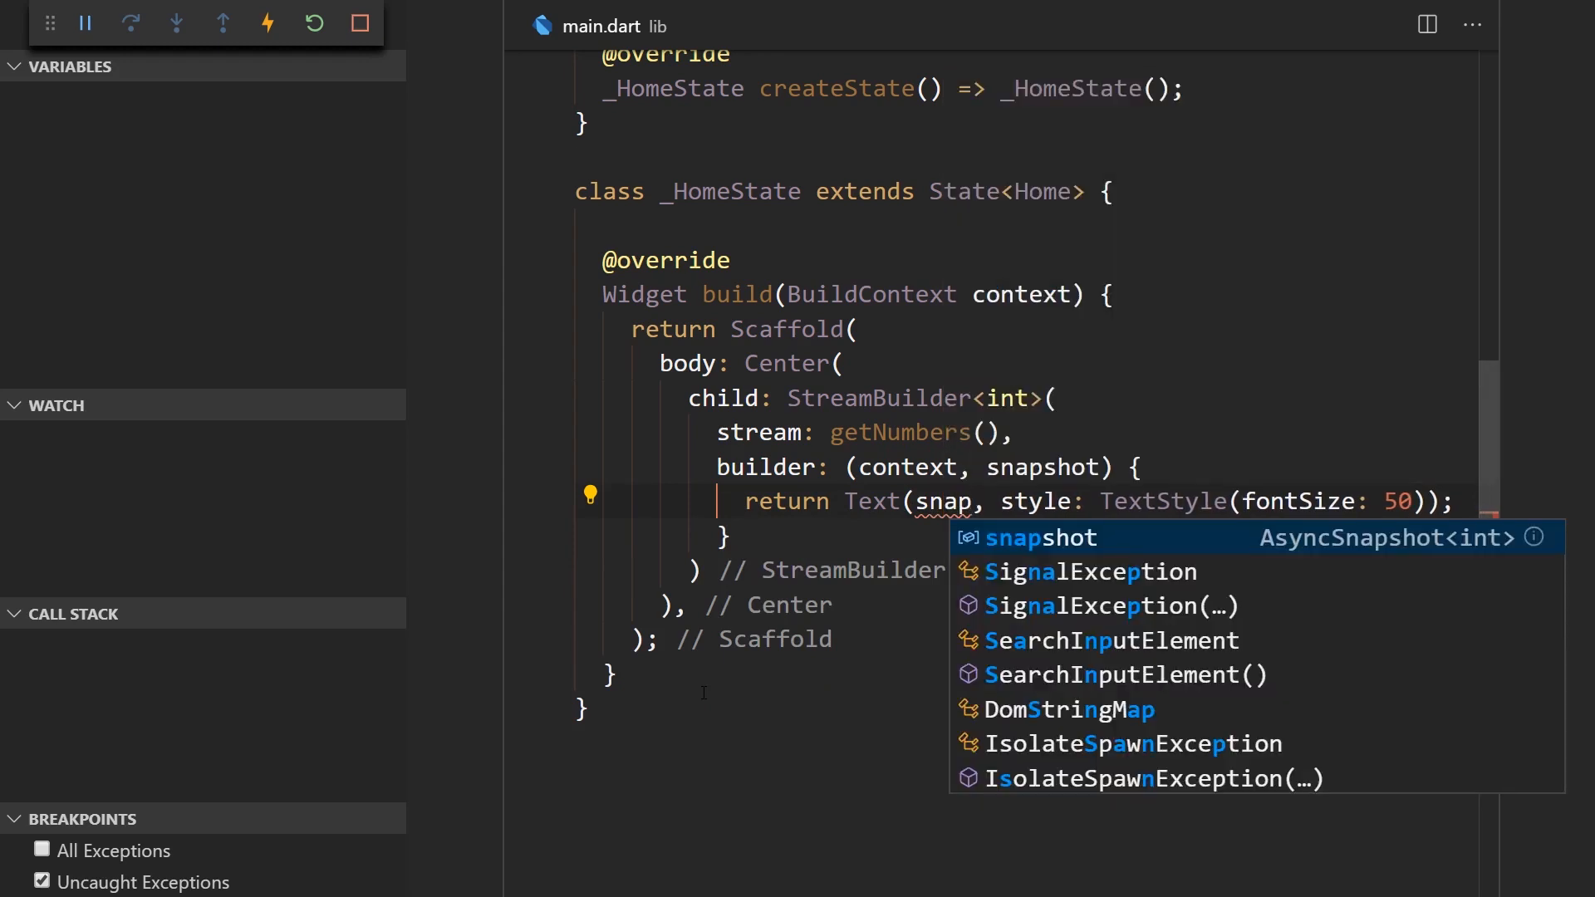
pyautogui.write('.data')
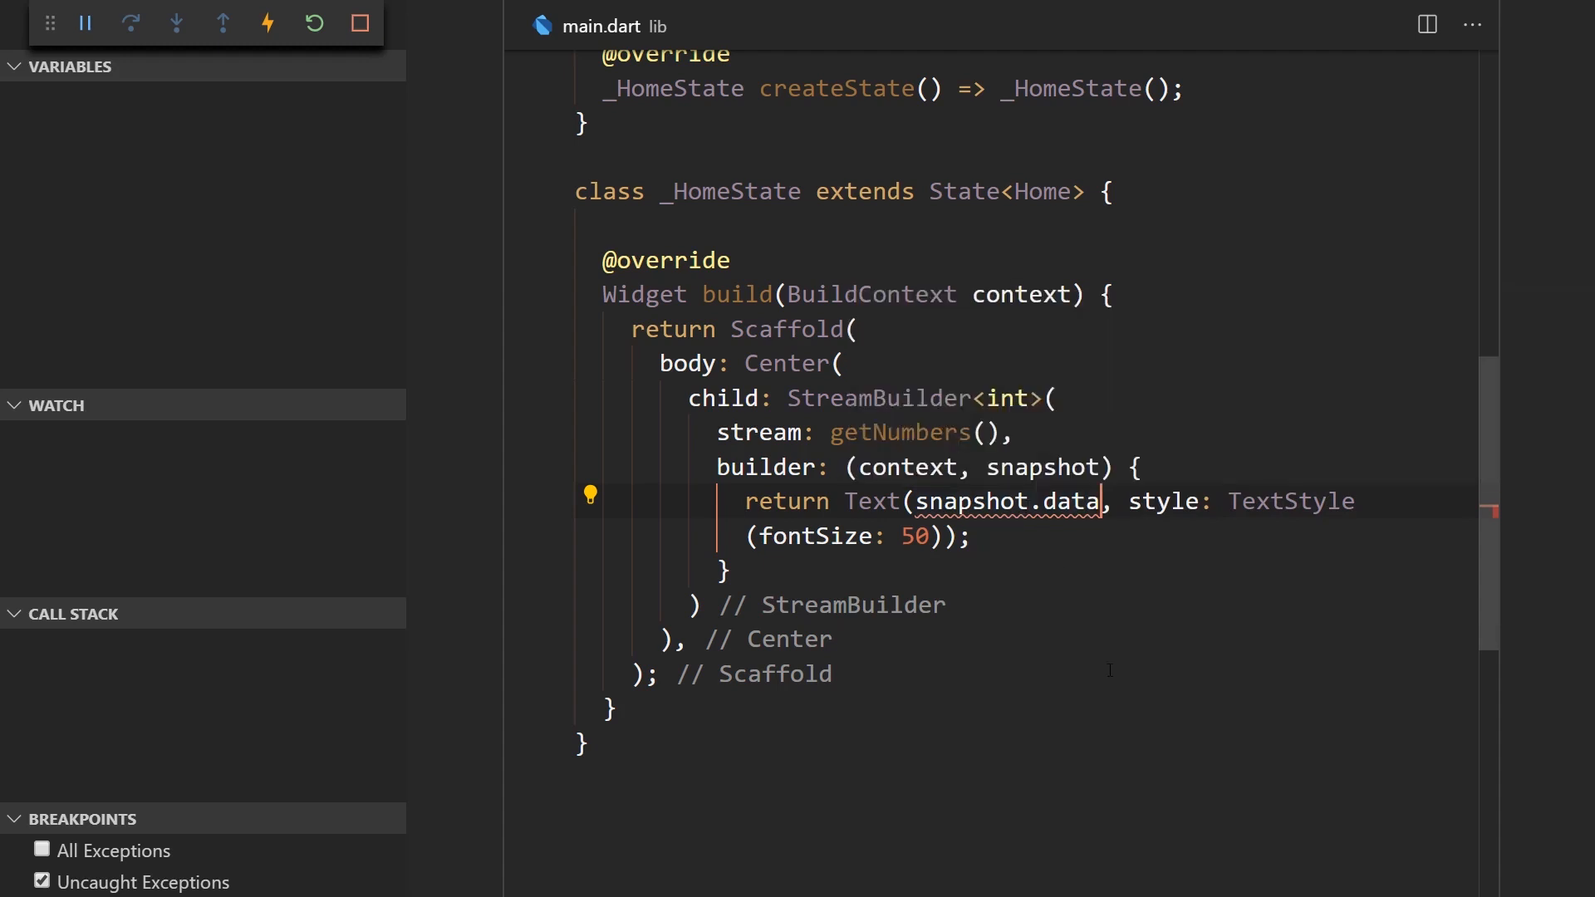
pyautogui.write('.toString()')
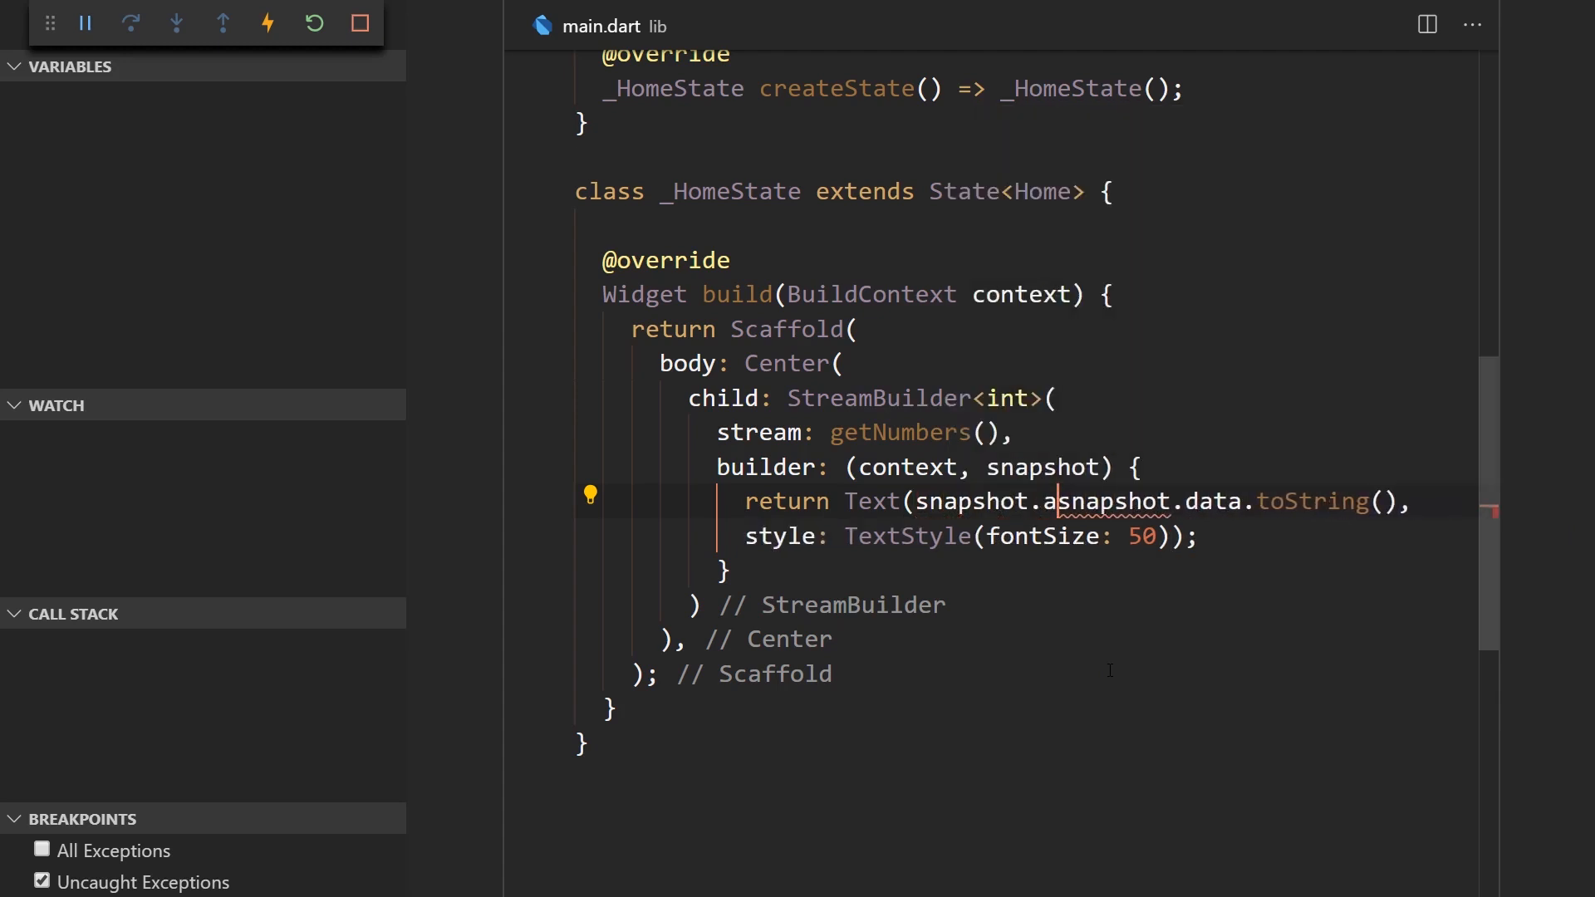
pyautogui.write('hasData')
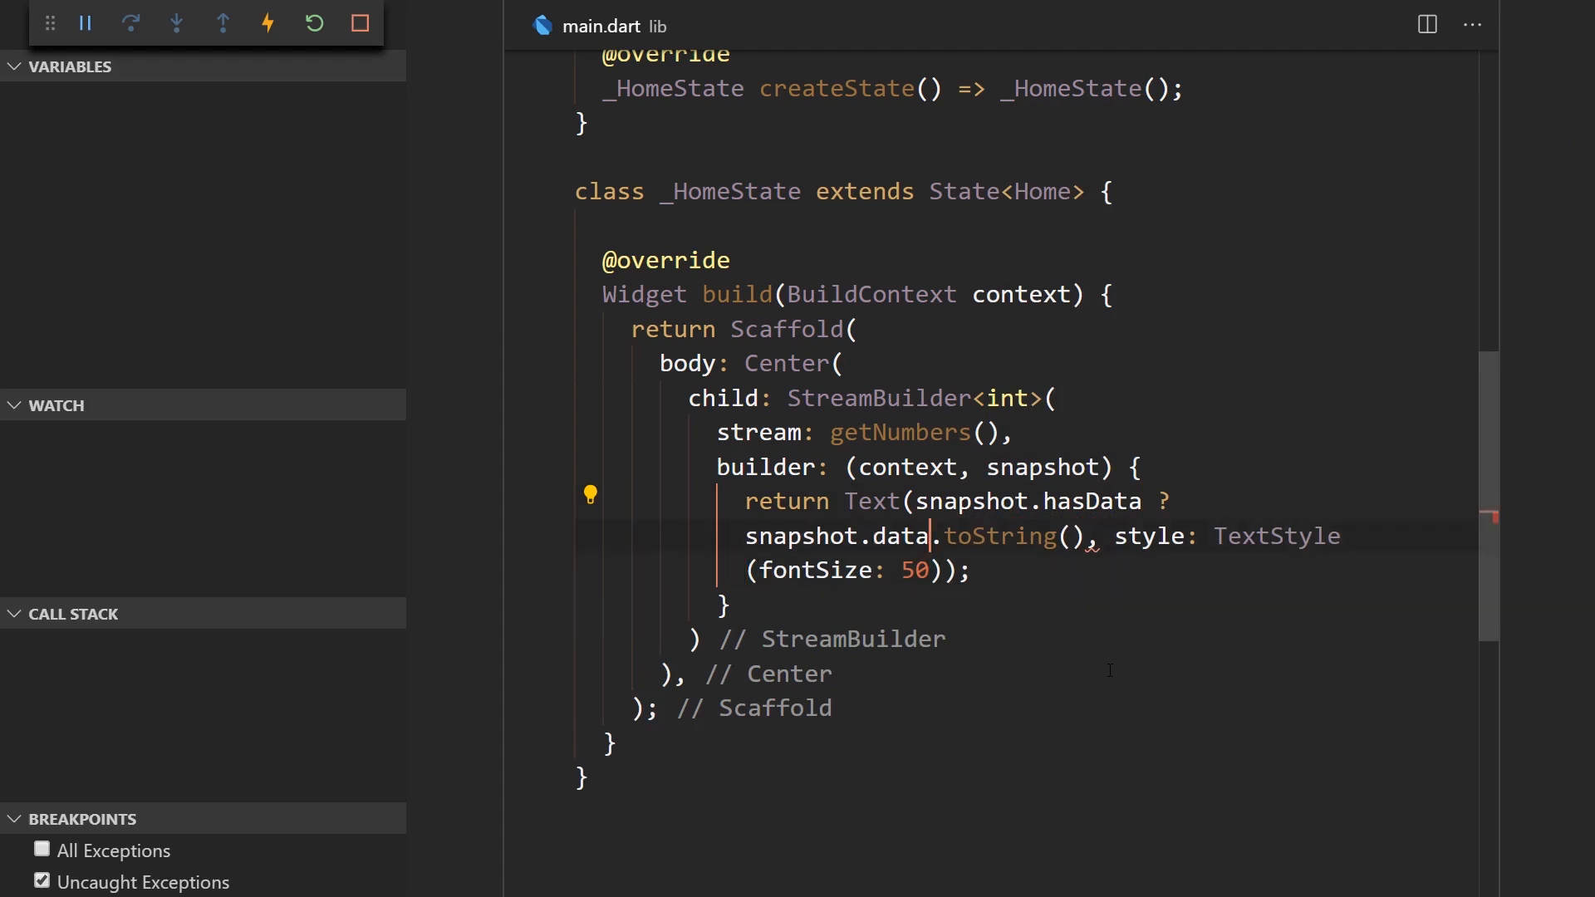
pyautogui.write(':')
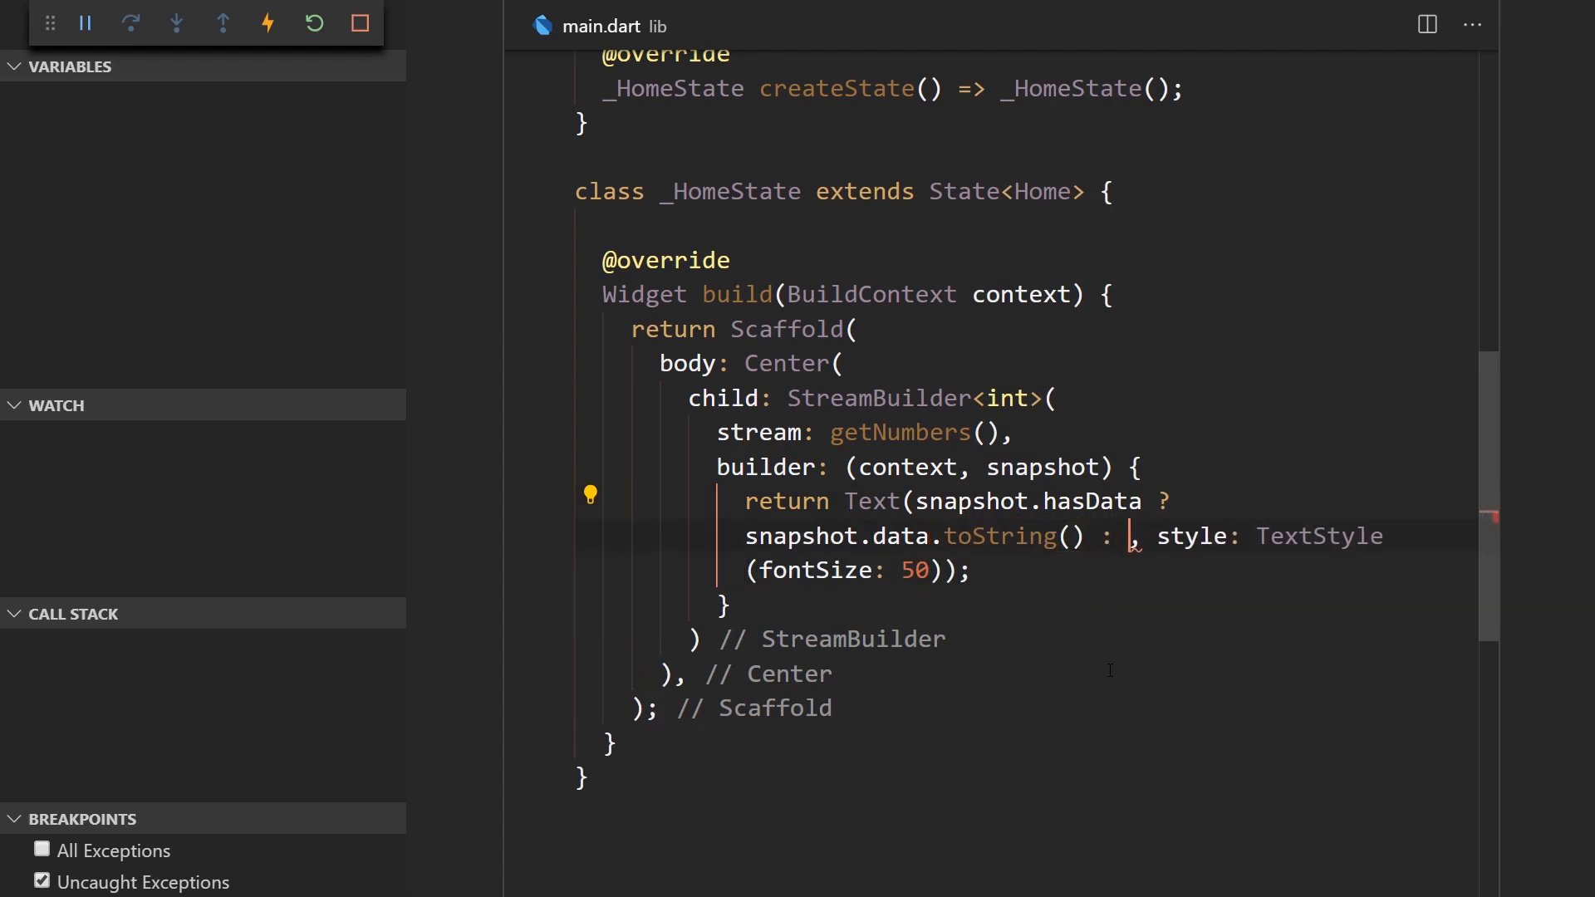
pyautogui.write("'no data here")
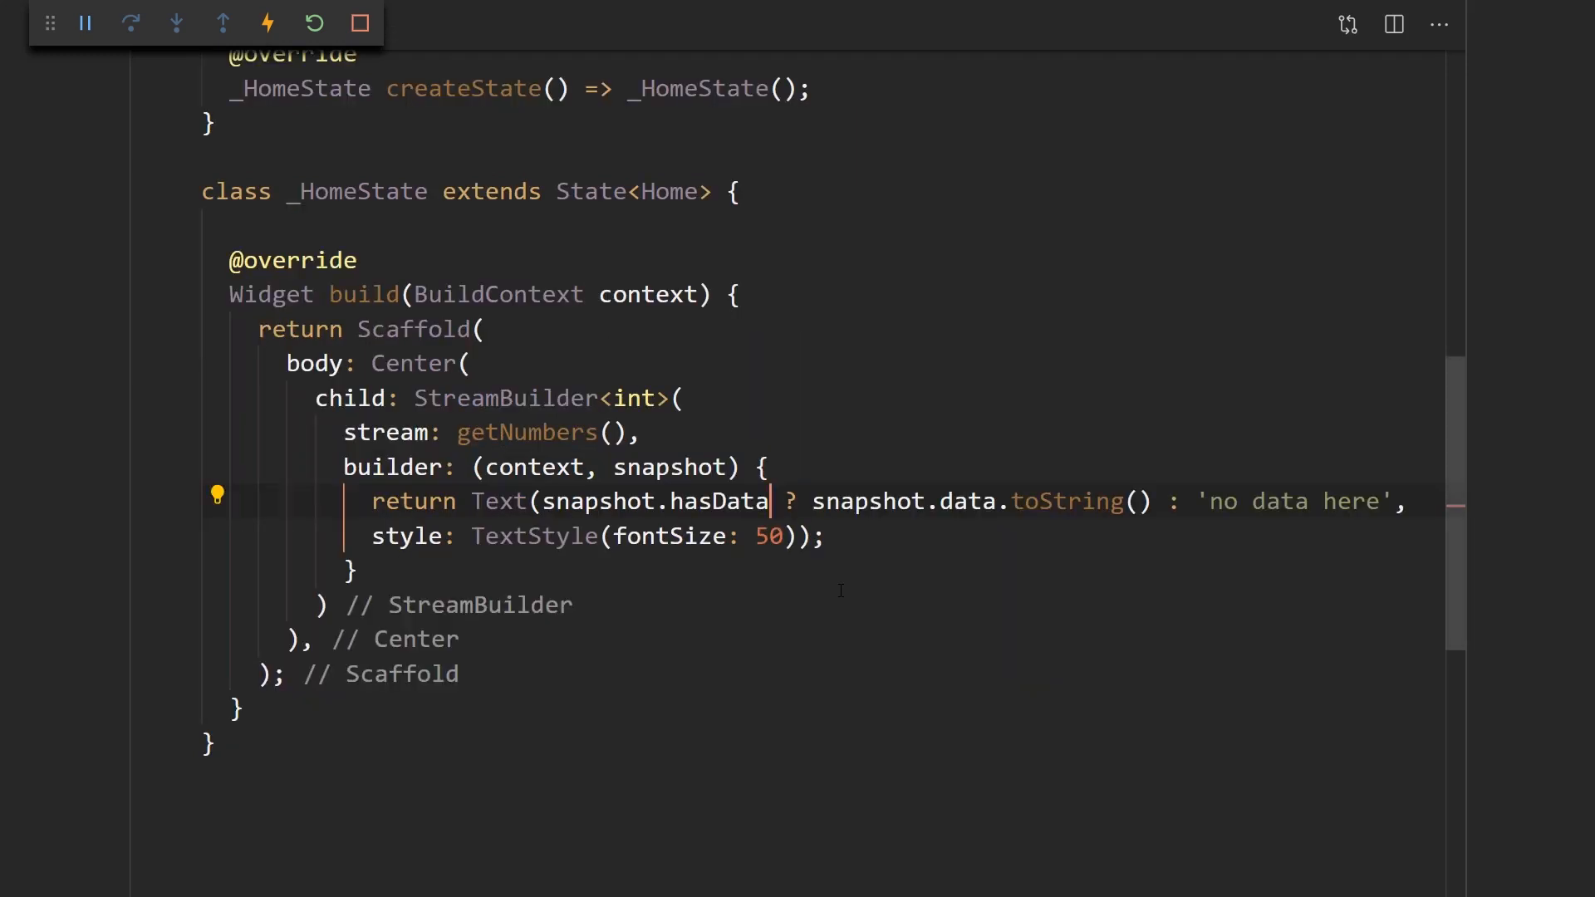
# Try snapshot.data != null as the condition, then revert it to snapshot.hasData.
pyautogui.write('data !')
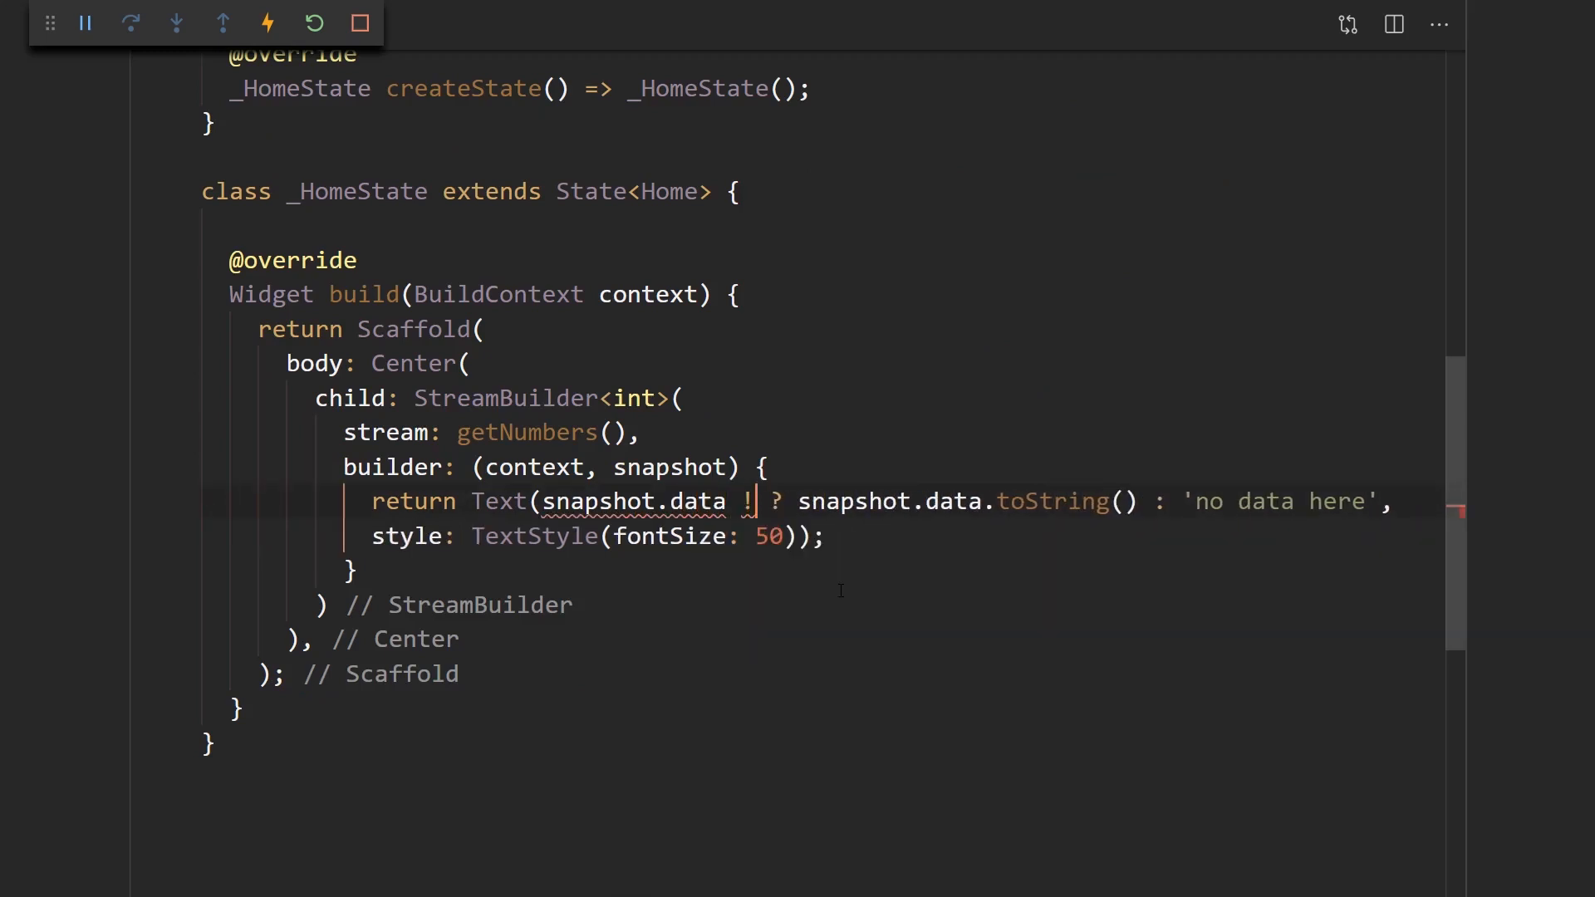
pyautogui.write('= n')
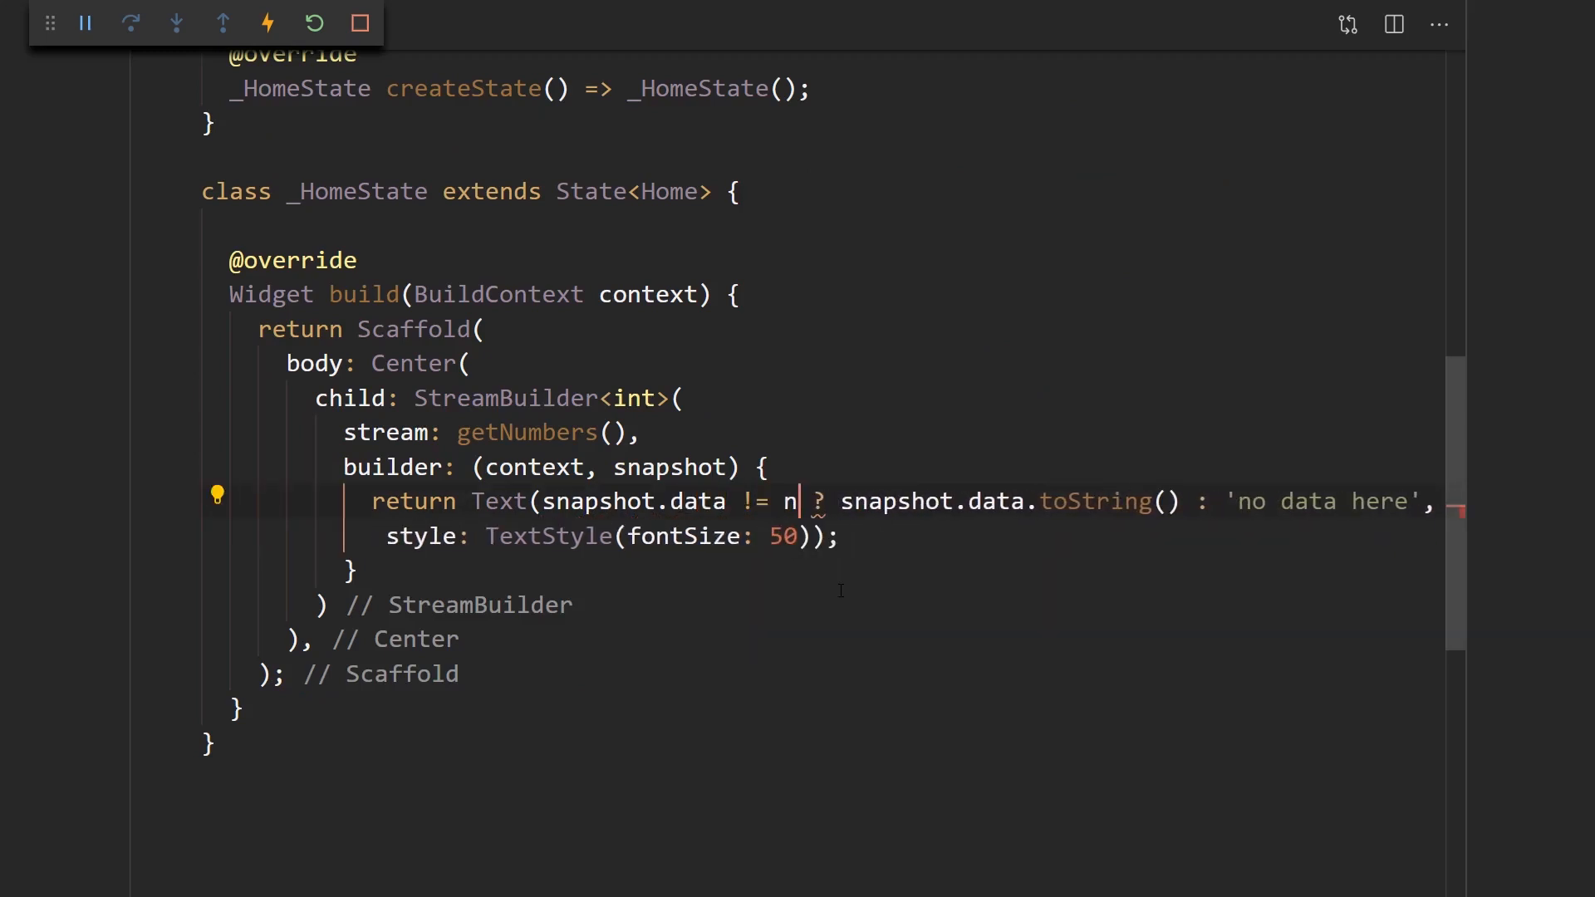
pyautogui.write('ull')
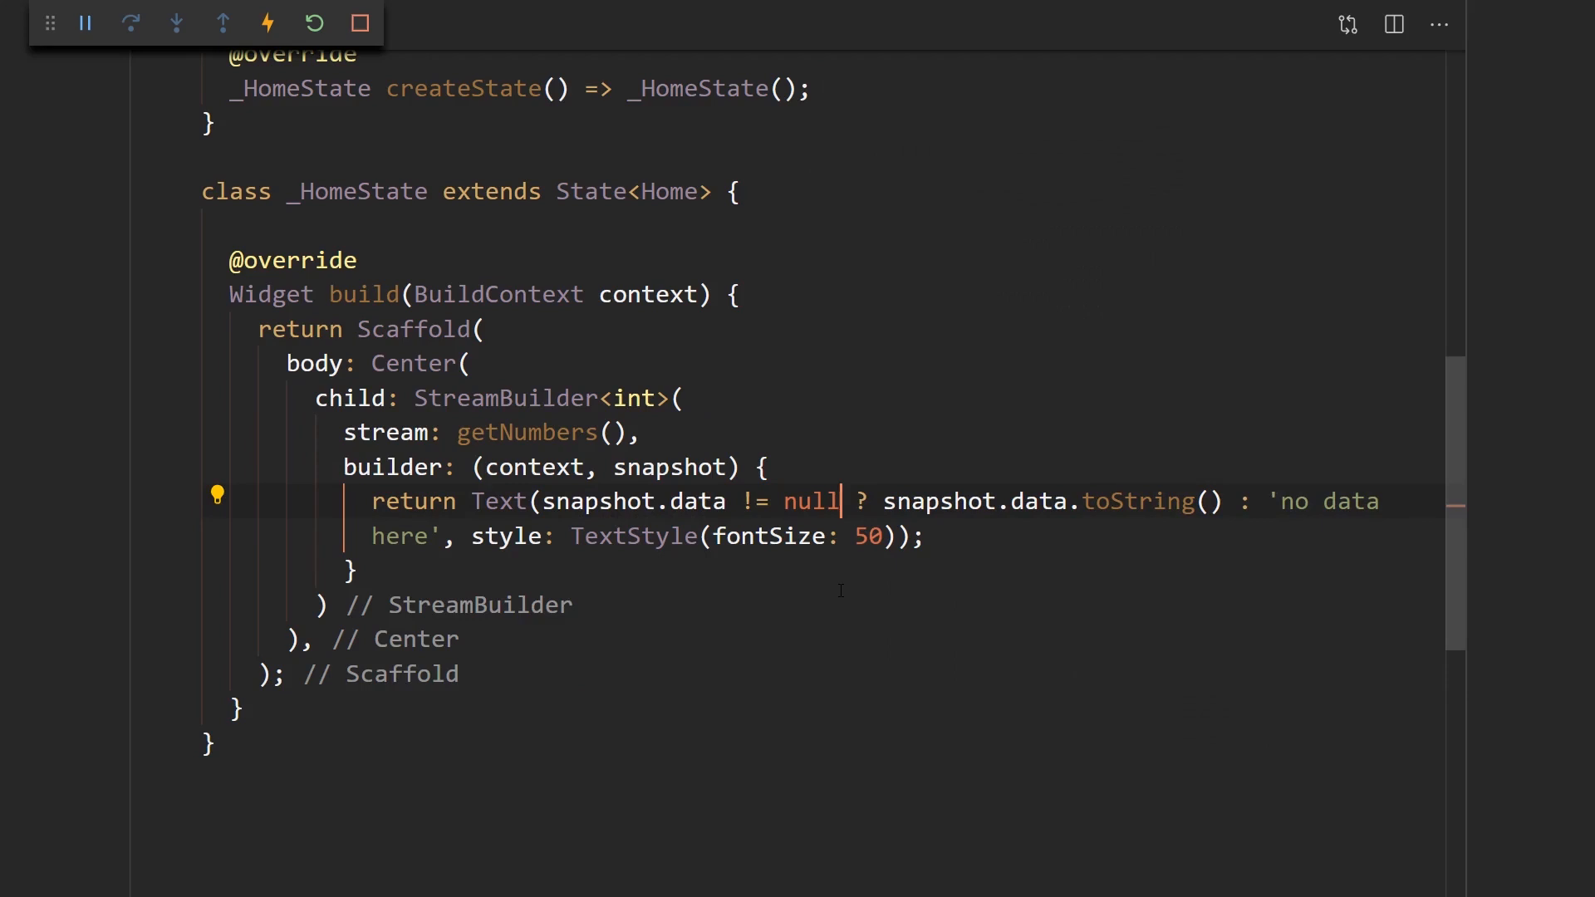
pyautogui.write('hasData')
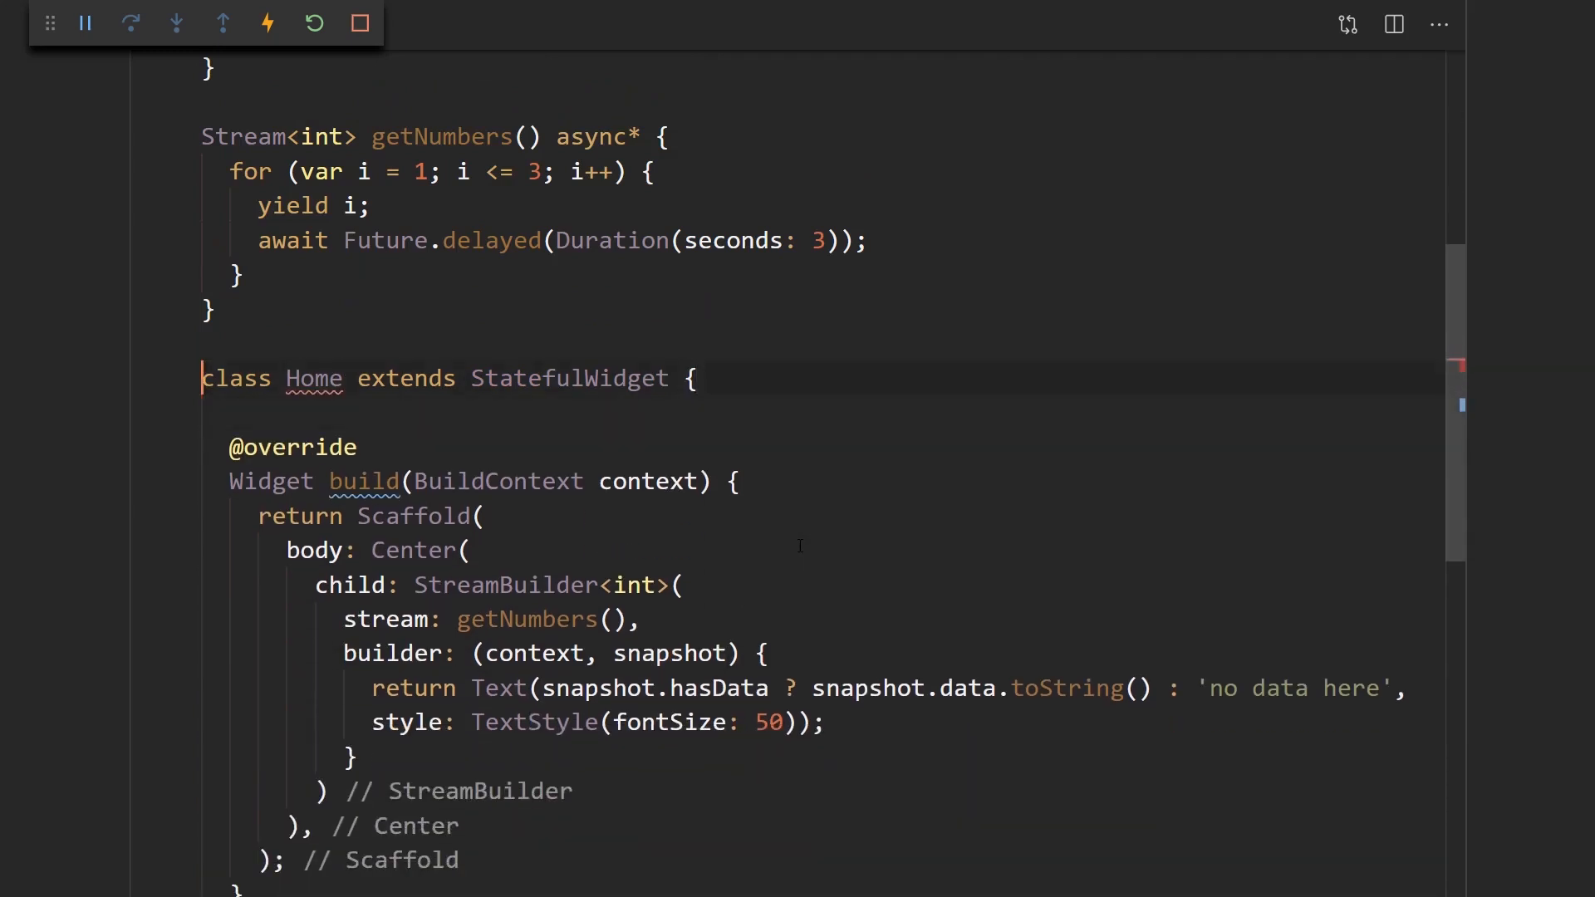
# Change Home to extend StatelessWidget.
pyautogui.write('Stateless')
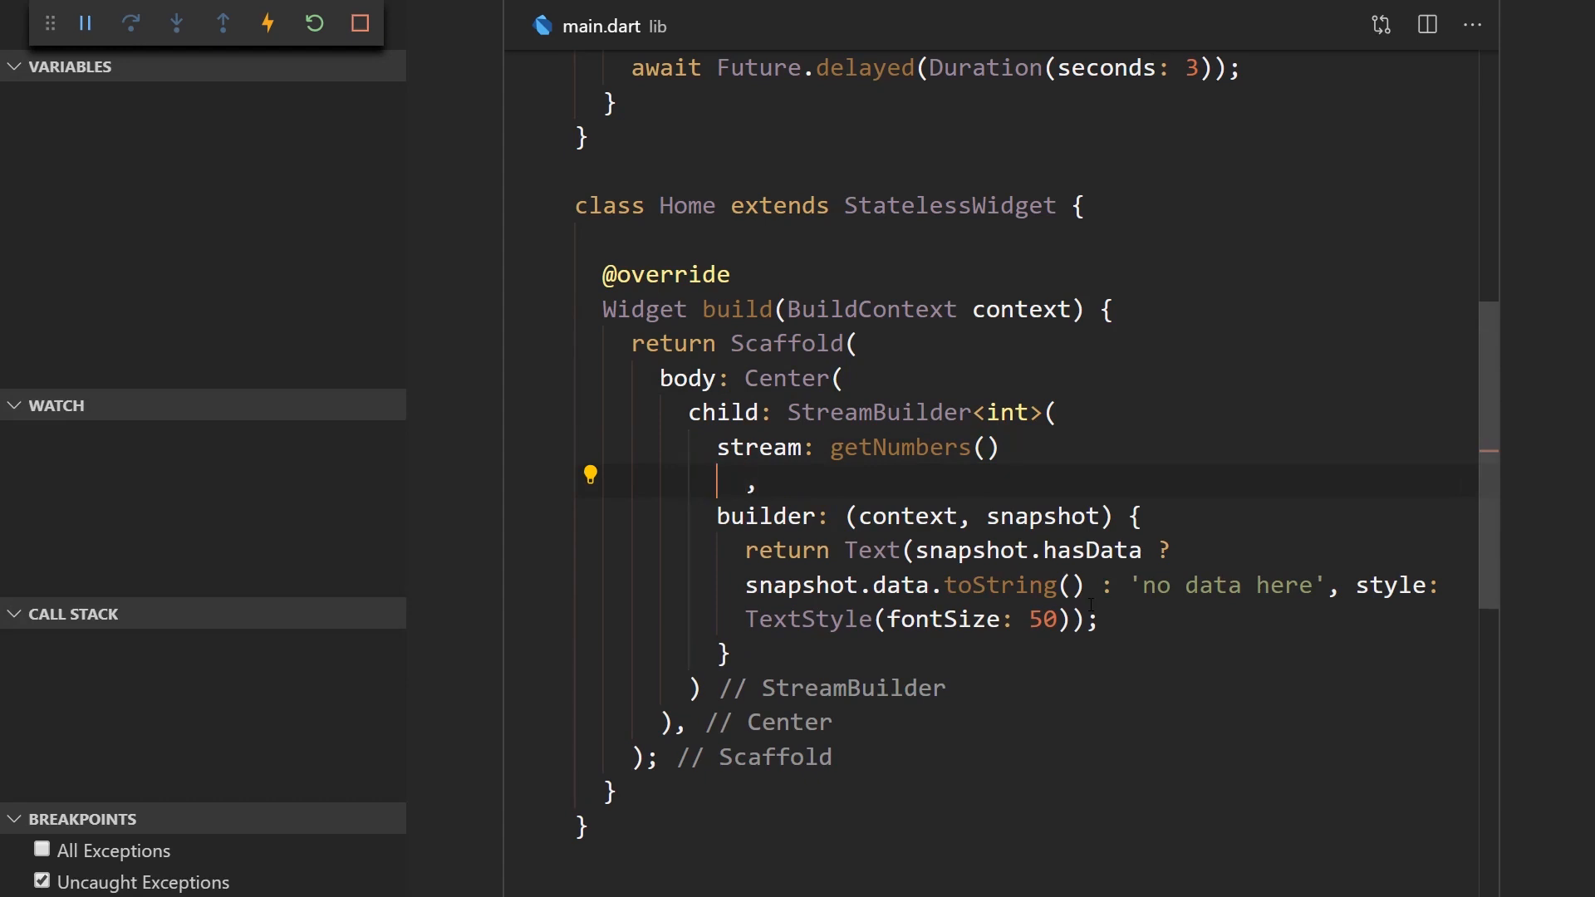
# Filter the stream with getNumbers().where((n) => n == 3).
pyautogui.write('.where(test')
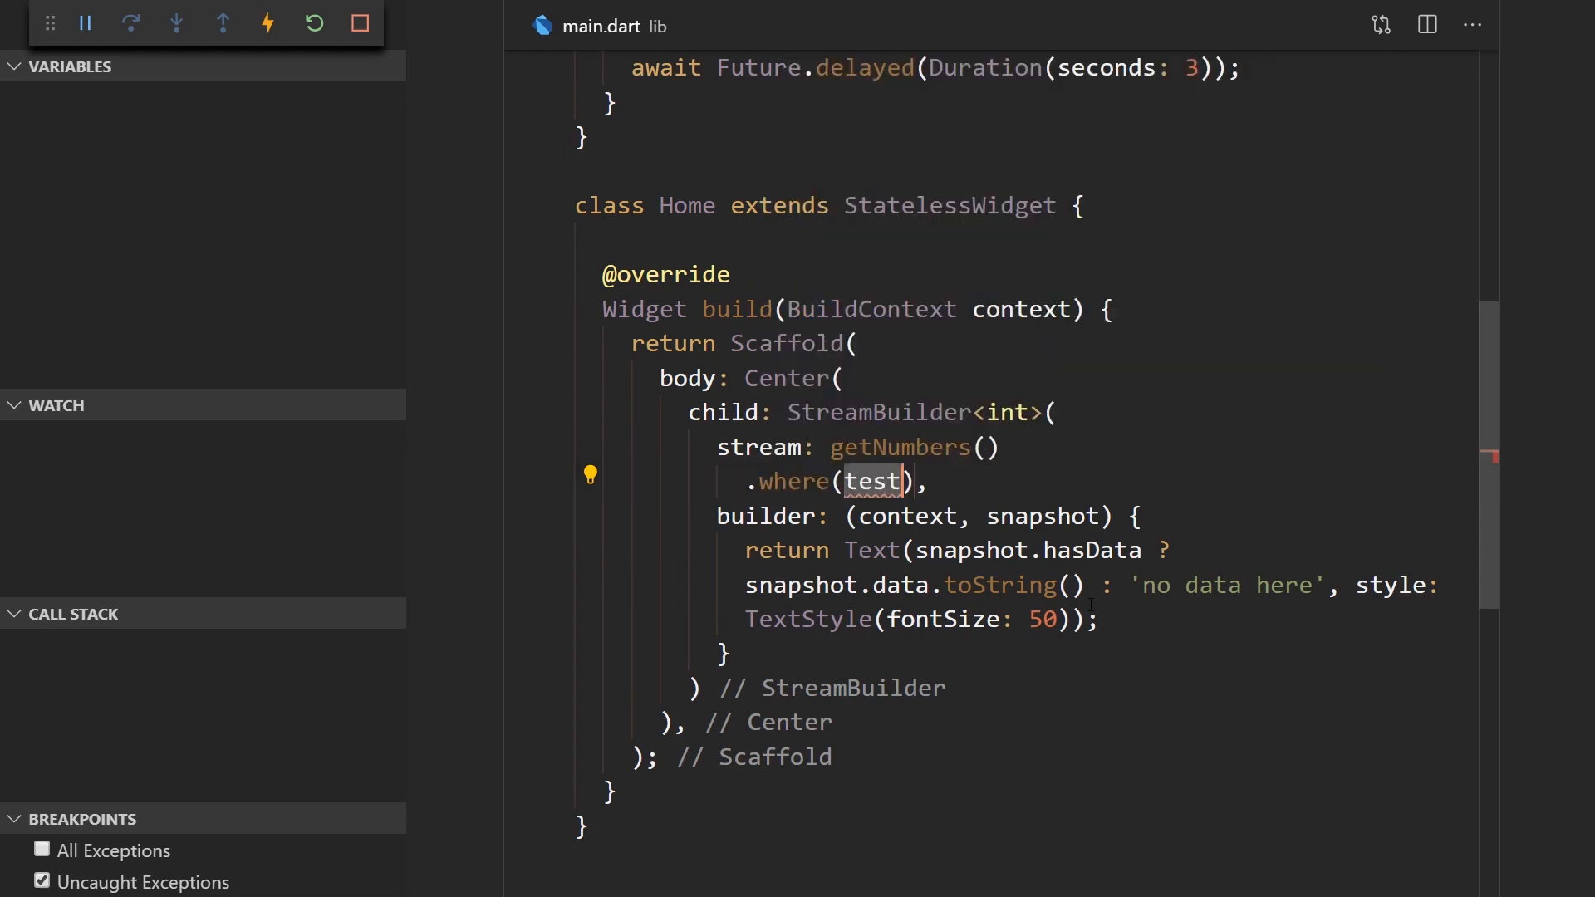
pyautogui.write('*')
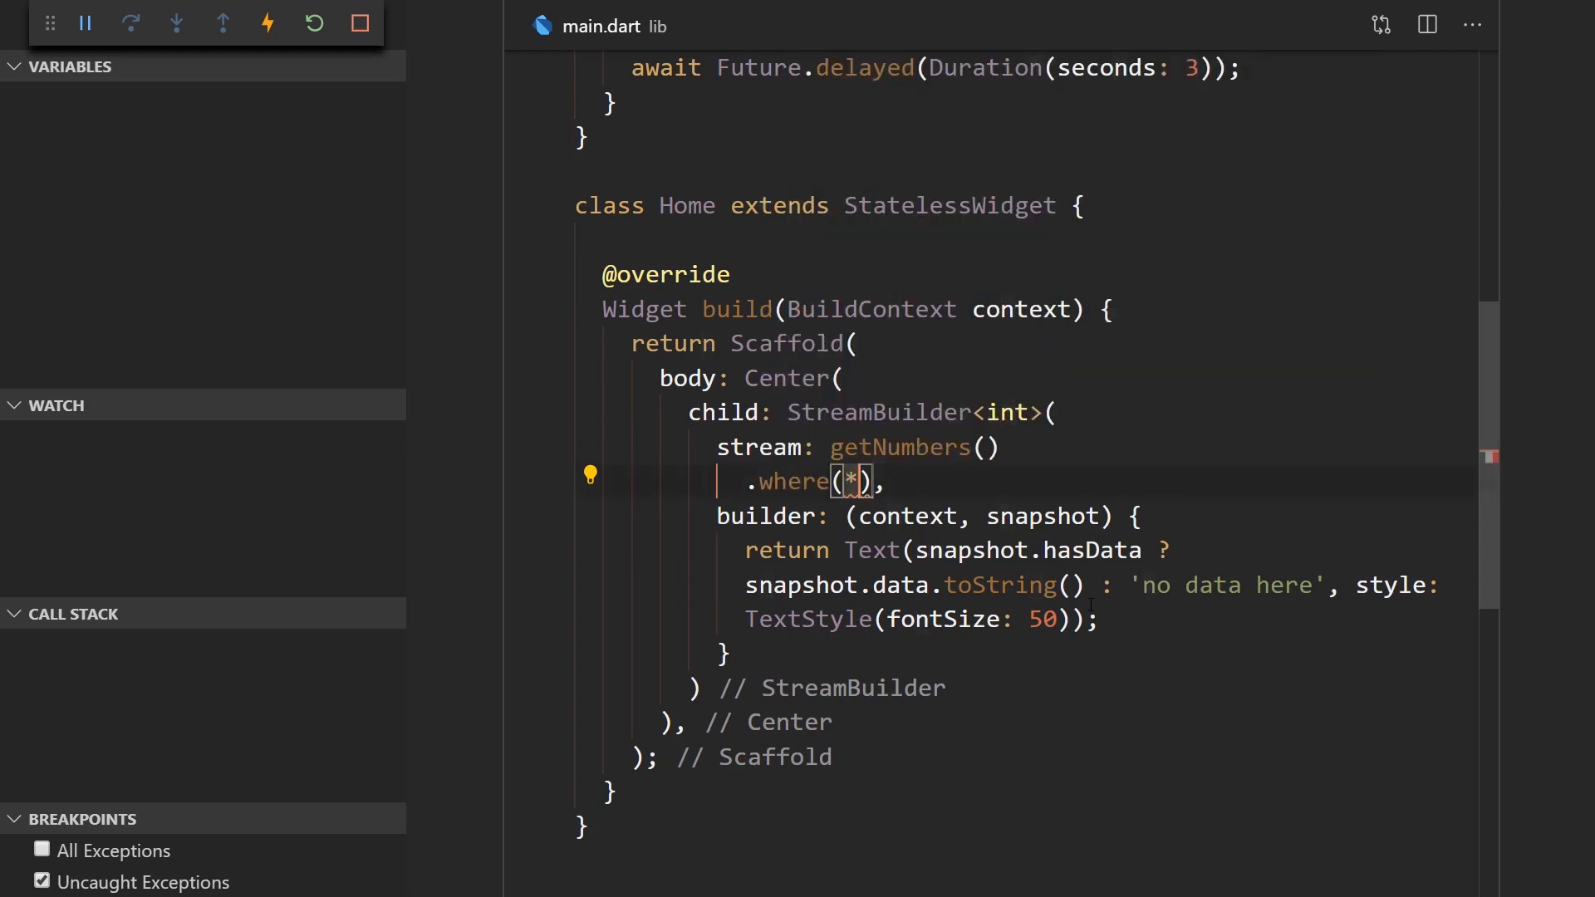
pyautogui.write('(n) == 3')
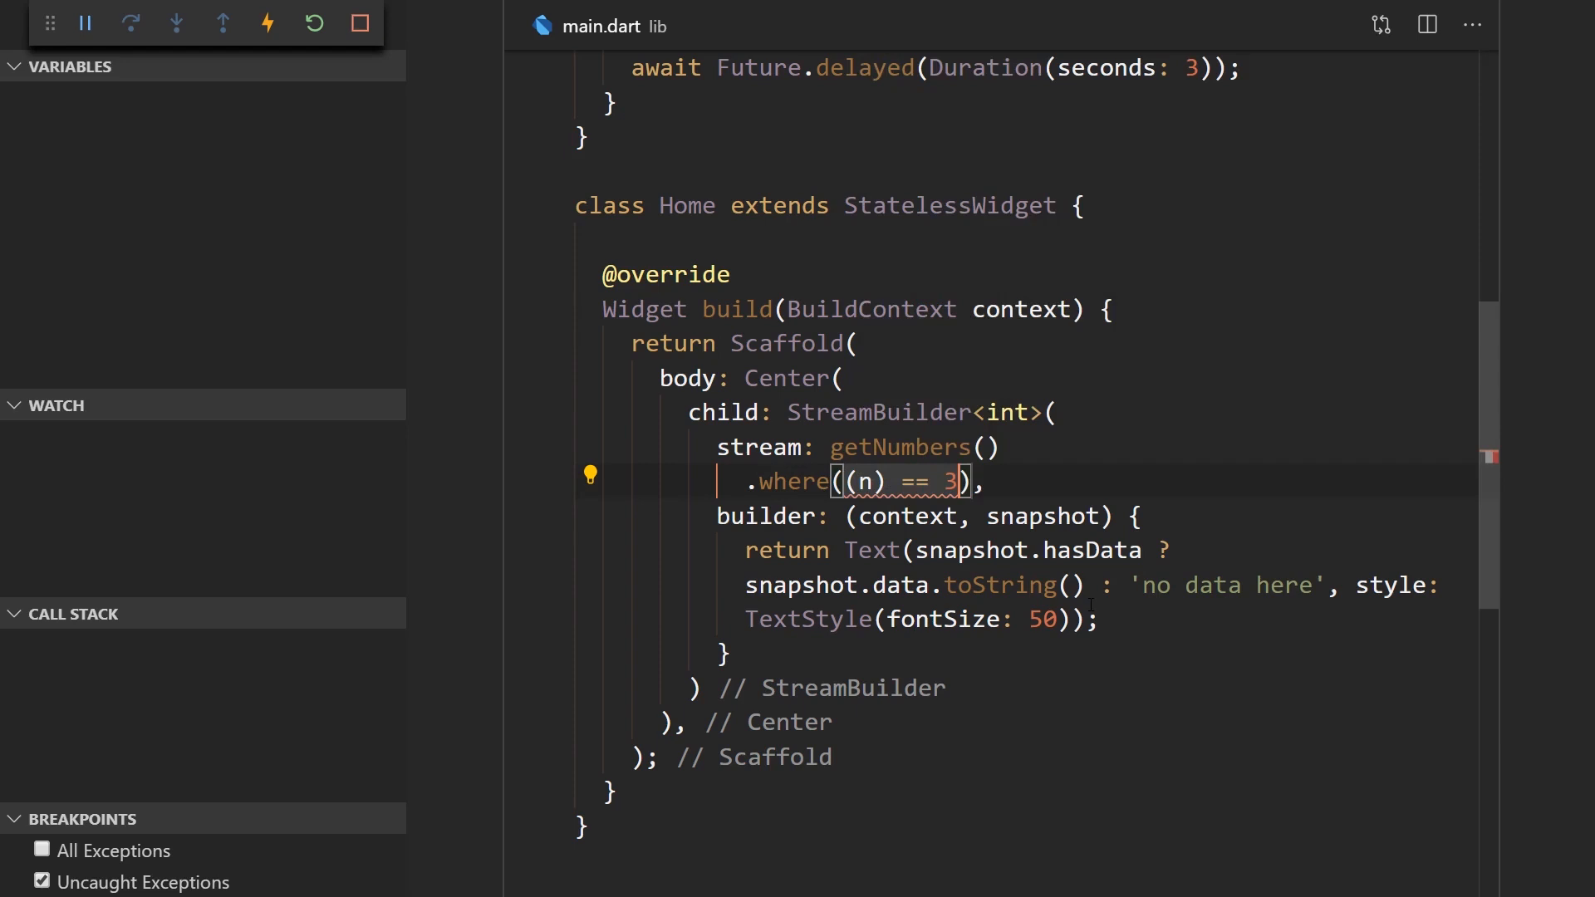
pyautogui.write('n')
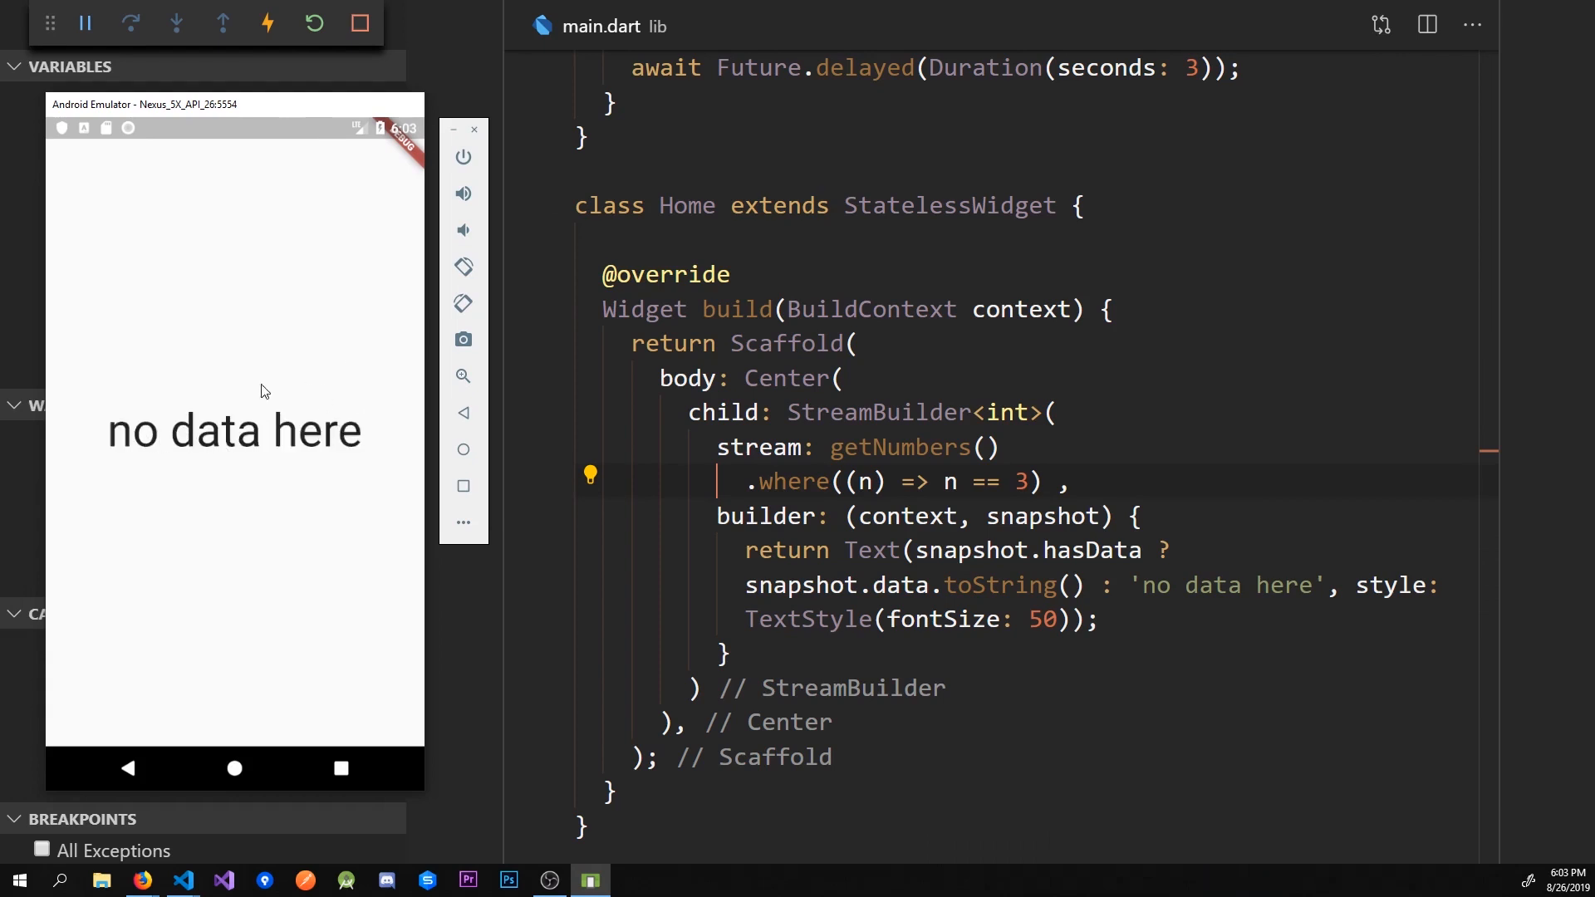
pyautogui.moveTo(211, 472)
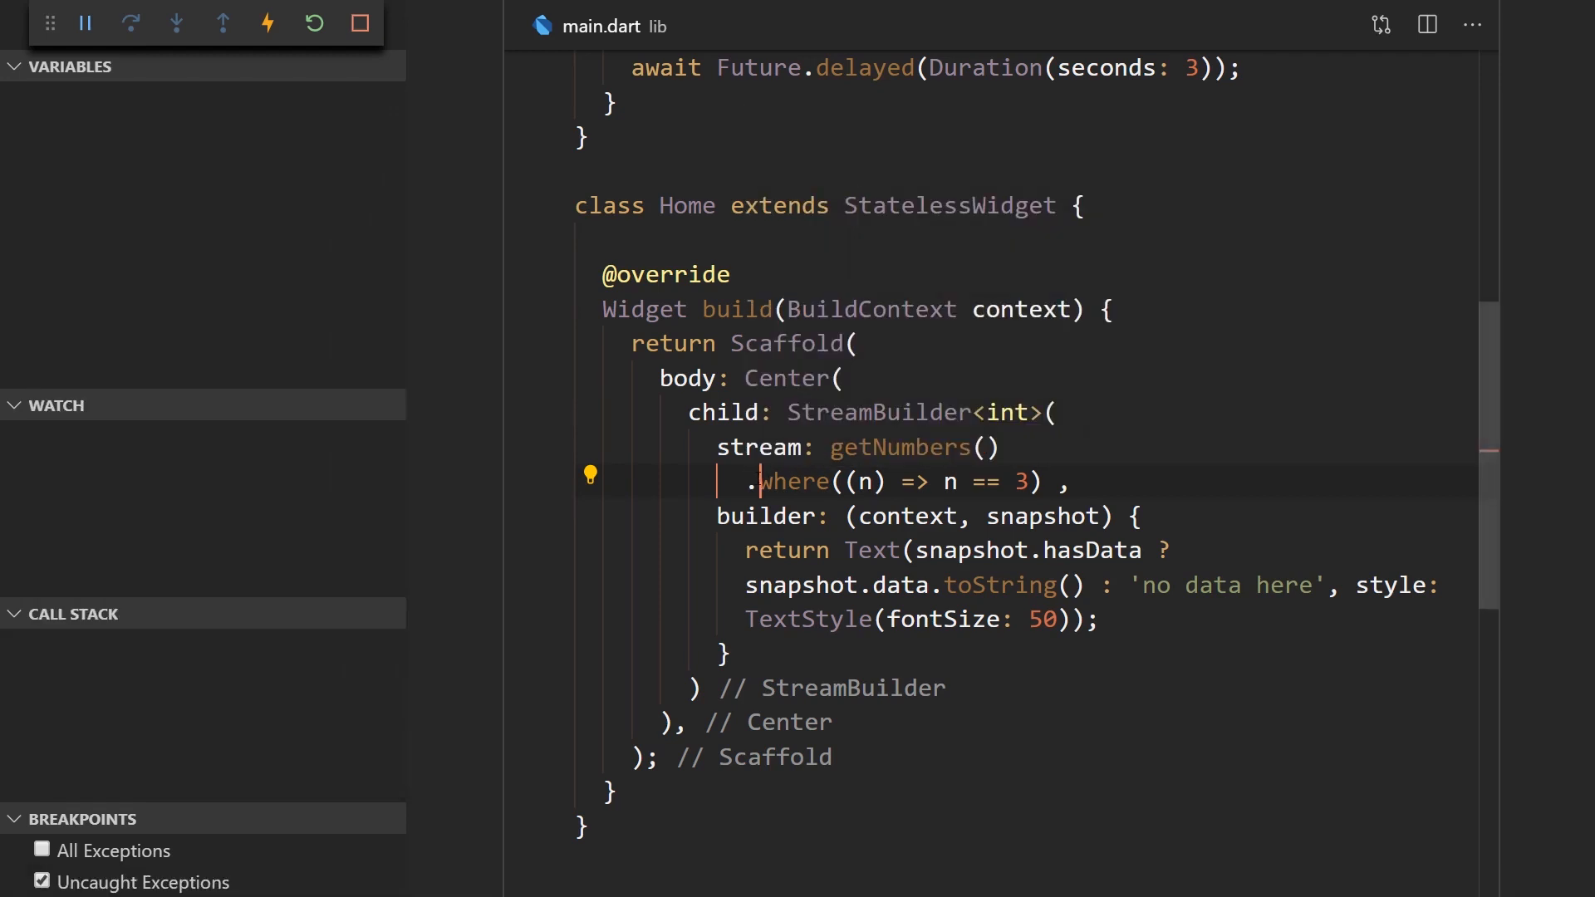
# Replace the StreamBuilder in Home's Center with a Column having an empty children: <Widget>[] list.
pyautogui.write('map() ,')
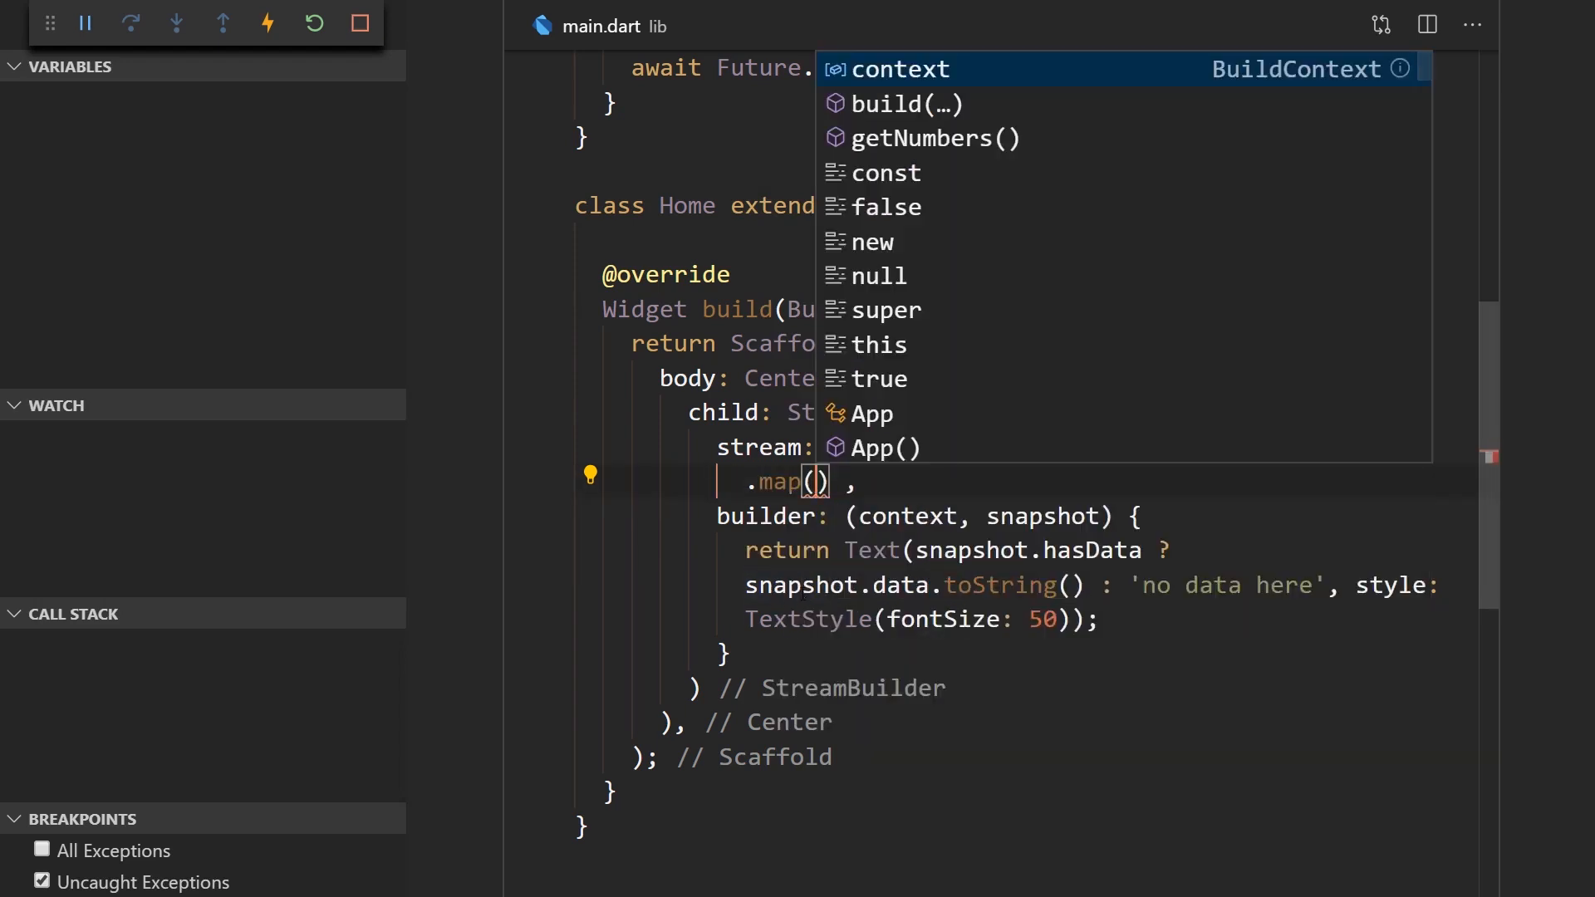
pyautogui.write('(n)')
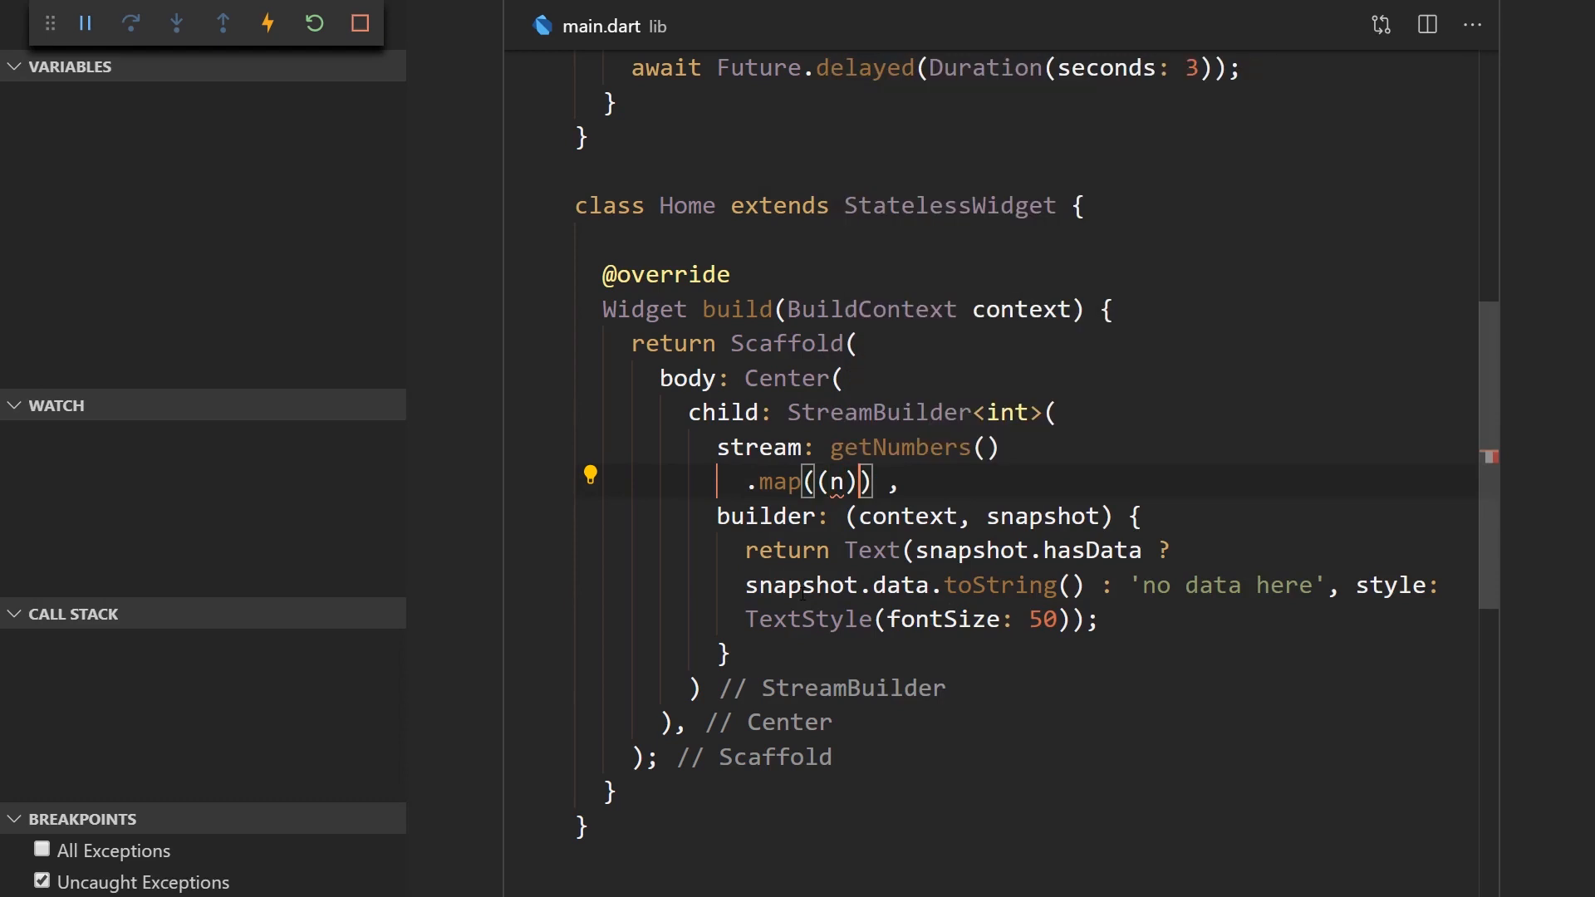
pyautogui.write('=>')
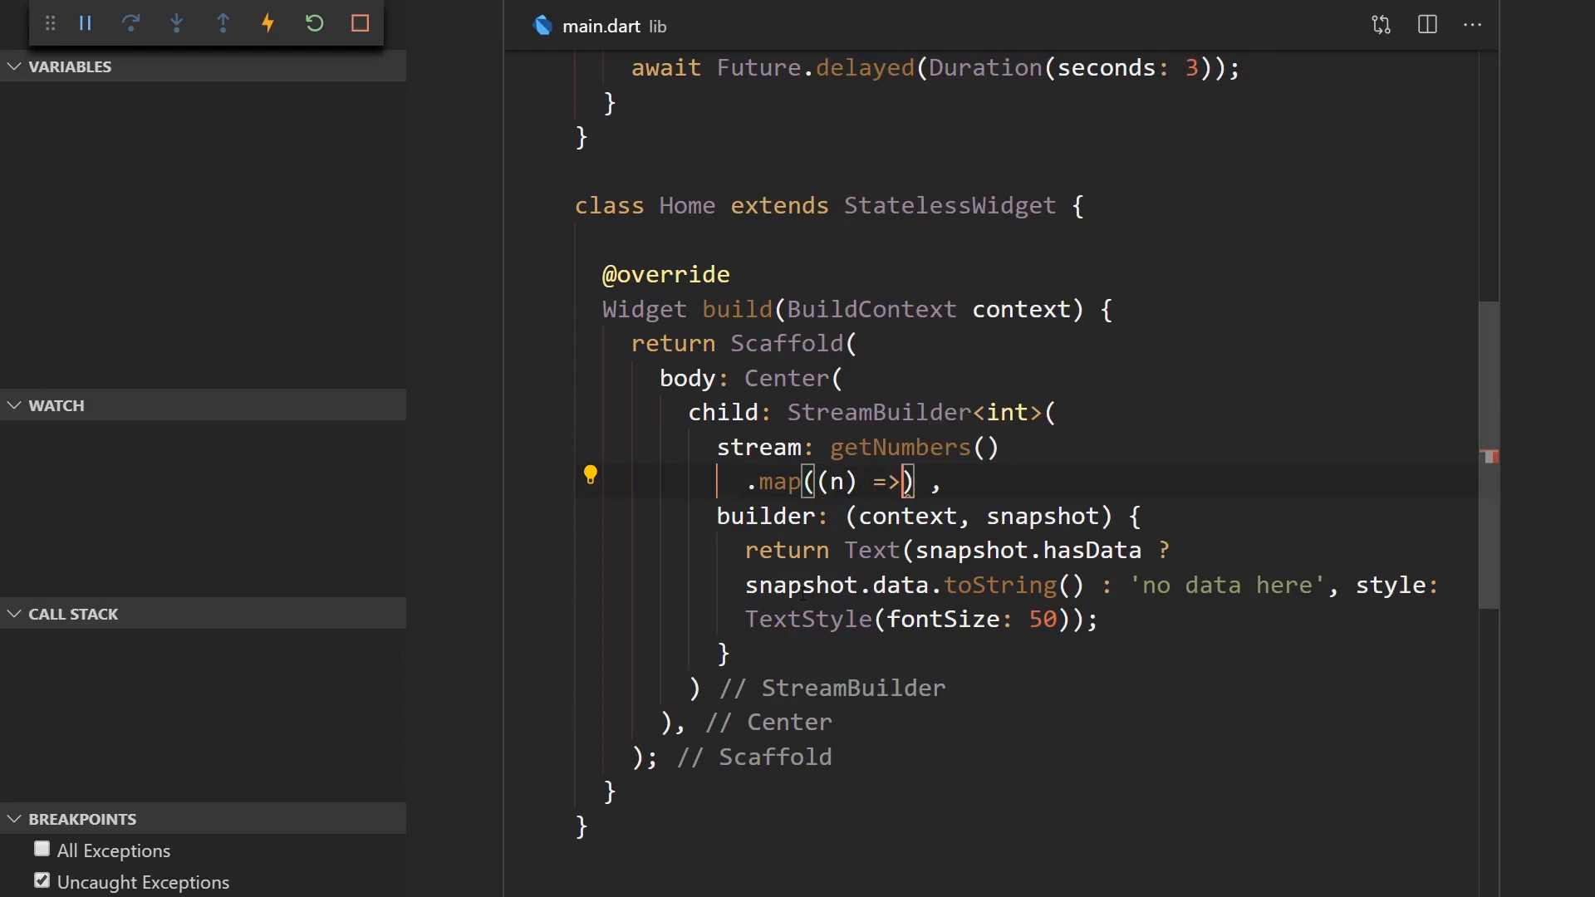
pyautogui.write('n')
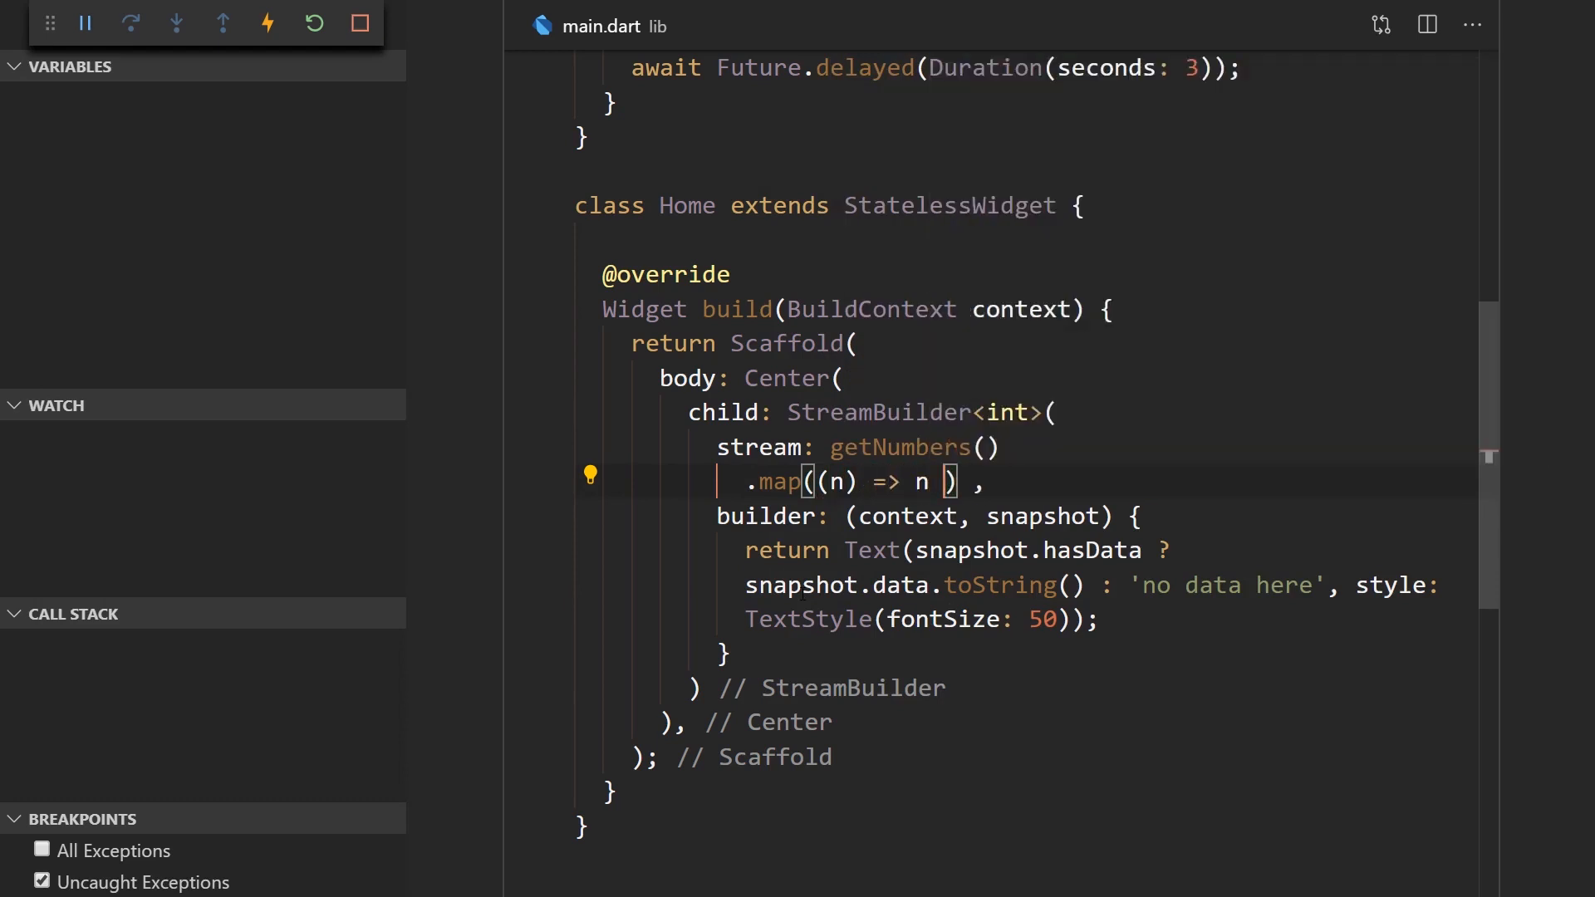
pyautogui.write('*121')
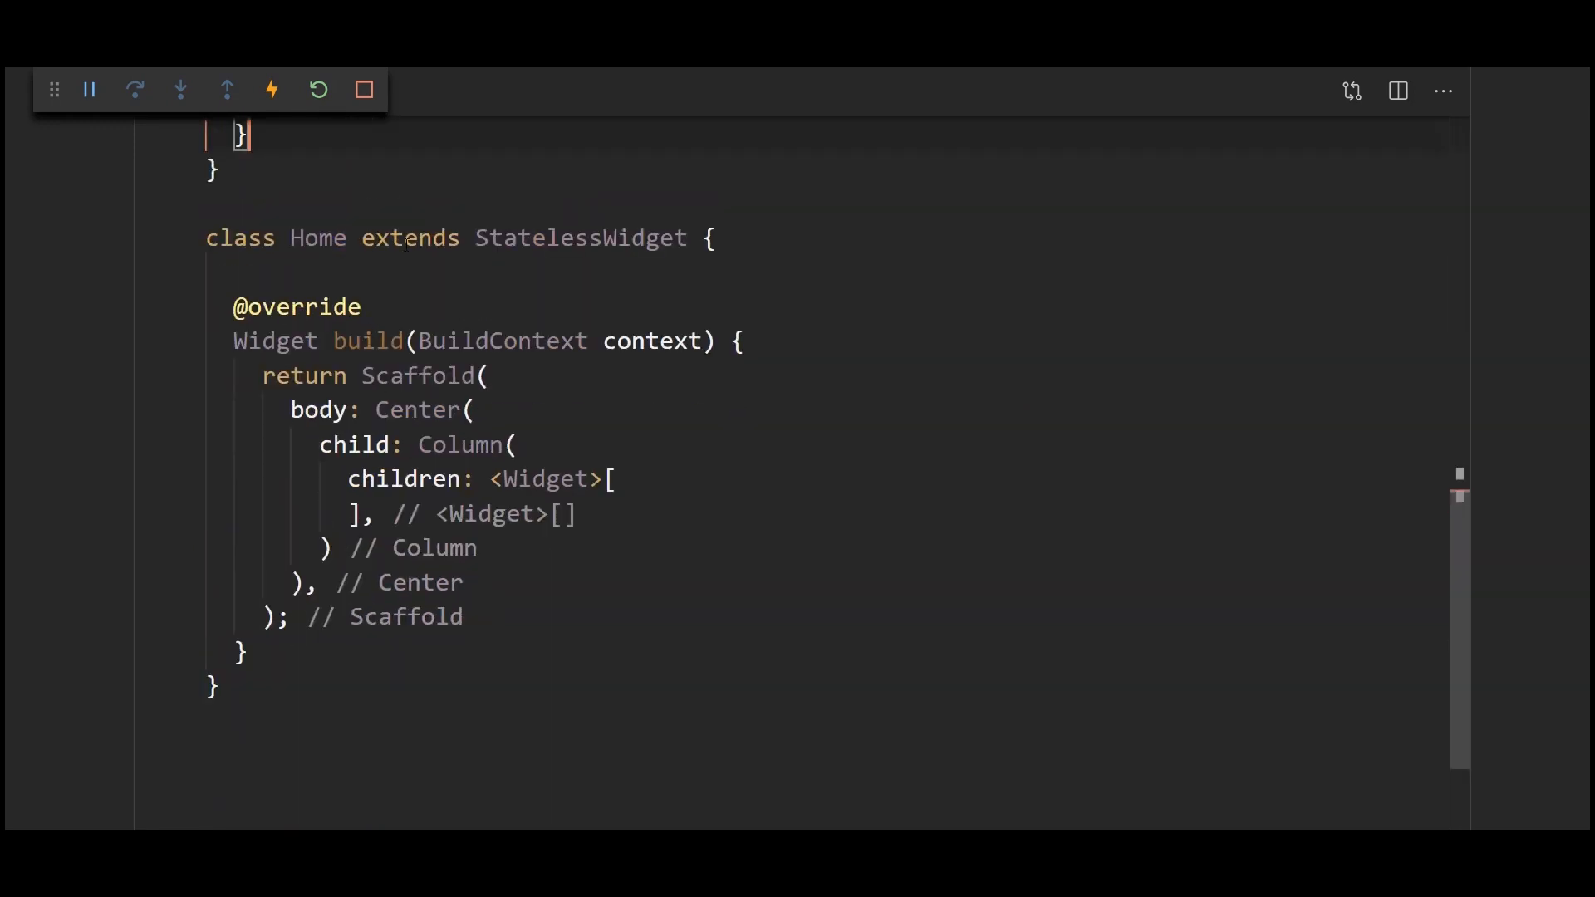
# Add a 'final model = HomeModel();' field to Home, renaming the container class and field.
pyautogui.press('Enter')
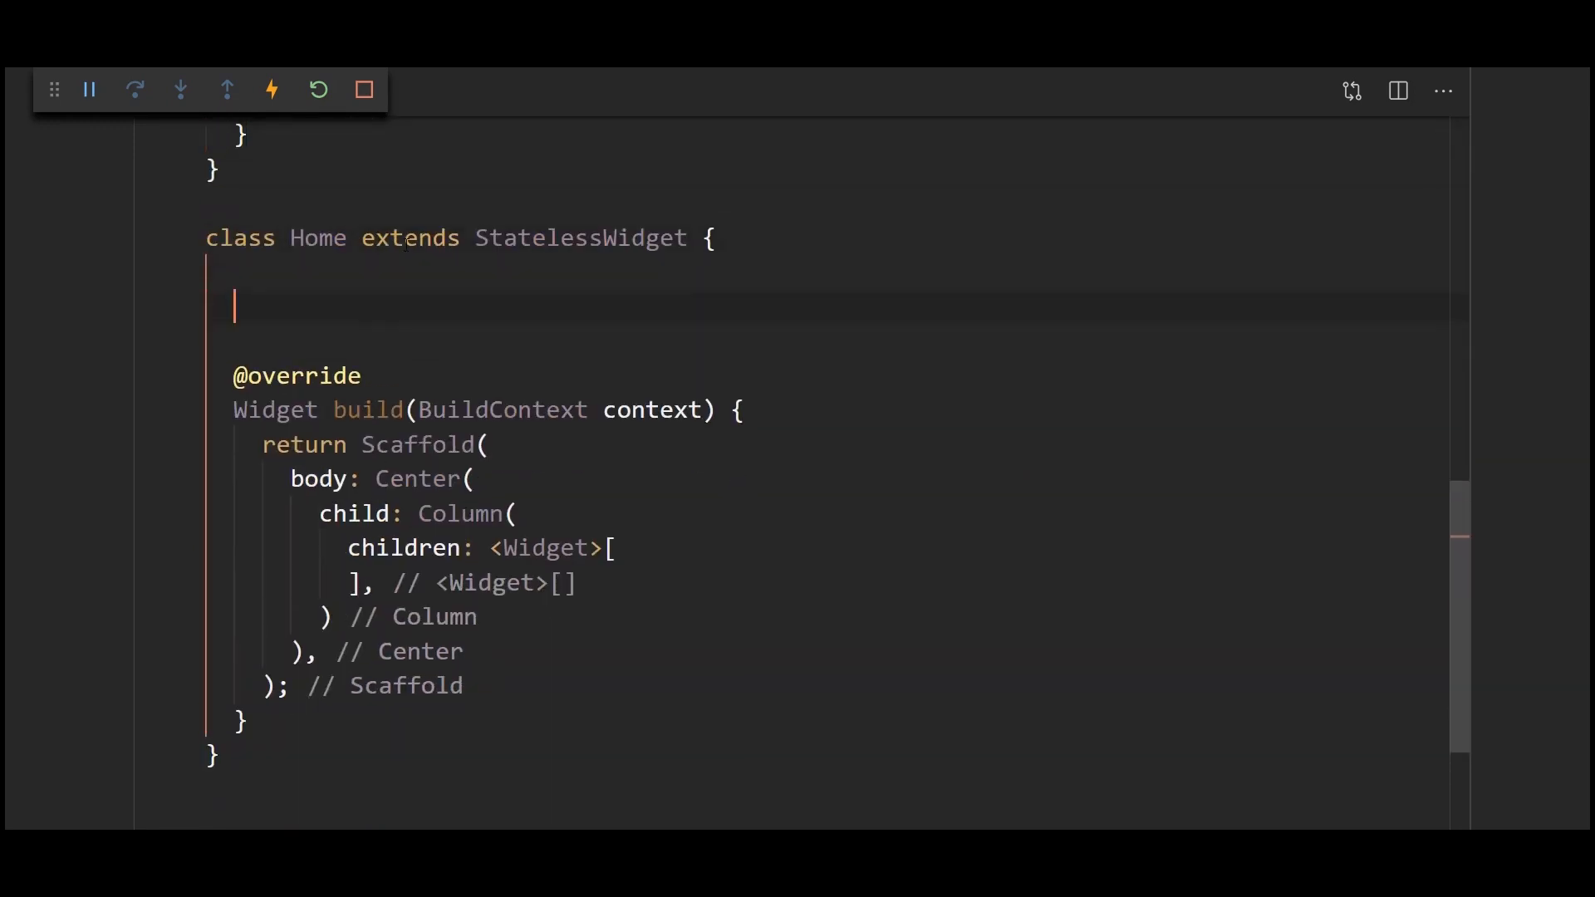
pyautogui.write('final container')
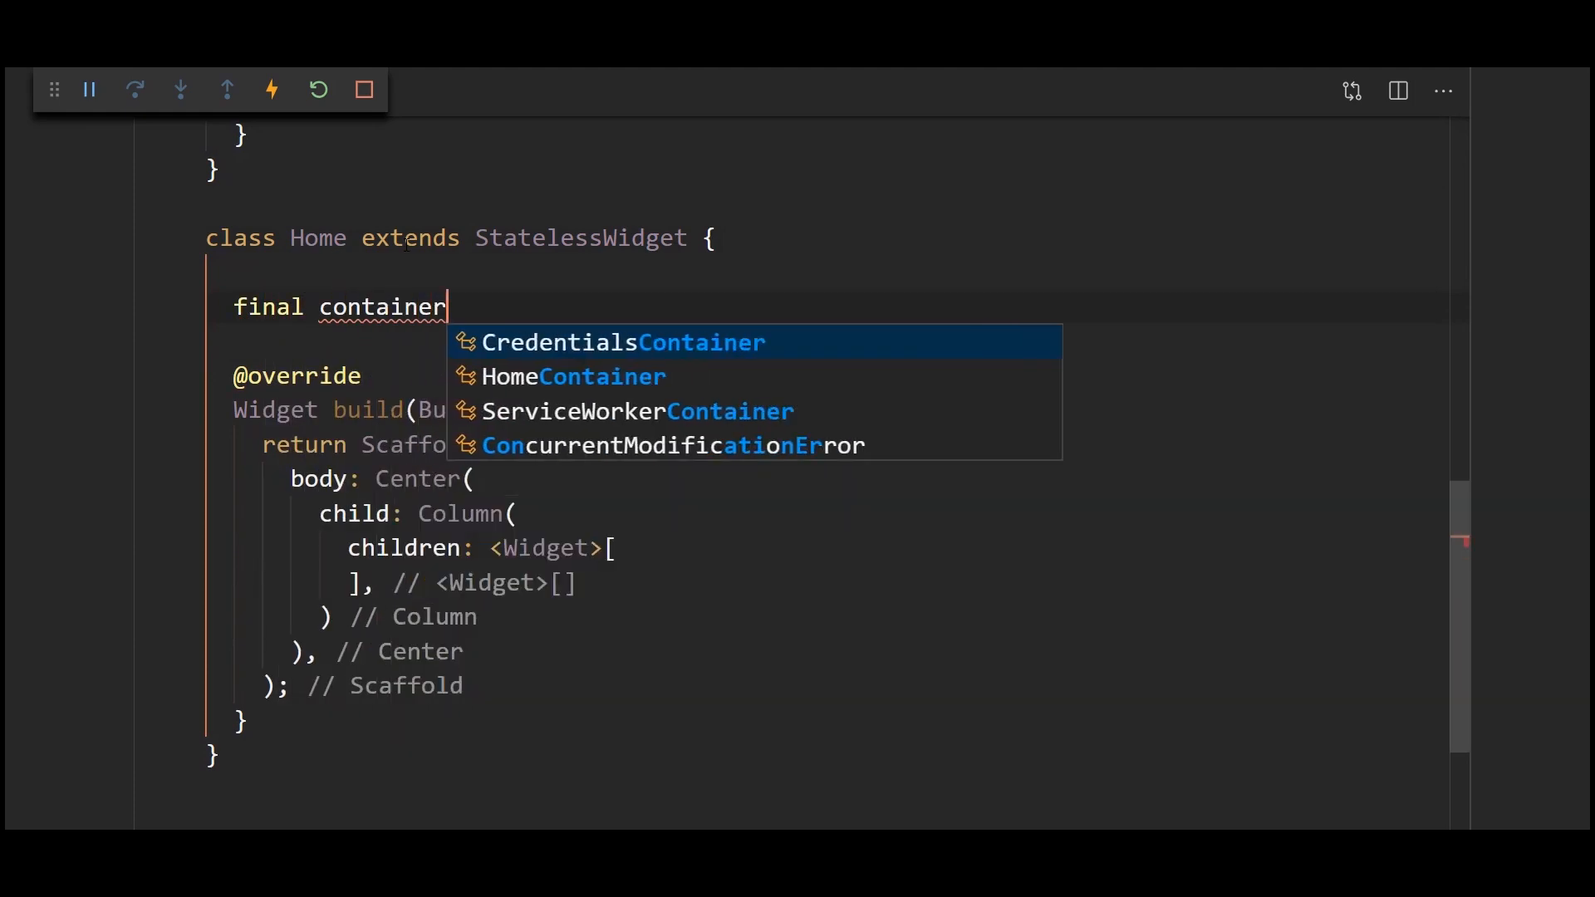
pyautogui.write('=')
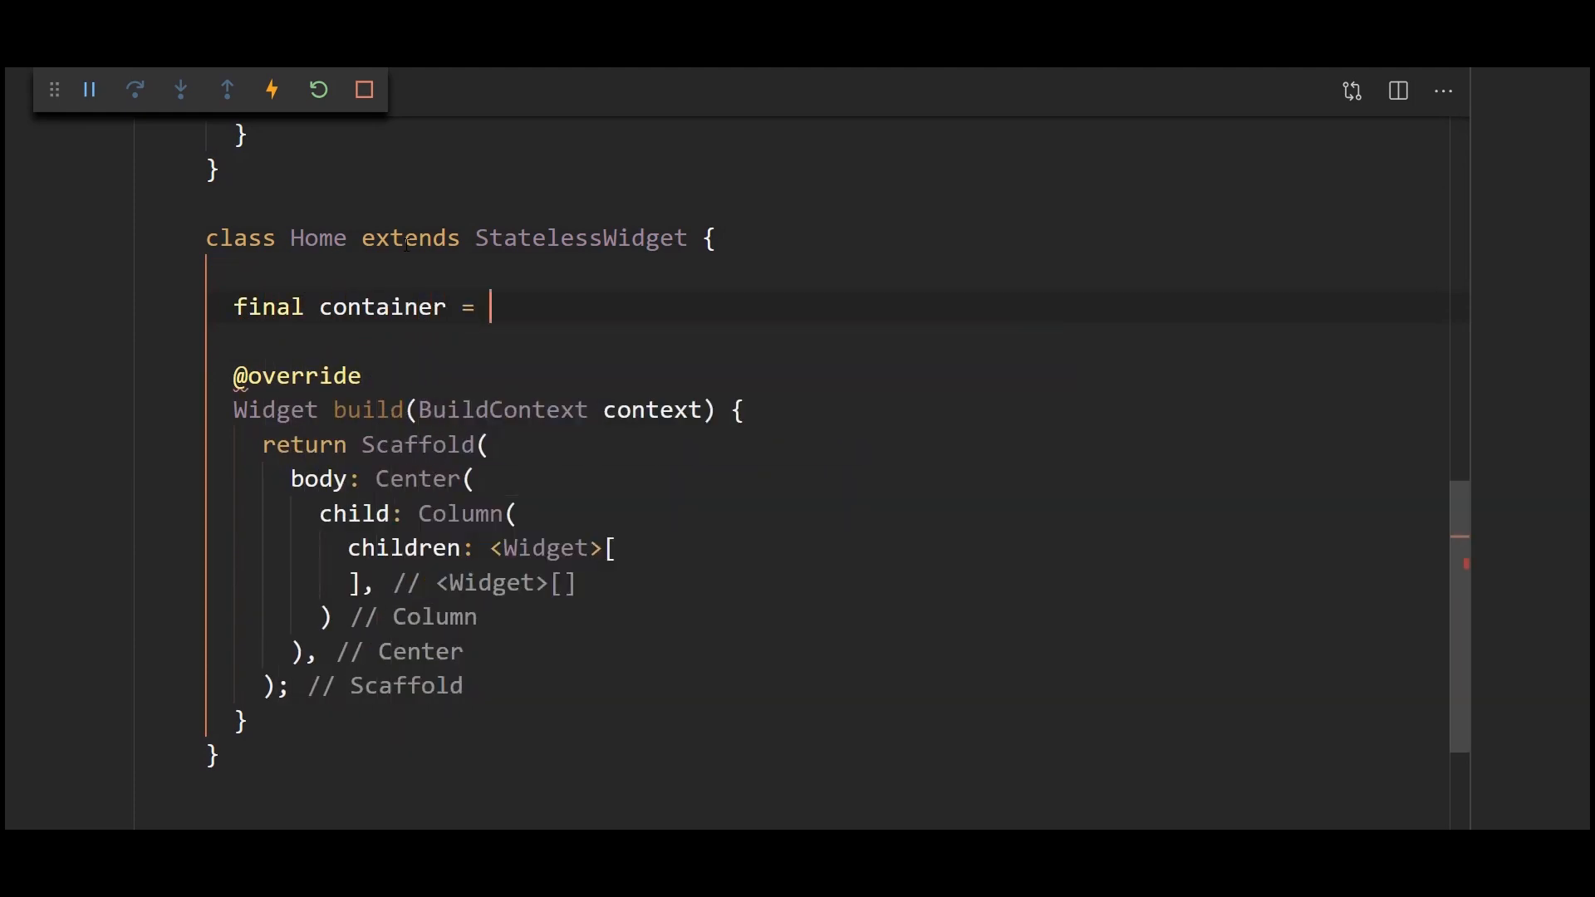
pyautogui.write('HomeContainer();')
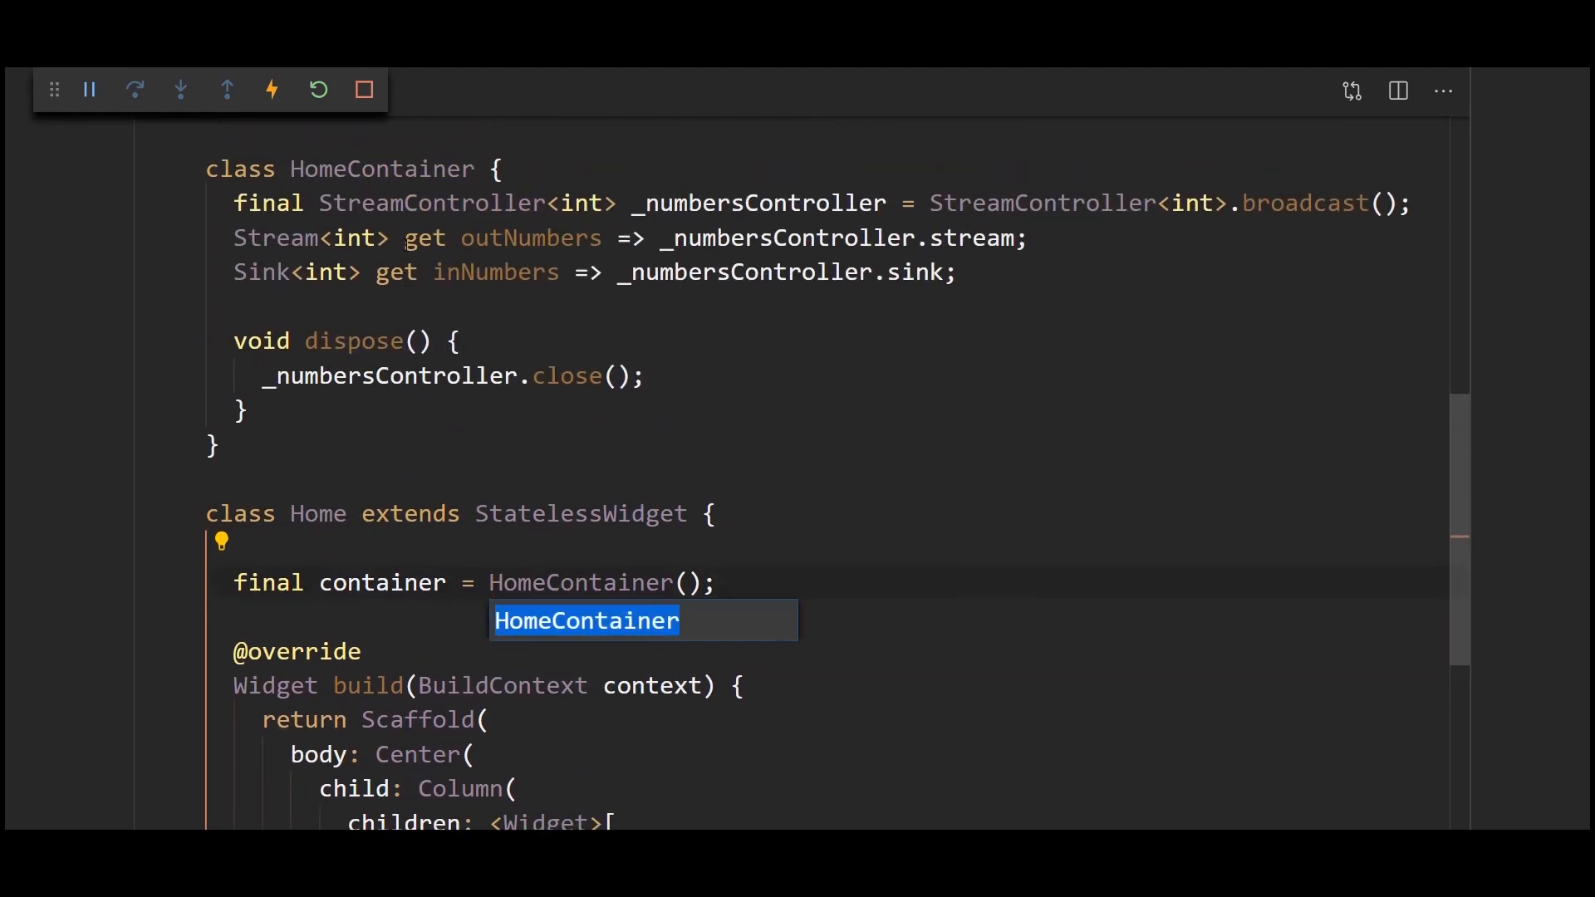
pyautogui.write('Home')
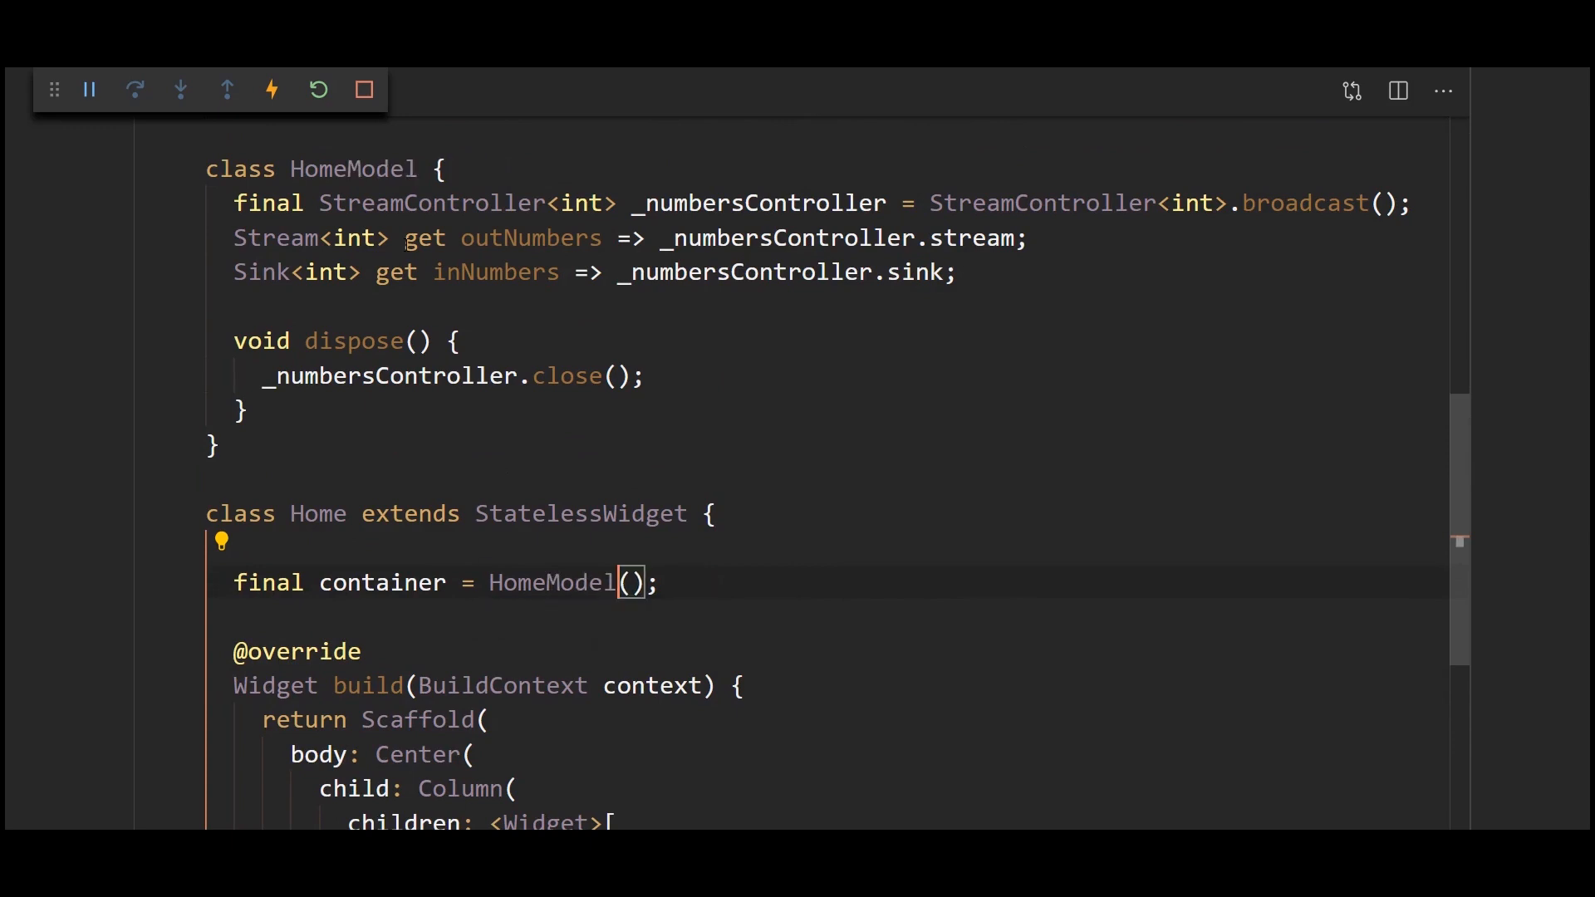
pyautogui.doubleClick(382, 583)
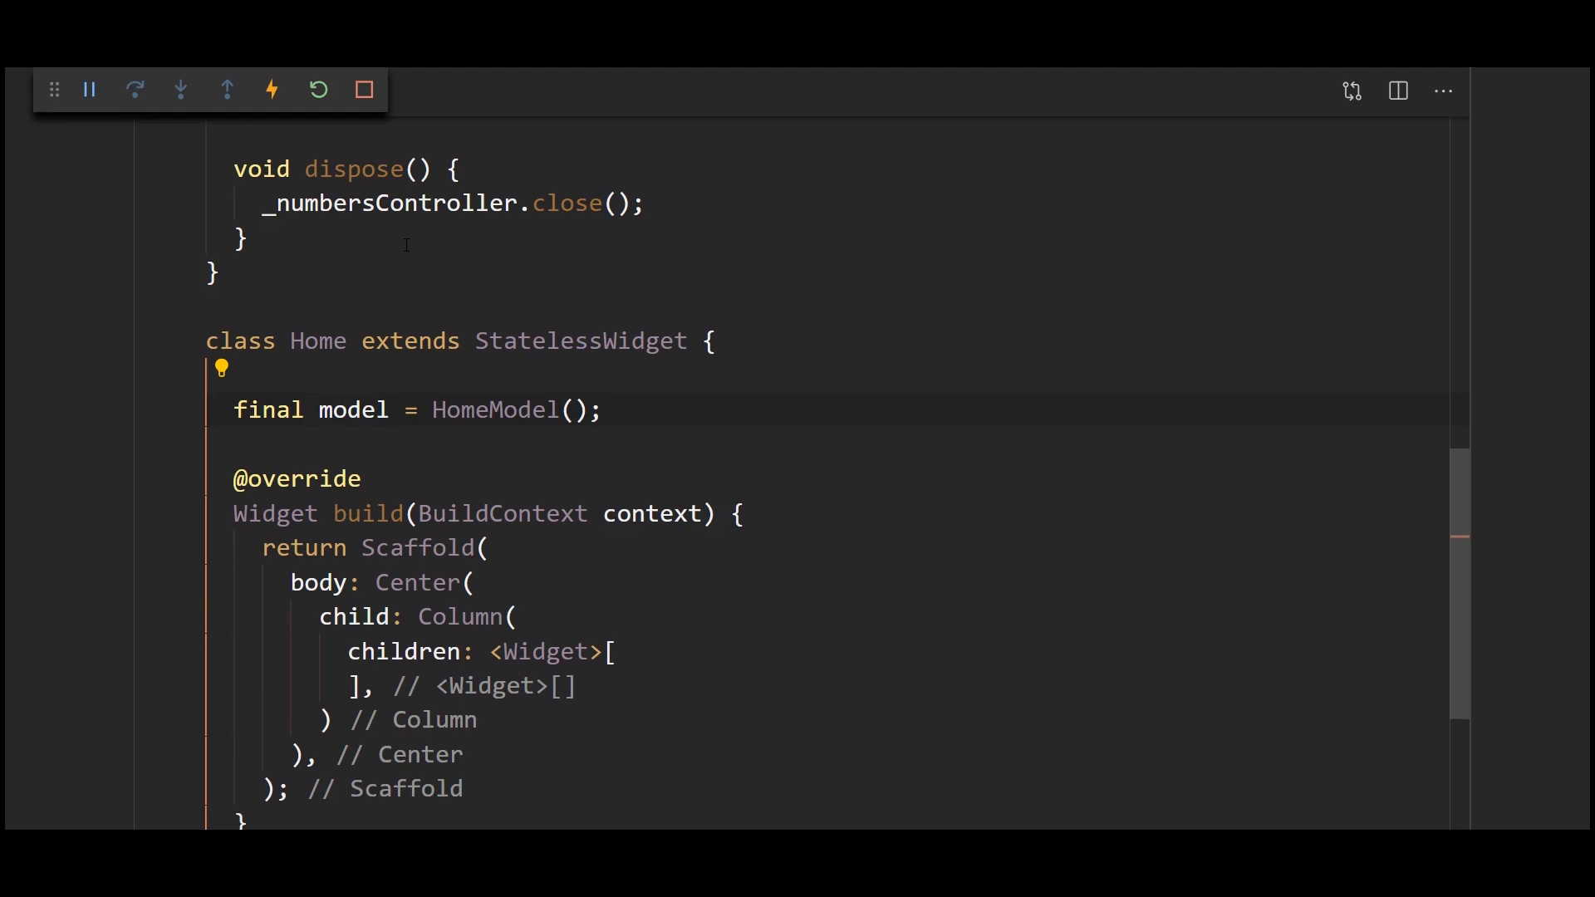
# List Widget1(model) and Widget2(model) as the Column's children.
pyautogui.write('Widget1(model),')
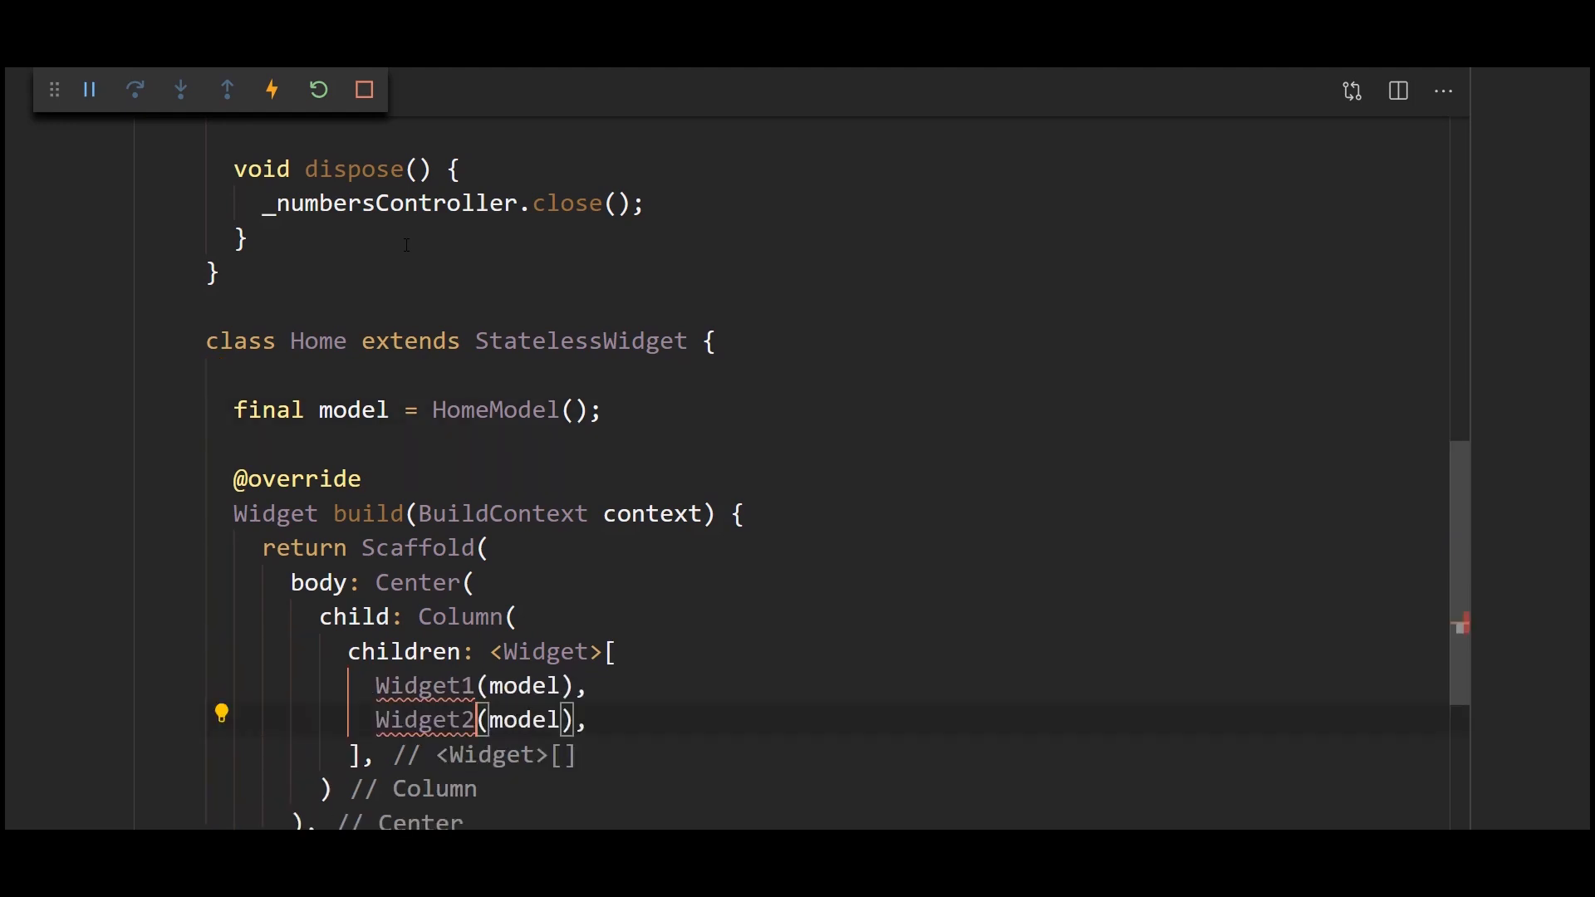
# Create stateless Widget1 and Widget2 classes holding a final HomeModel _model from their constructors.
pyautogui.scroll(-3)
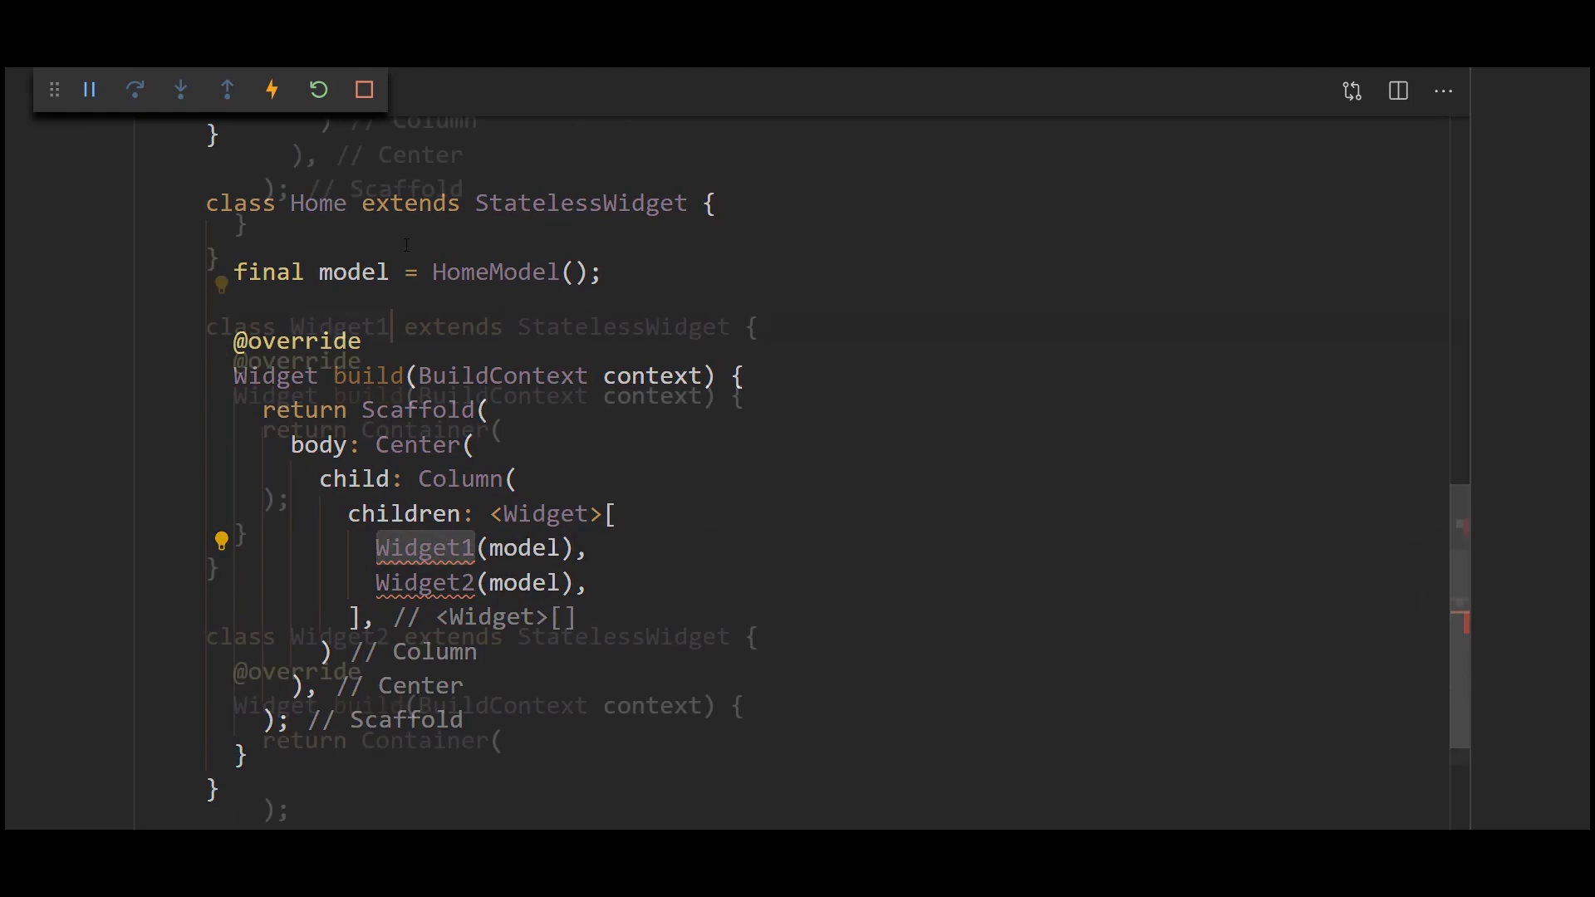
pyautogui.scroll(-3)
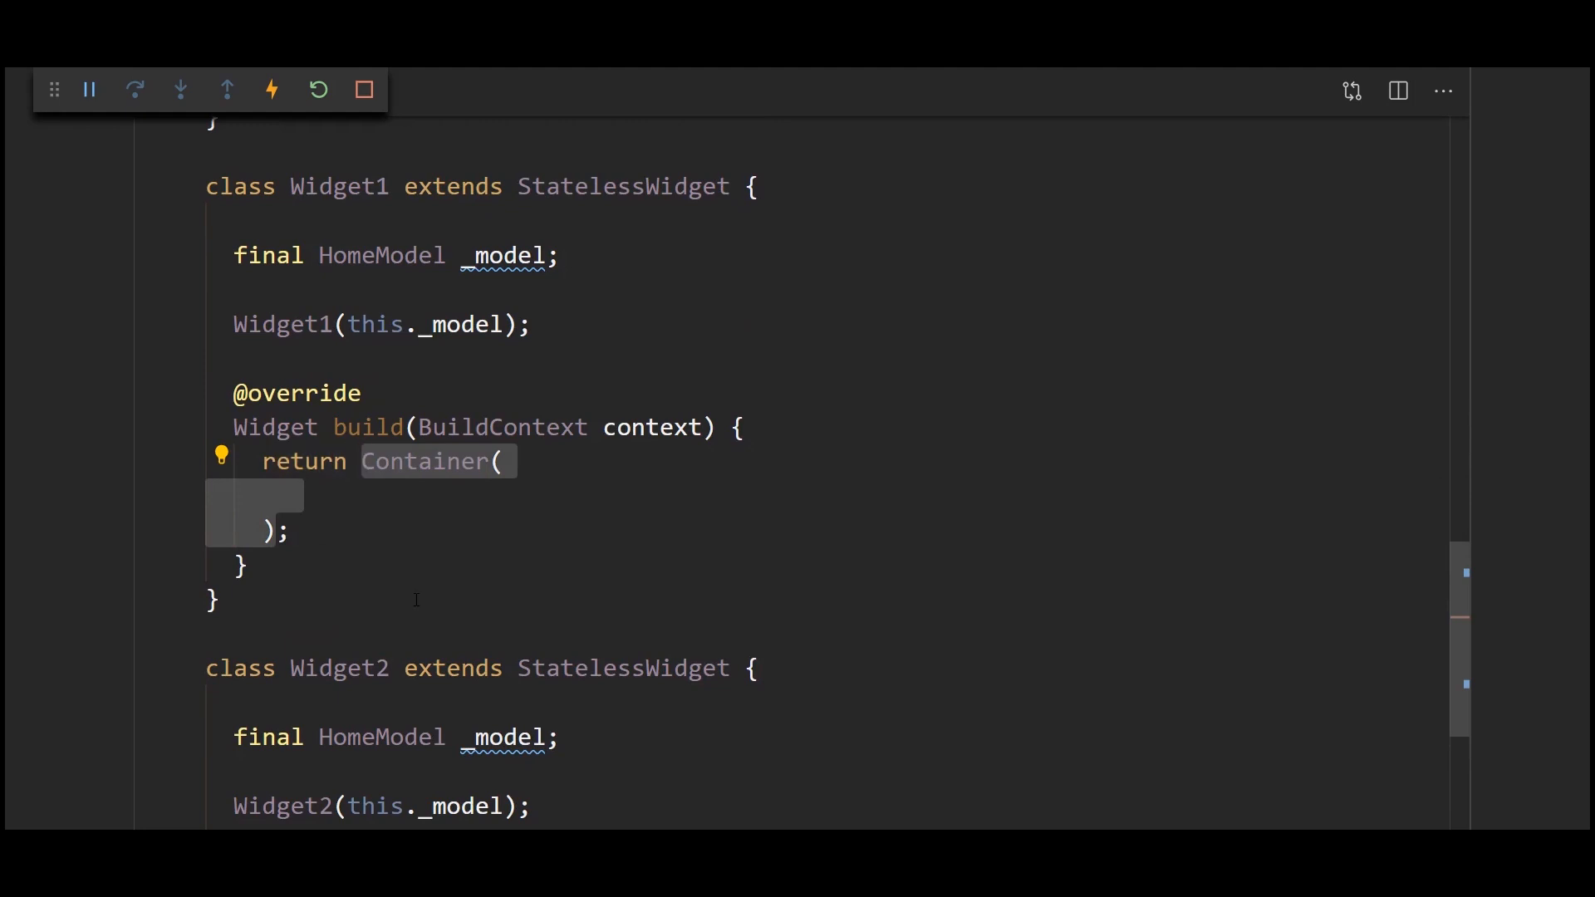
# Make Widget1 return a StreamBuilder<int> on _model.outNumbers showing the number or 'no data here' at fontSize 50.
pyautogui.write('Stream;')
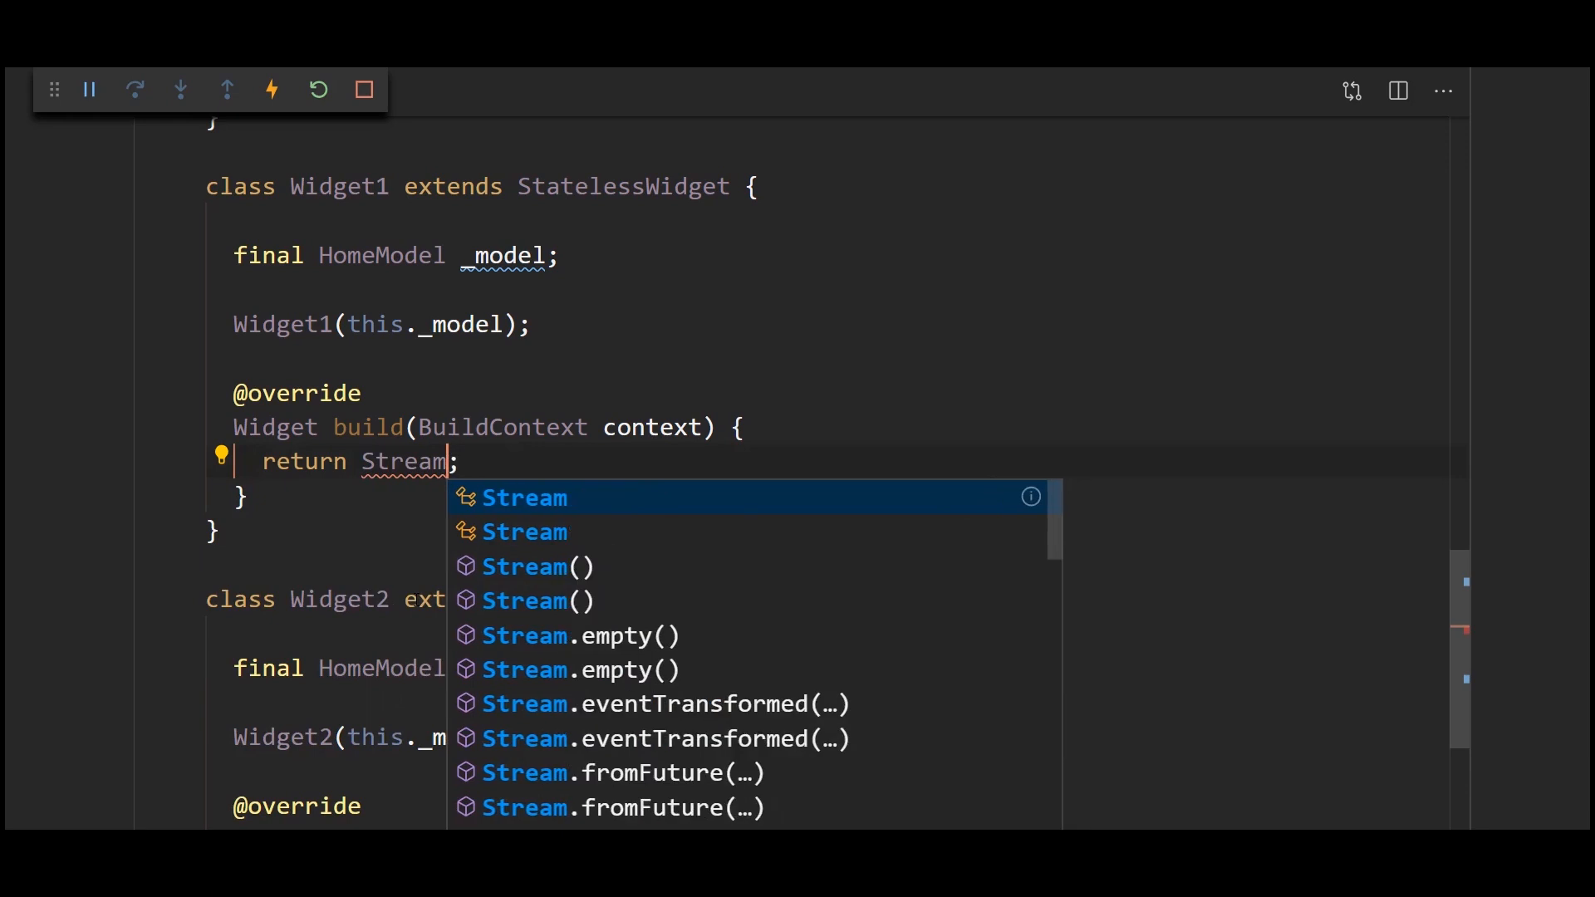
pyautogui.write('Builder<int.')
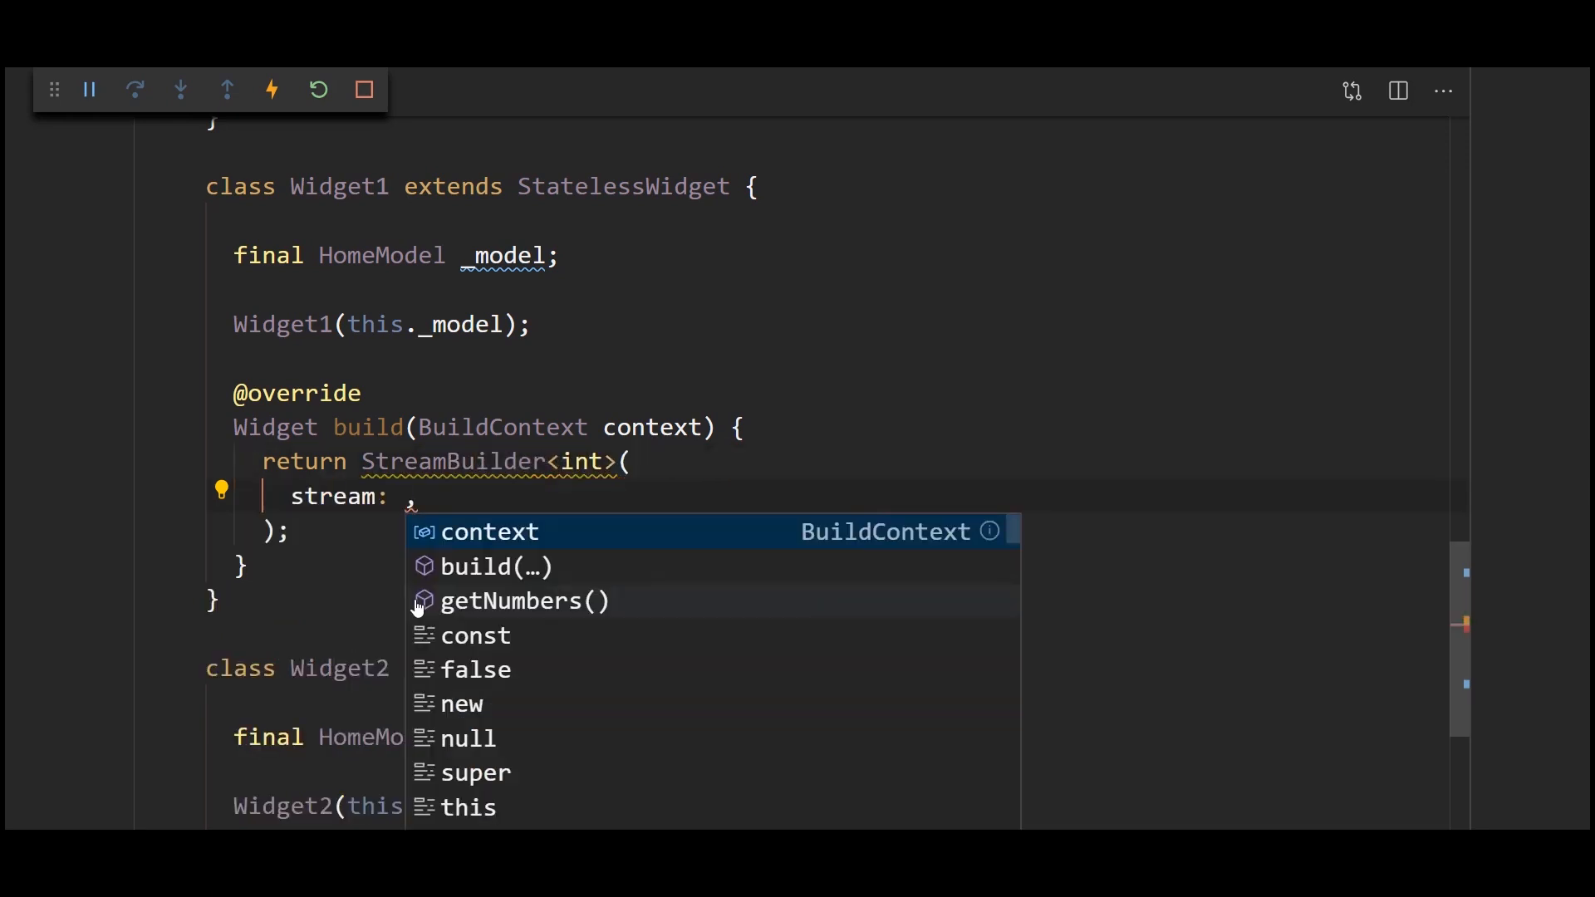
pyautogui.write('_model.outNumbers')
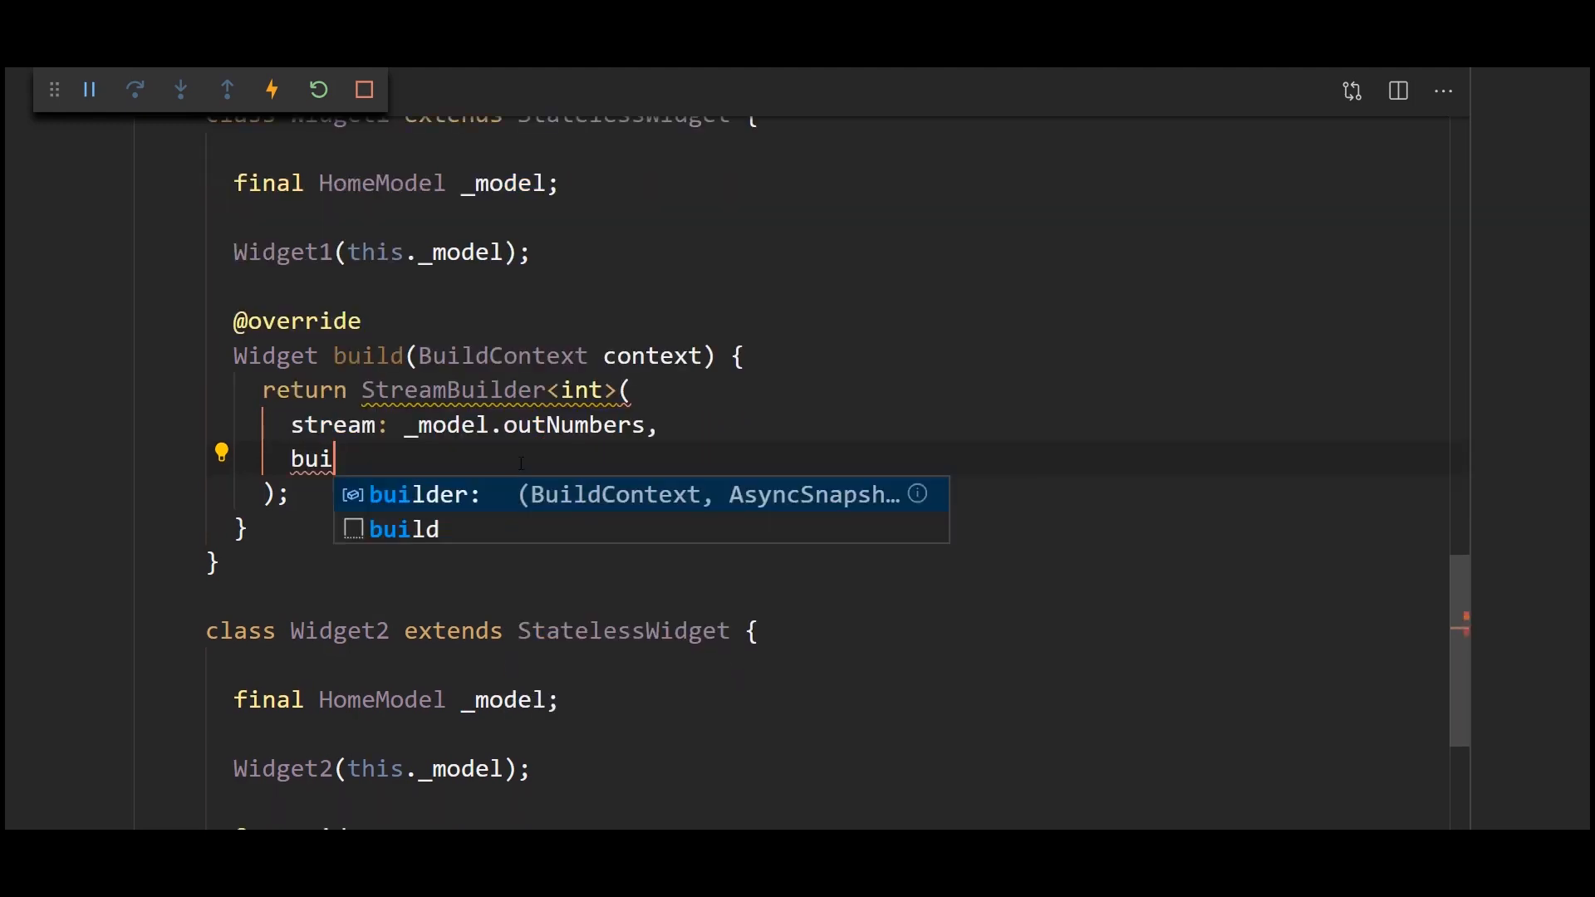
pyautogui.press('Tab')
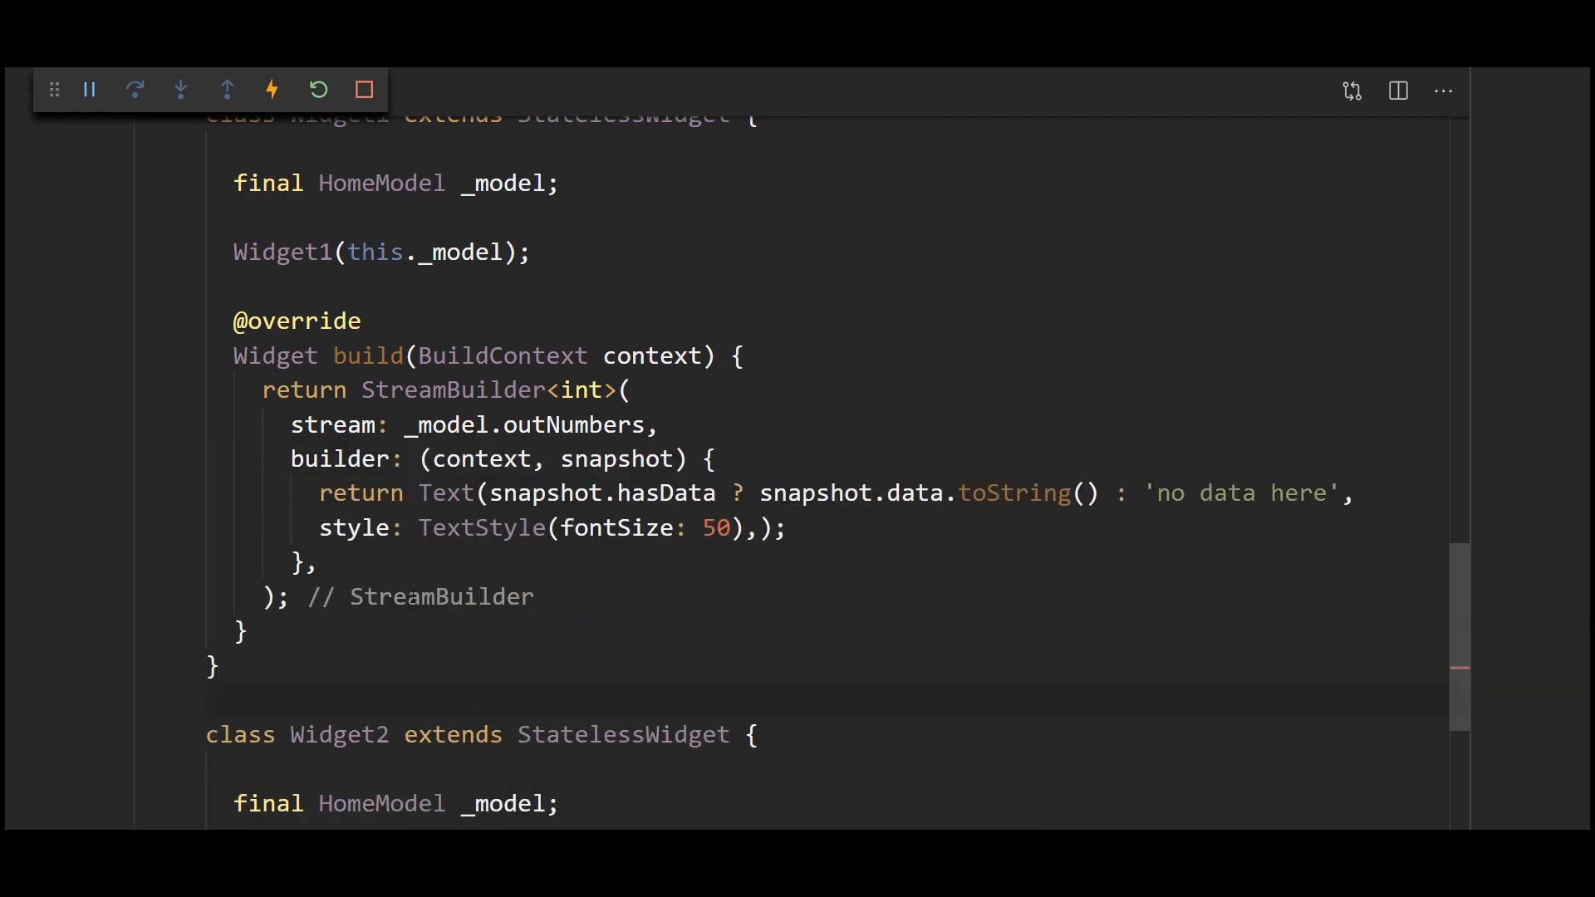
pyautogui.scroll(-3)
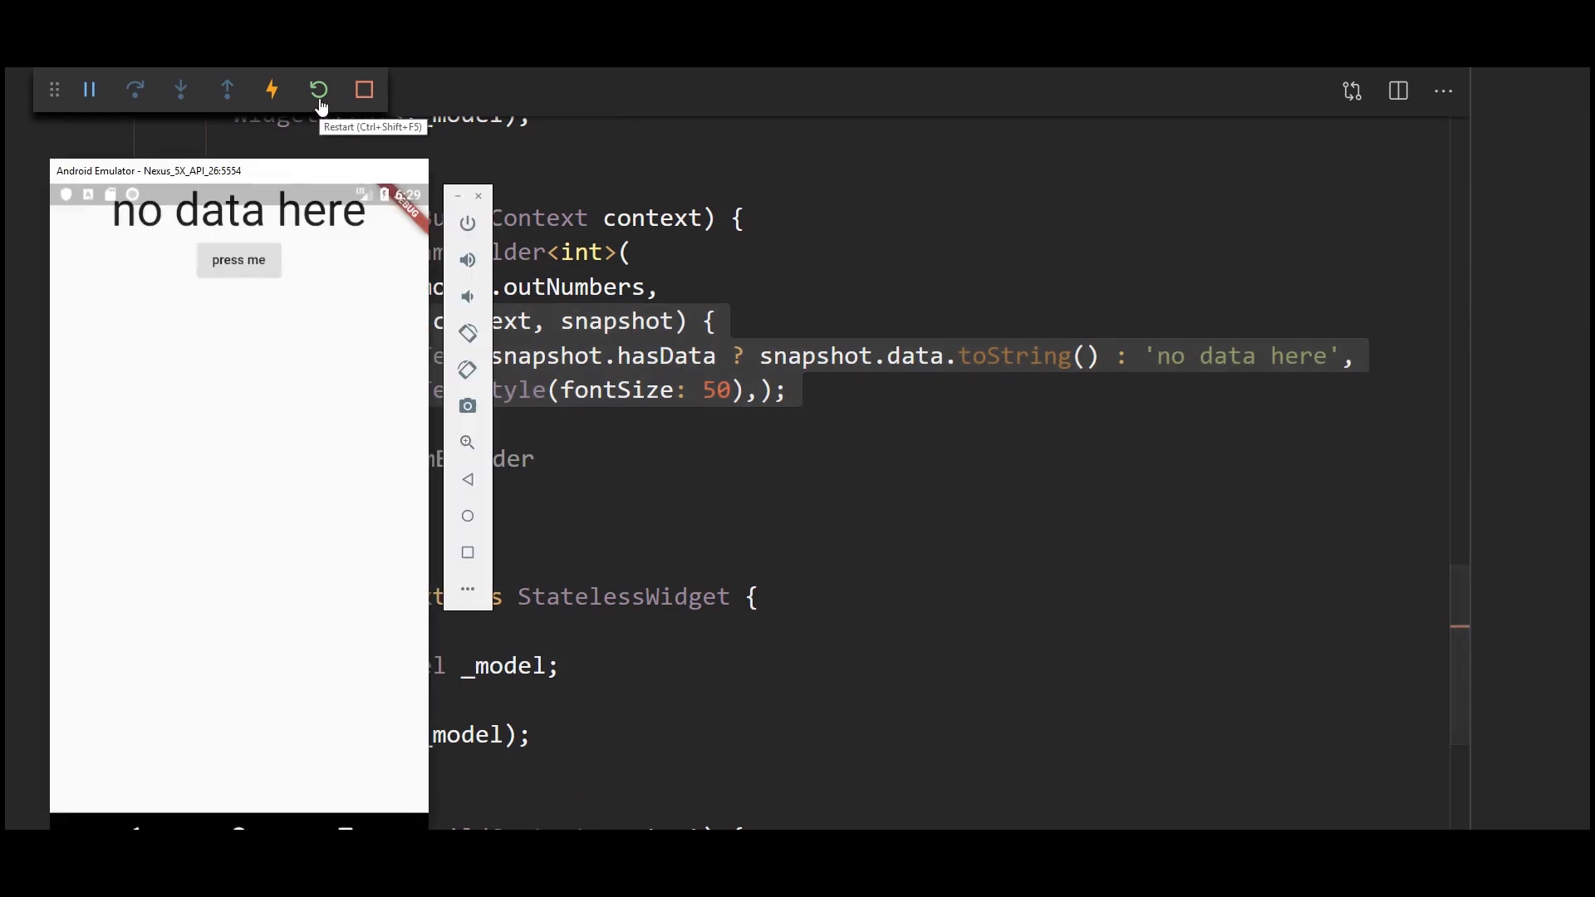
pyautogui.moveTo(238, 274)
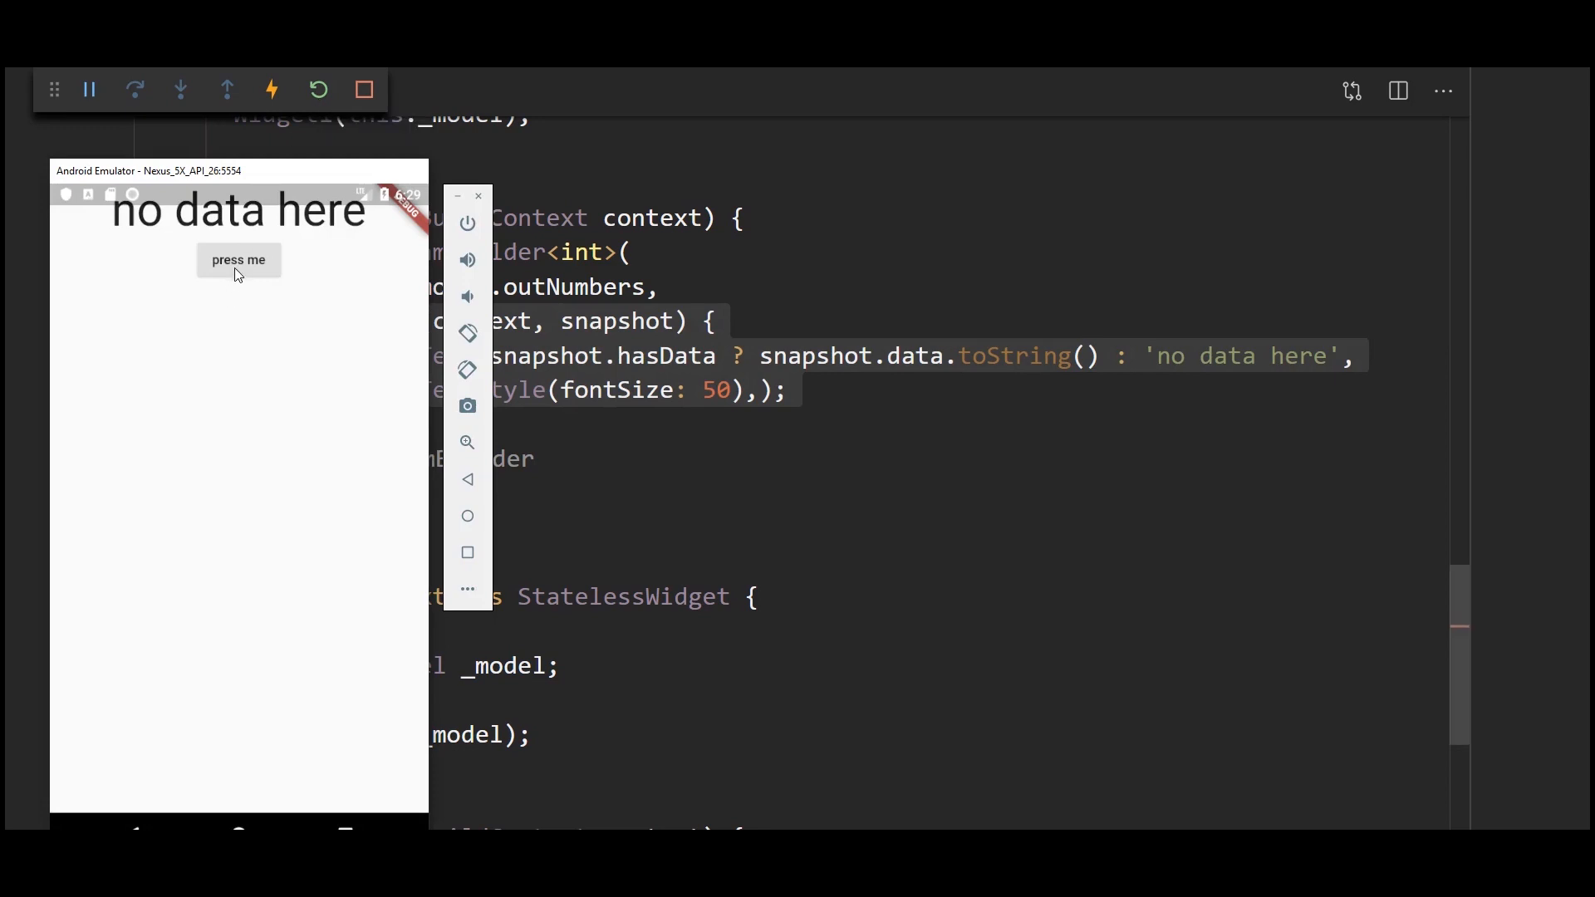
# Push two random numbers into the stream via 'press me', leaving 1873 displayed in the emulator.
pyautogui.click(238, 259)
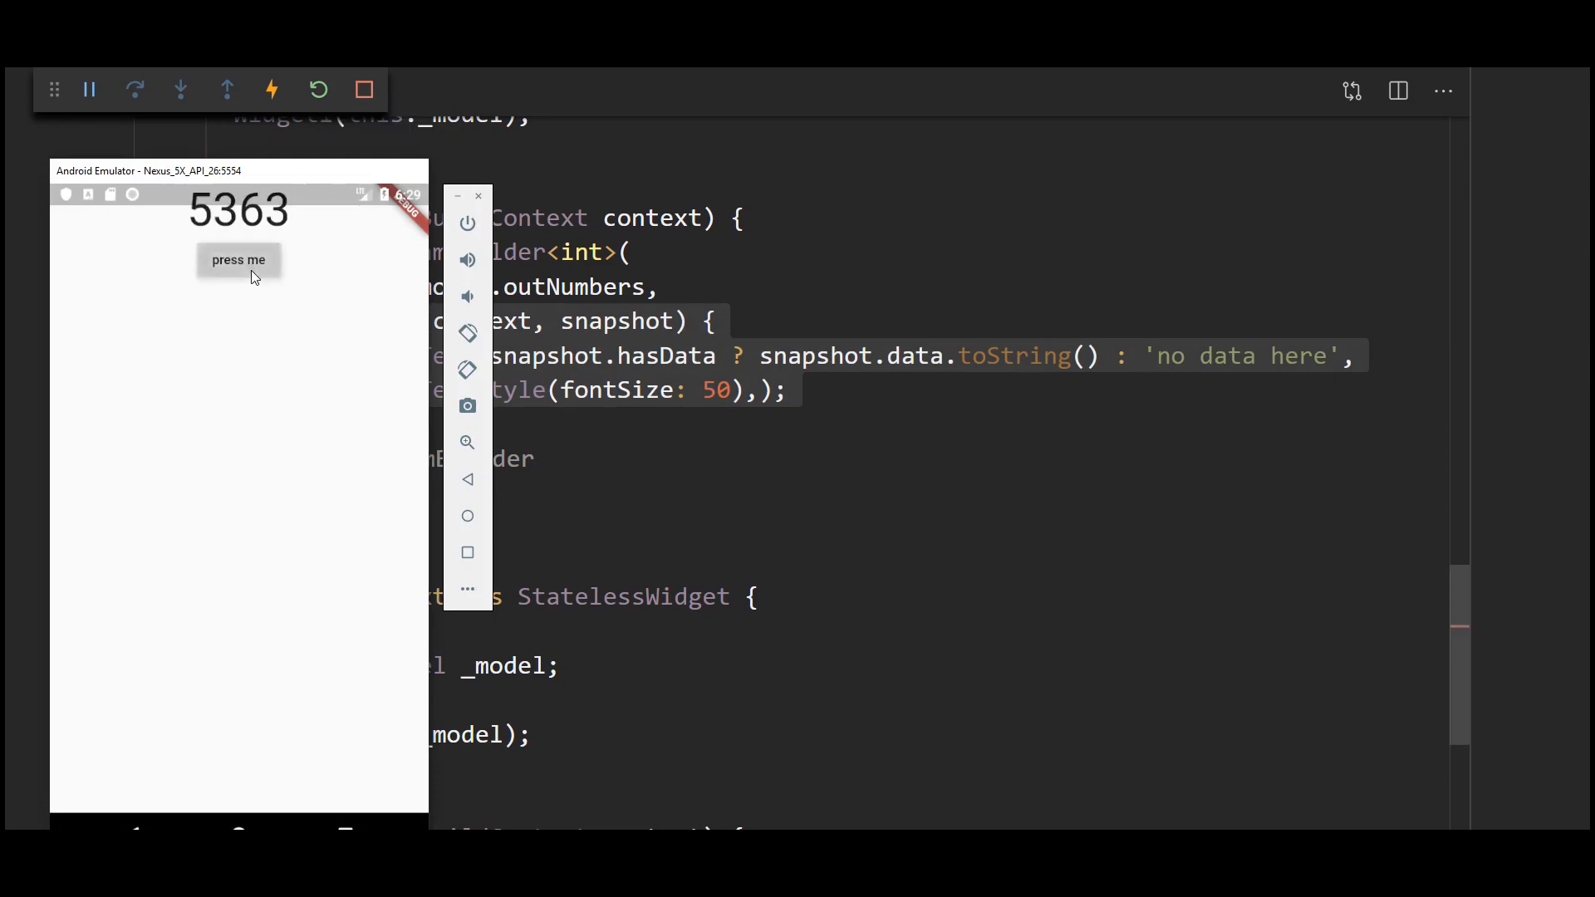
pyautogui.click(238, 259)
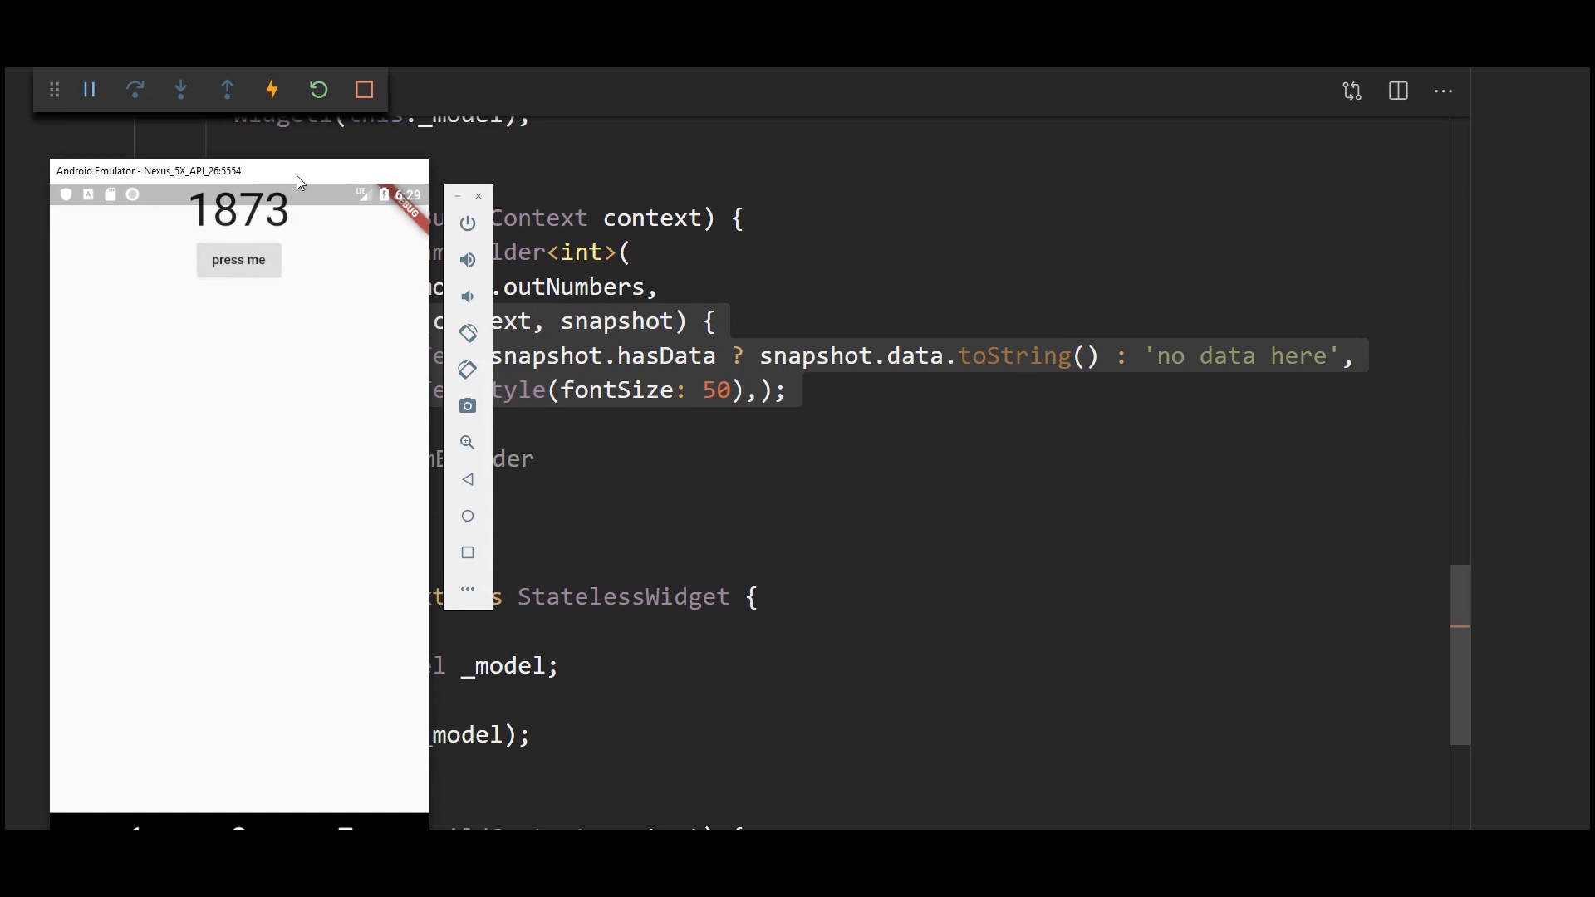